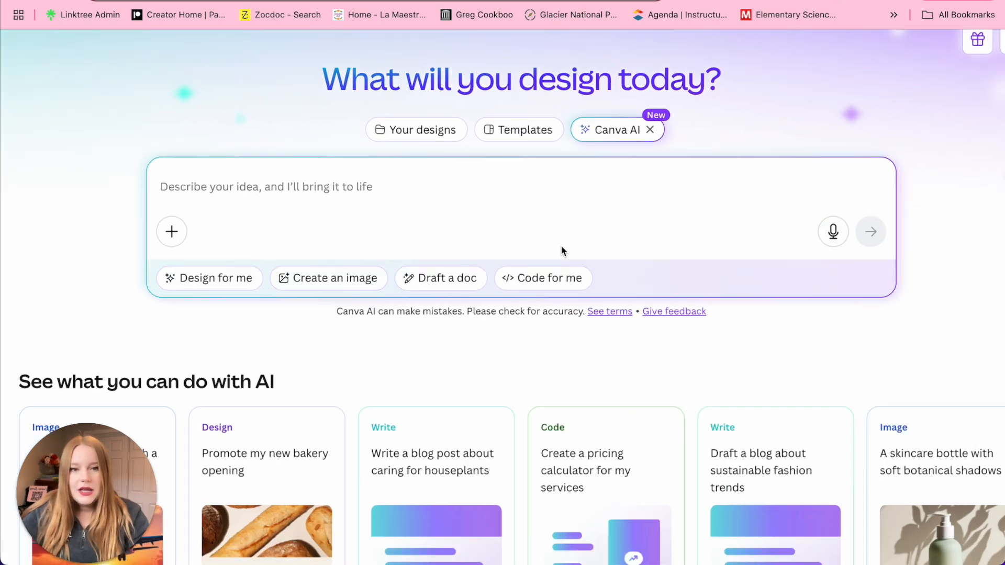
- Switch Canva AI to Code for me and browse the example coding projects
{"action": "left_click", "coordinate": [542, 278]}
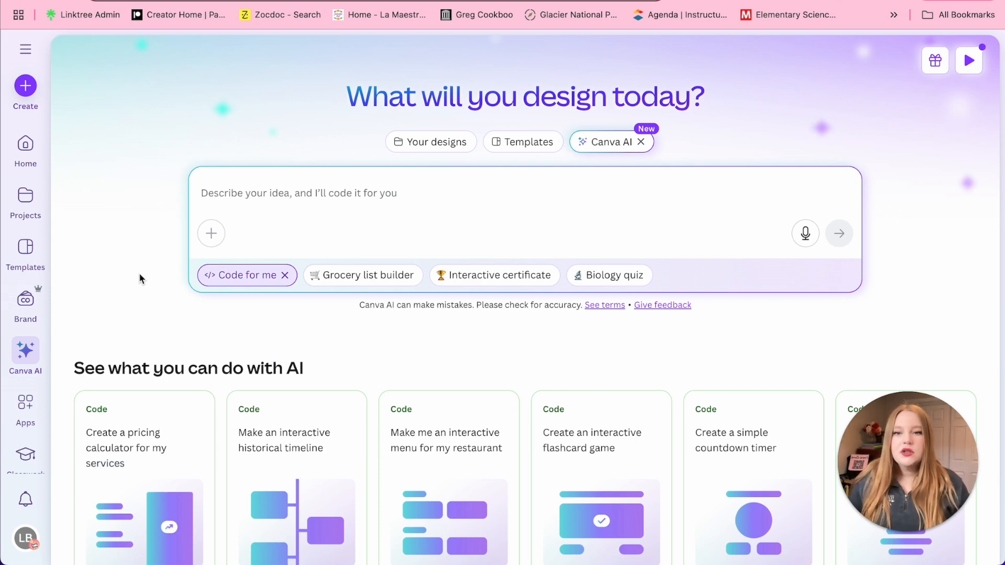
{"action": "mouse_move", "coordinate": [263, 199]}
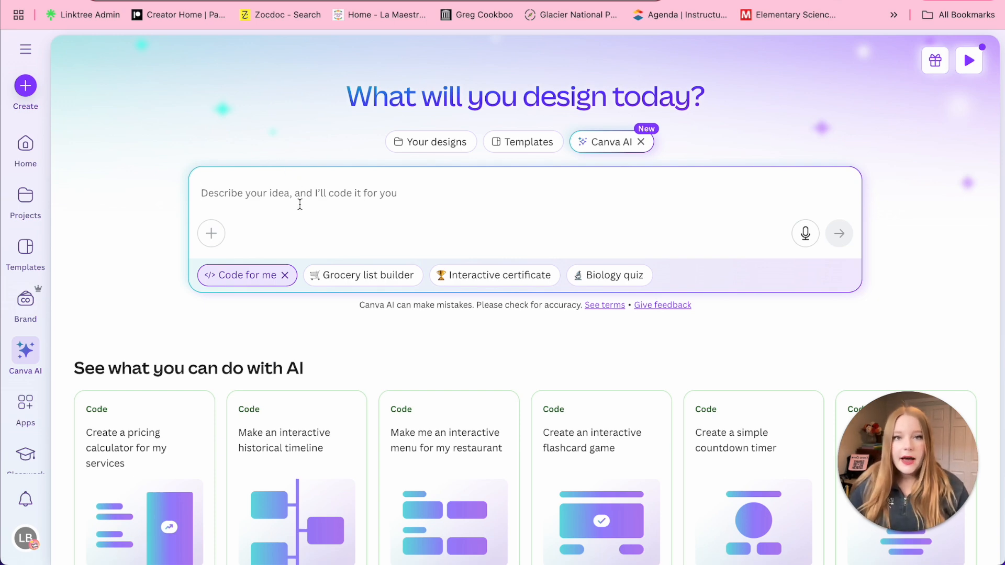
{"action": "left_click", "coordinate": [298, 193]}
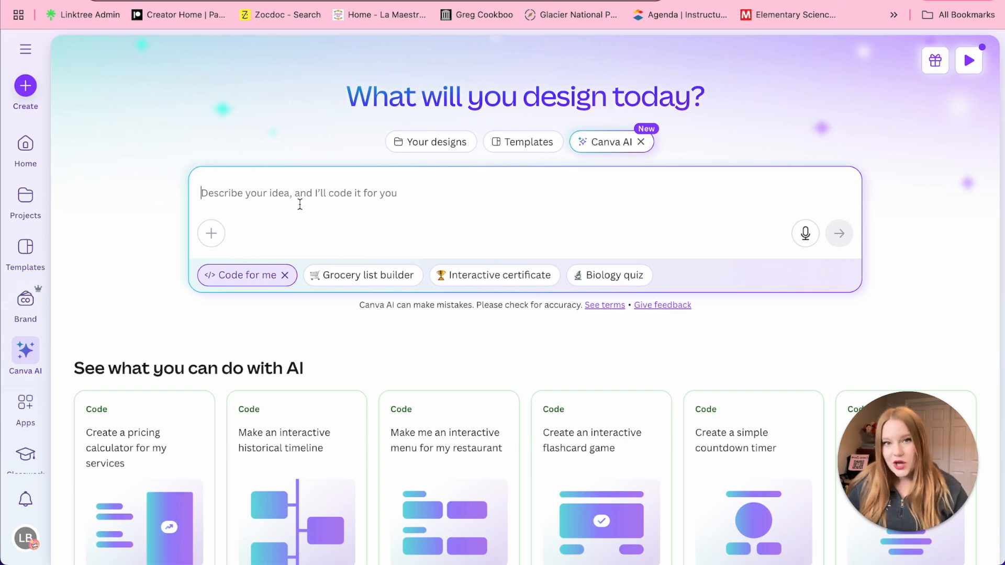
{"action": "scroll", "scroll_direction": "down", "scroll_amount": 3}
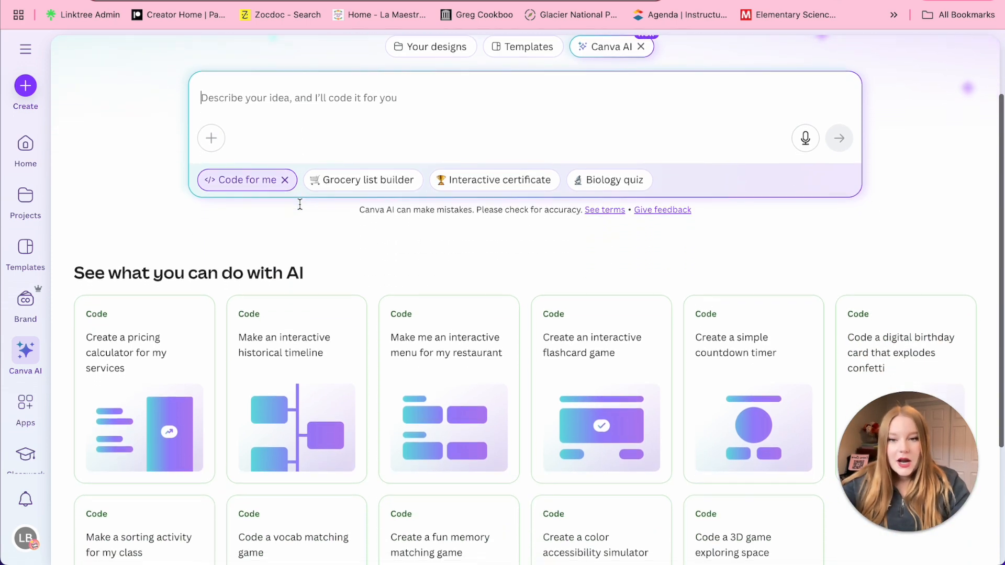
{"action": "scroll", "scroll_direction": "down", "scroll_amount": 3}
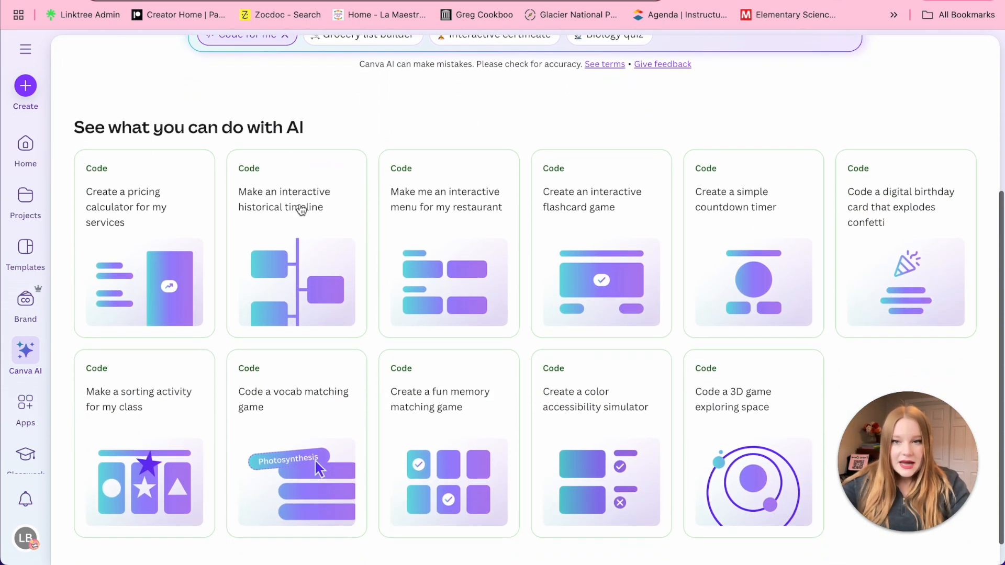
{"action": "scroll", "scroll_direction": "down", "scroll_amount": 3}
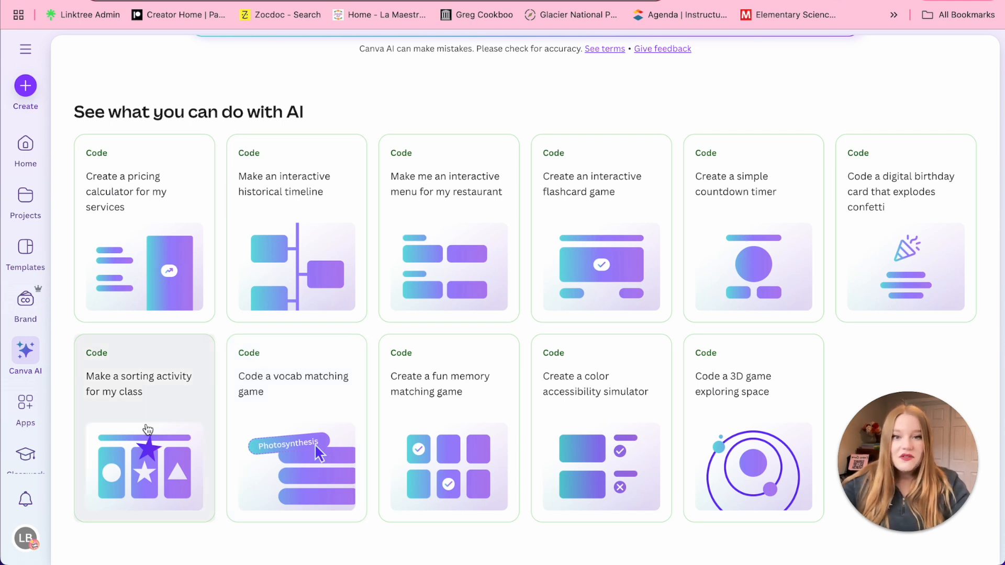
{"action": "mouse_move", "coordinate": [323, 254]}
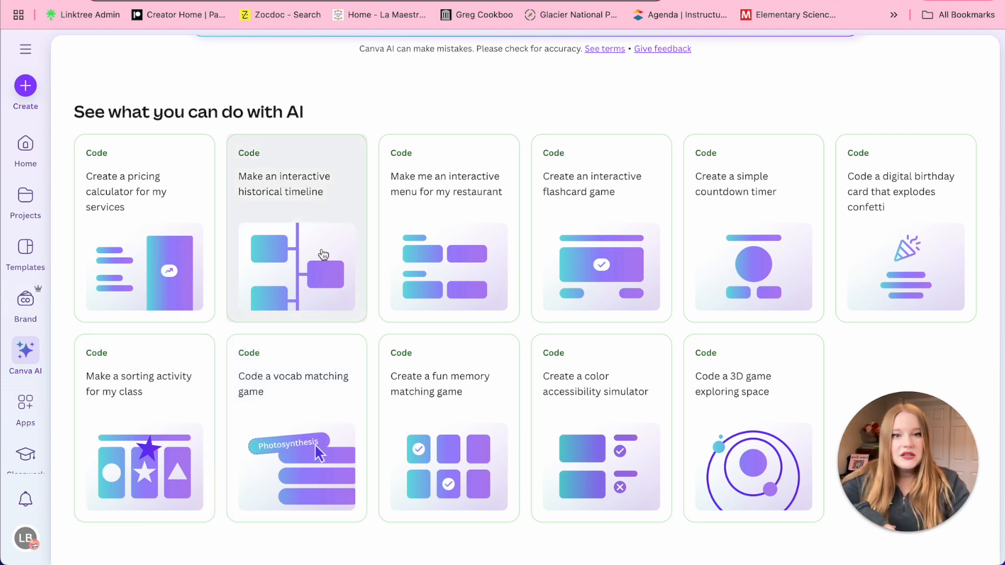
{"action": "mouse_move", "coordinate": [585, 186]}
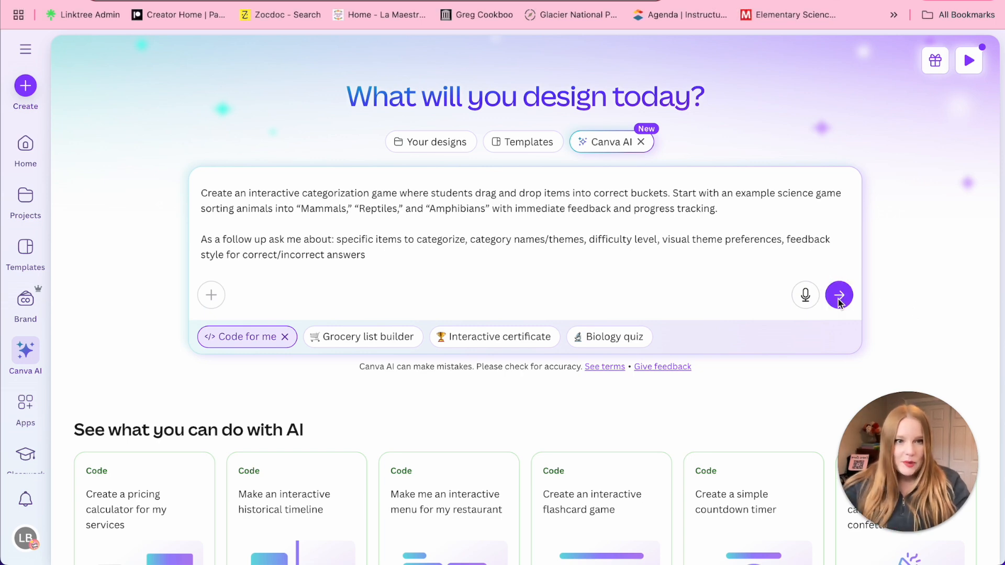
- Submit the game prompt and preview Version 1 with Mammals, Reptiles and Amphibians buckets
{"action": "left_click", "coordinate": [839, 295]}
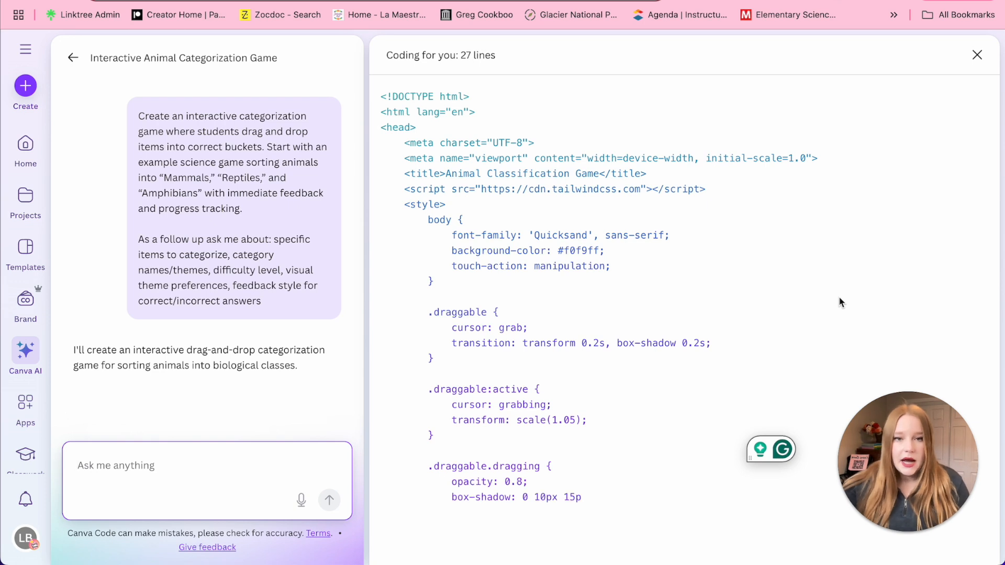
{"action": "scroll", "scroll_direction": "down", "scroll_amount": 3}
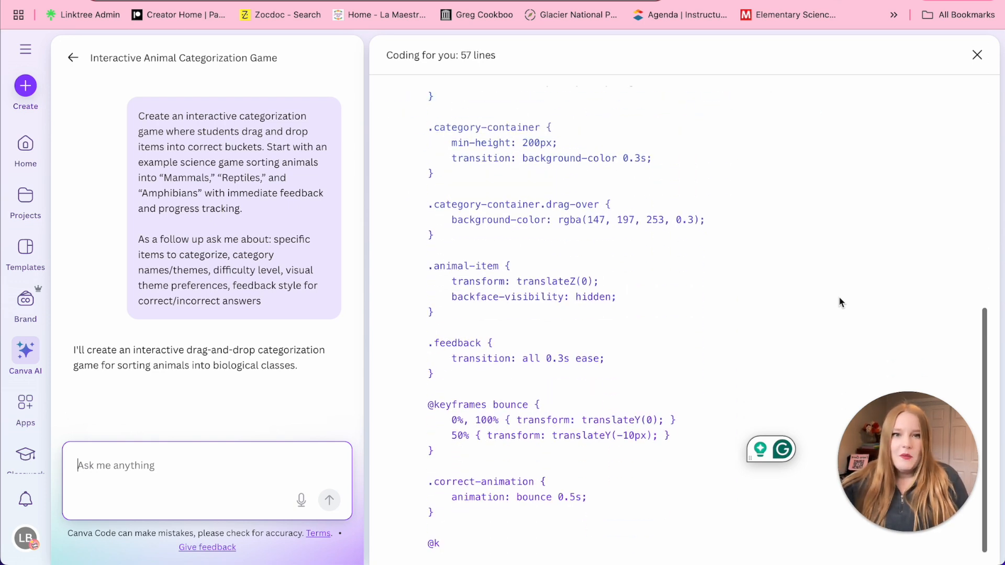
{"action": "scroll", "scroll_direction": "down", "scroll_amount": 3}
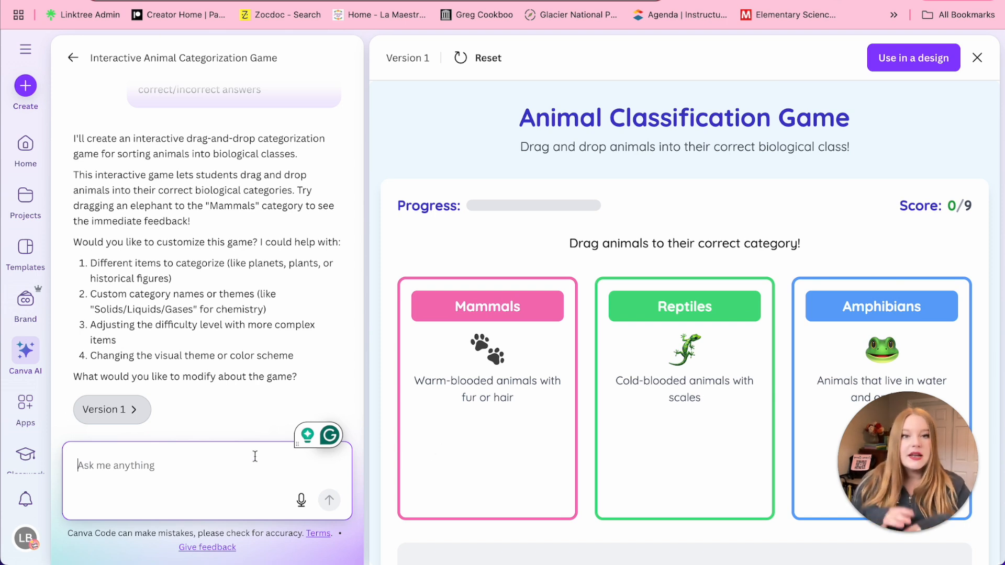
{"action": "mouse_move", "coordinate": [429, 306]}
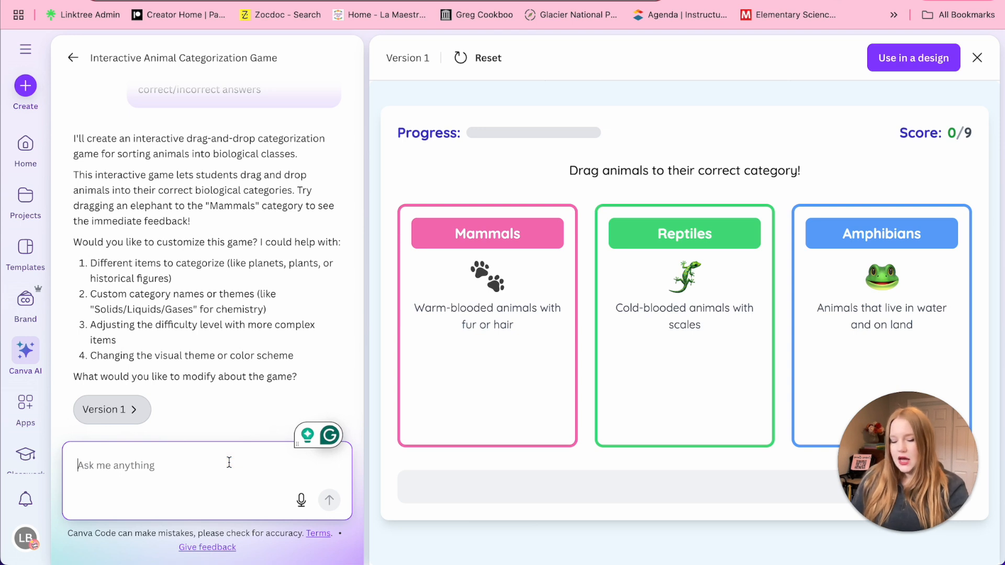
- Tell the AI: 'I don't see any animals to drag and drop to each category.'
{"action": "type", "text": "I don't see any animals to drag and drop to each category."}
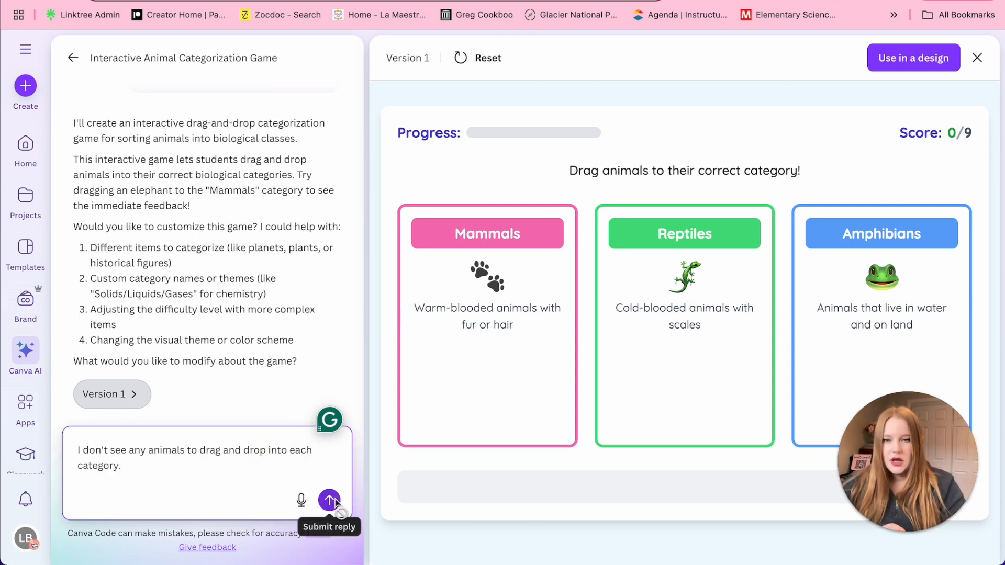
{"action": "left_click", "coordinate": [329, 503]}
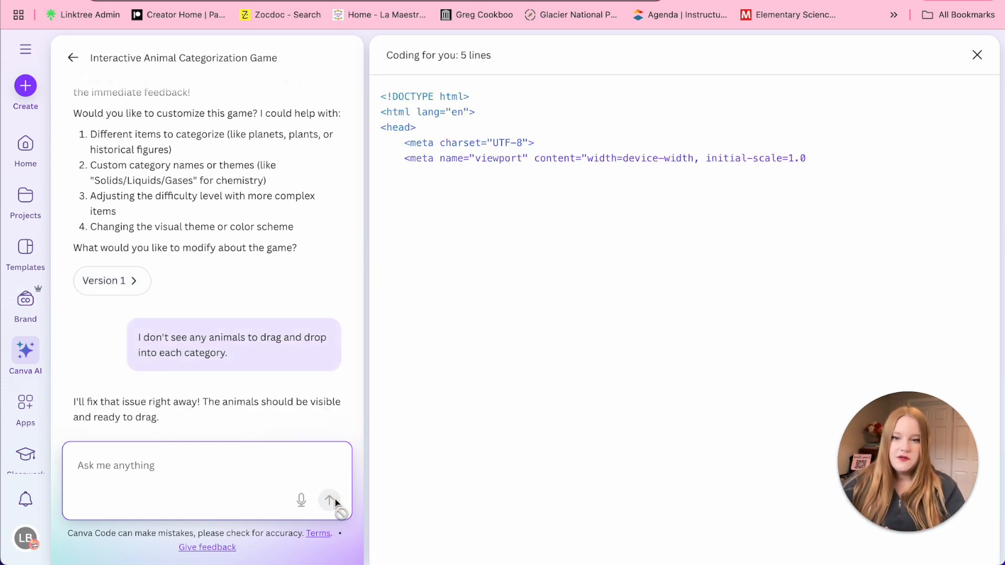
{"action": "left_click", "coordinate": [330, 500]}
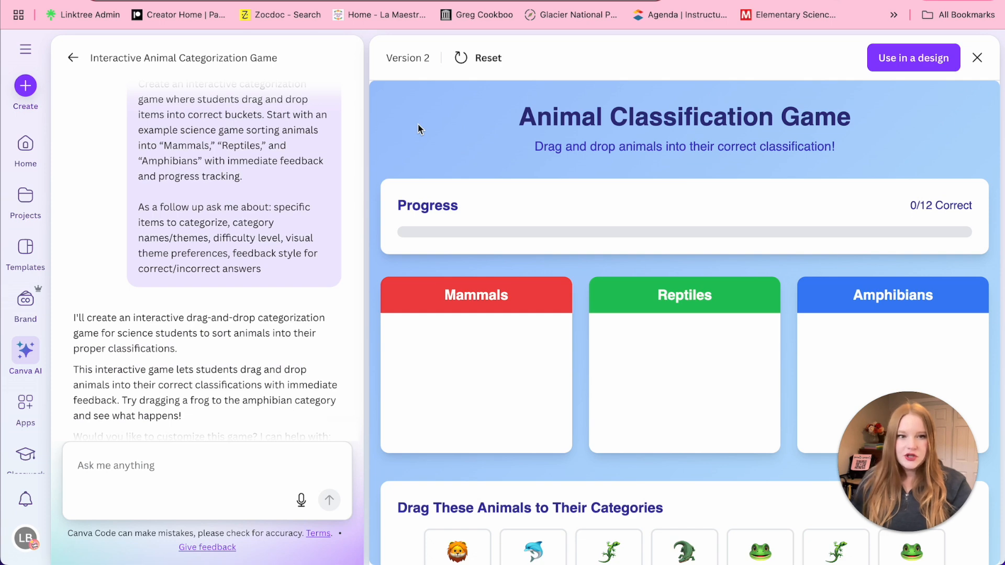
- In the Version 2 preview, drag Lion into Mammals and dismiss the Correct feedback
{"action": "scroll", "scroll_direction": "down", "scroll_amount": 3}
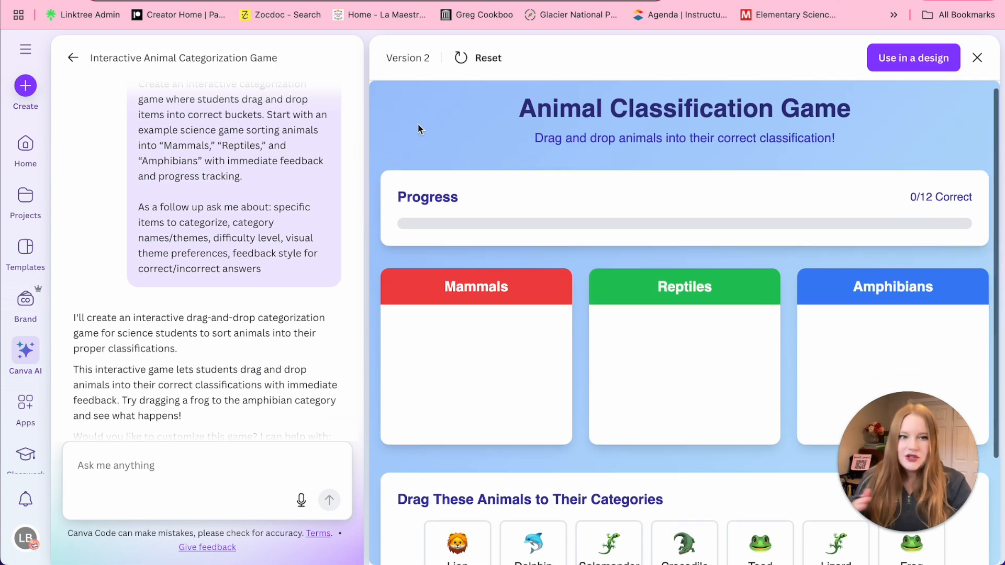
{"action": "scroll", "scroll_direction": "down", "scroll_amount": 3}
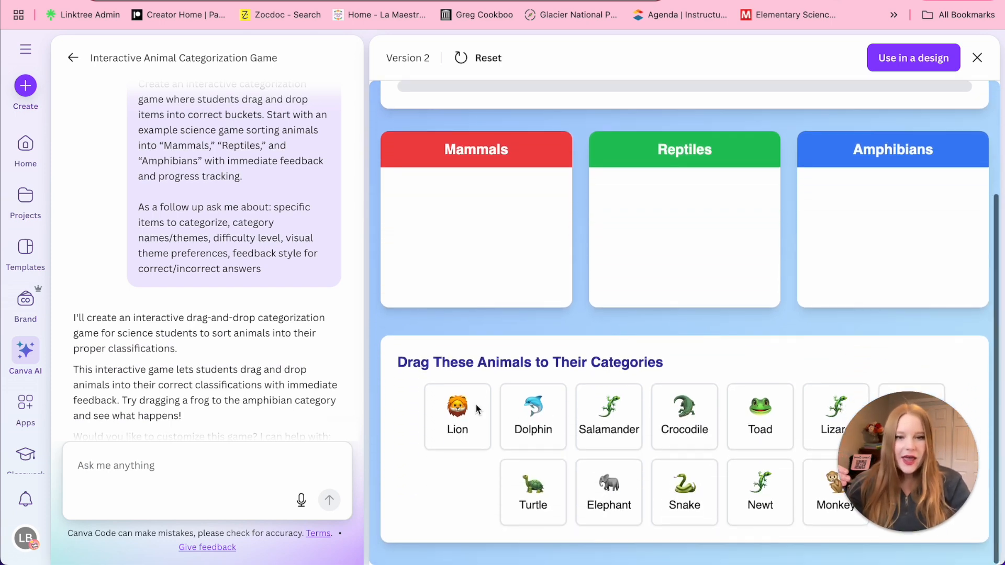
{"action": "left_click_drag", "start_coordinate": [457, 416], "coordinate": [460, 257]}
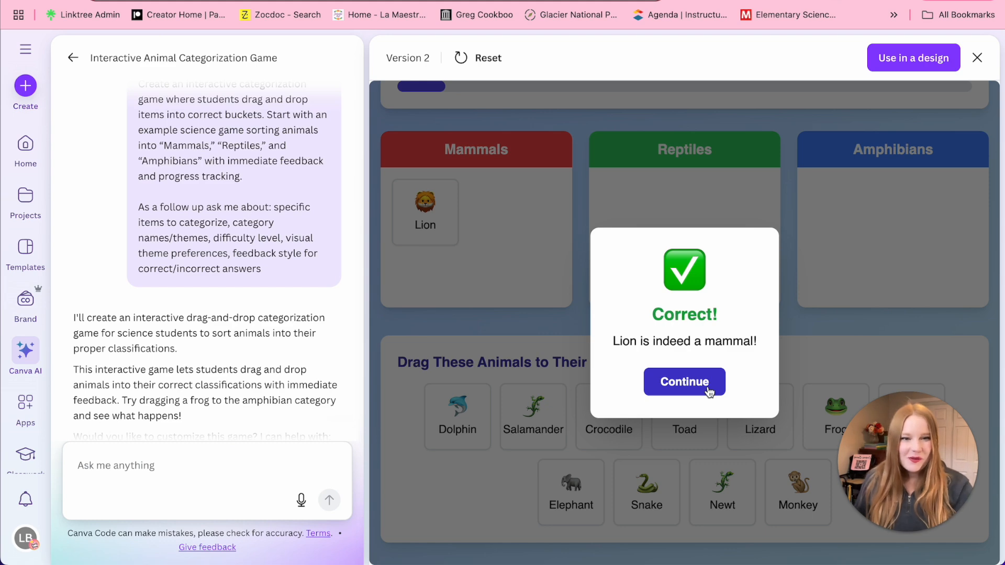
{"action": "left_click", "coordinate": [684, 382]}
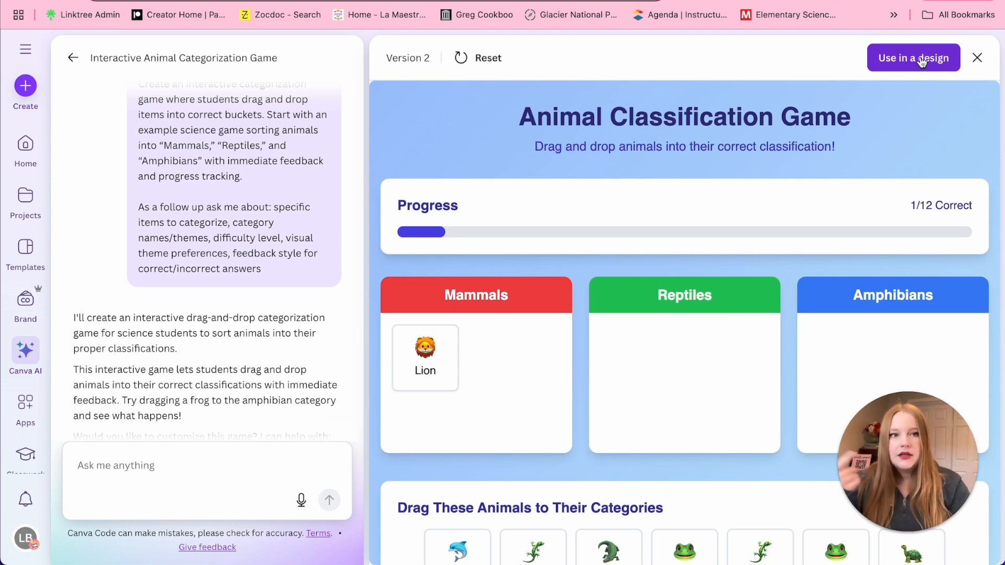
- Place the game in a new design and sort Dolphin into Mammals there
{"action": "left_click", "coordinate": [914, 57]}
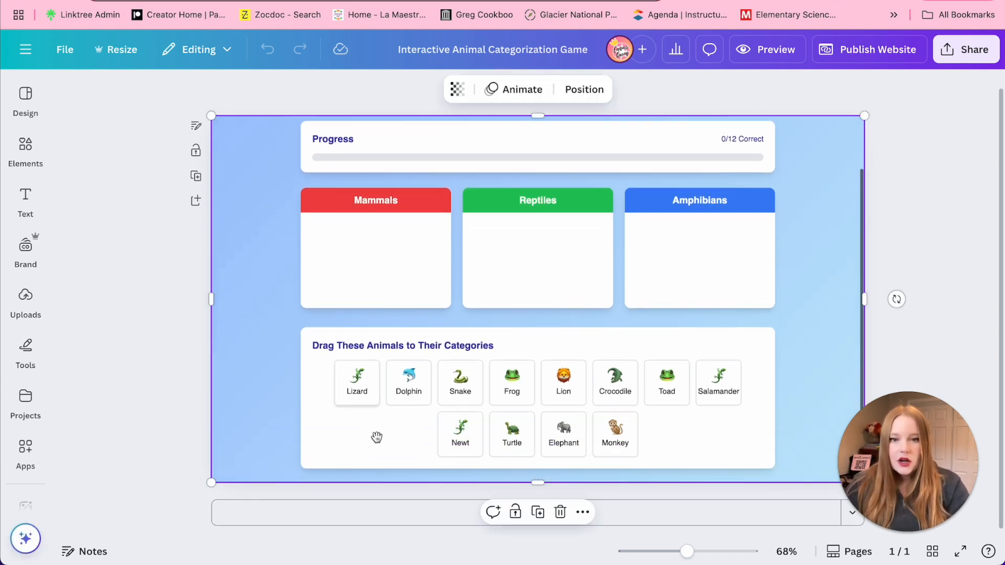
{"action": "mouse_move", "coordinate": [408, 389]}
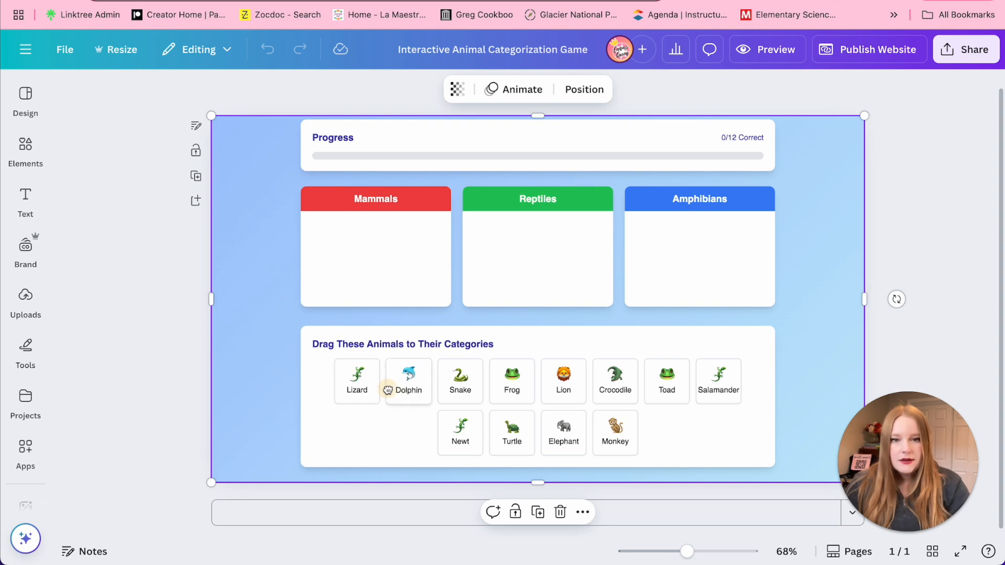
{"action": "left_click_drag", "start_coordinate": [408, 380], "coordinate": [331, 243]}
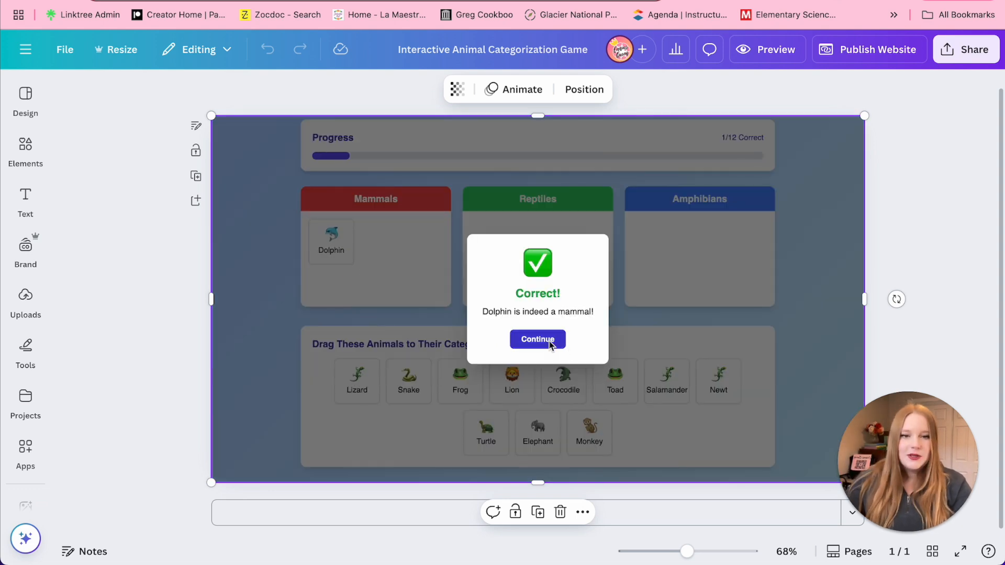
{"action": "left_click", "coordinate": [537, 339]}
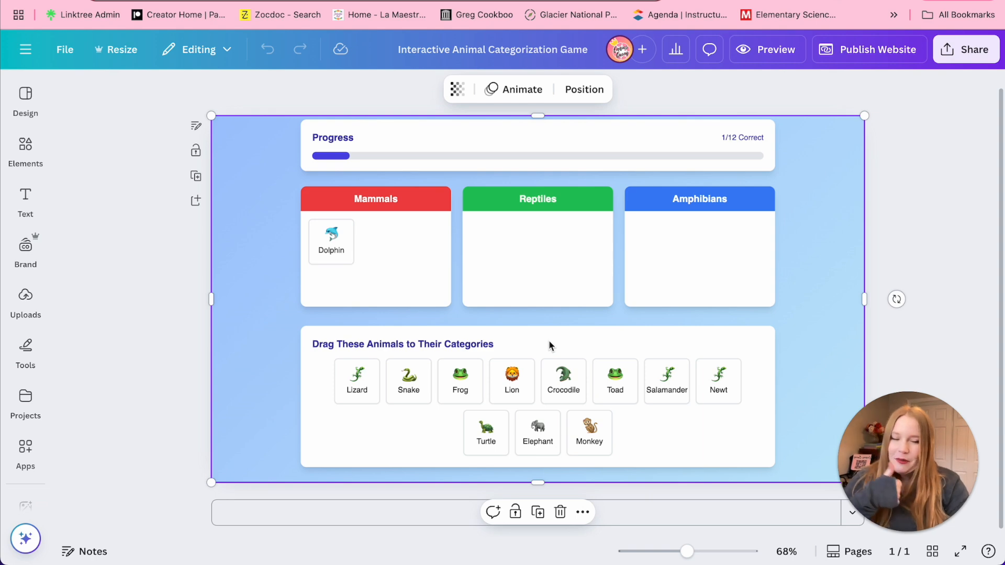
{"action": "scroll", "scroll_direction": "up", "scroll_amount": 3}
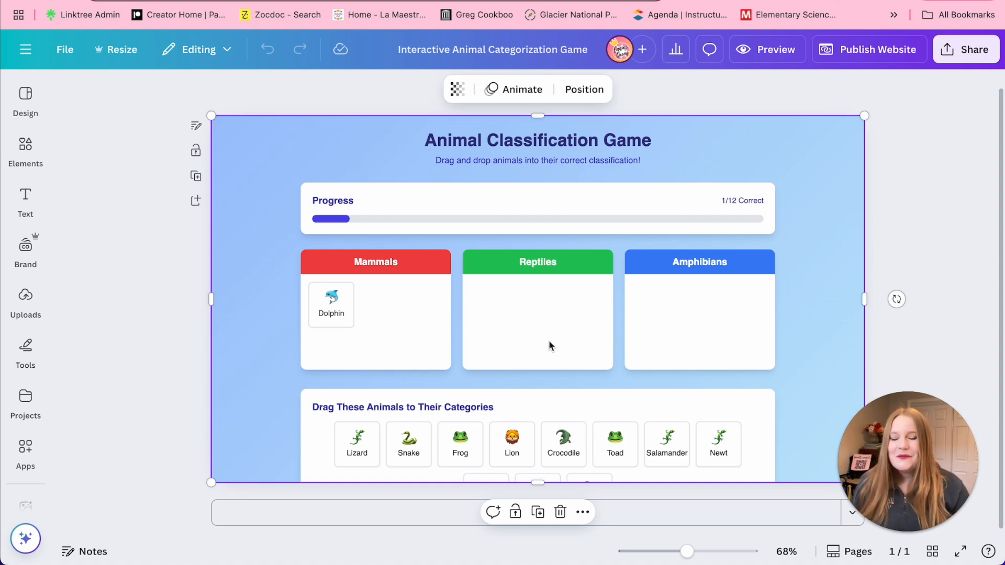
{"action": "mouse_move", "coordinate": [688, 189]}
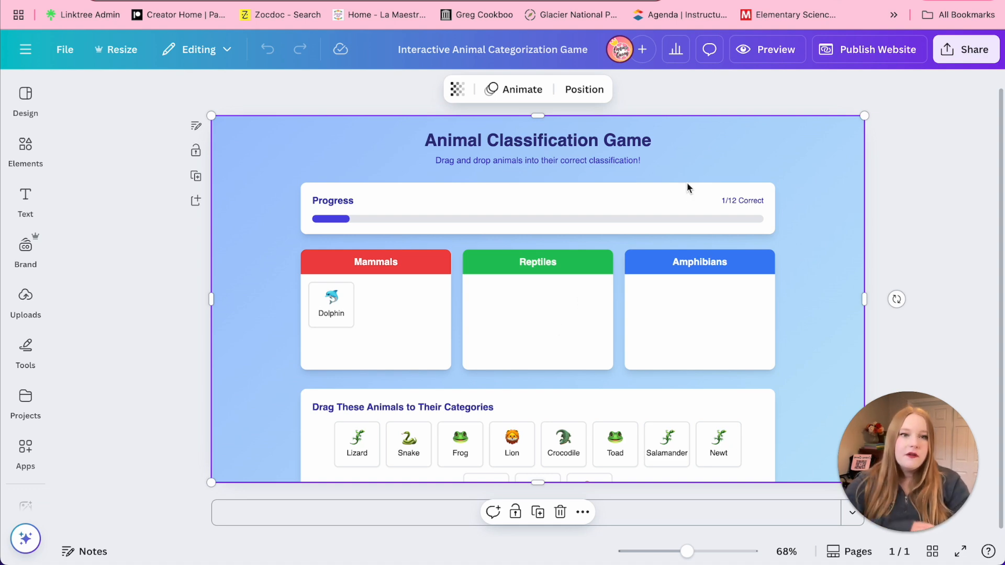
- Dismiss the website-is-live notice, then generate and copy the game's HTML embed code
{"action": "left_click", "coordinate": [869, 49]}
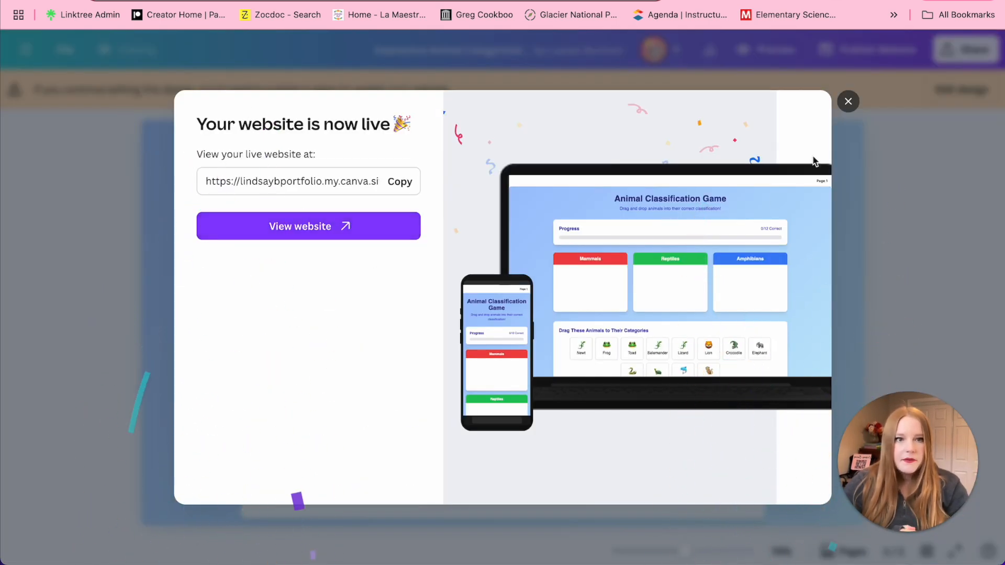
{"action": "left_click", "coordinate": [848, 101]}
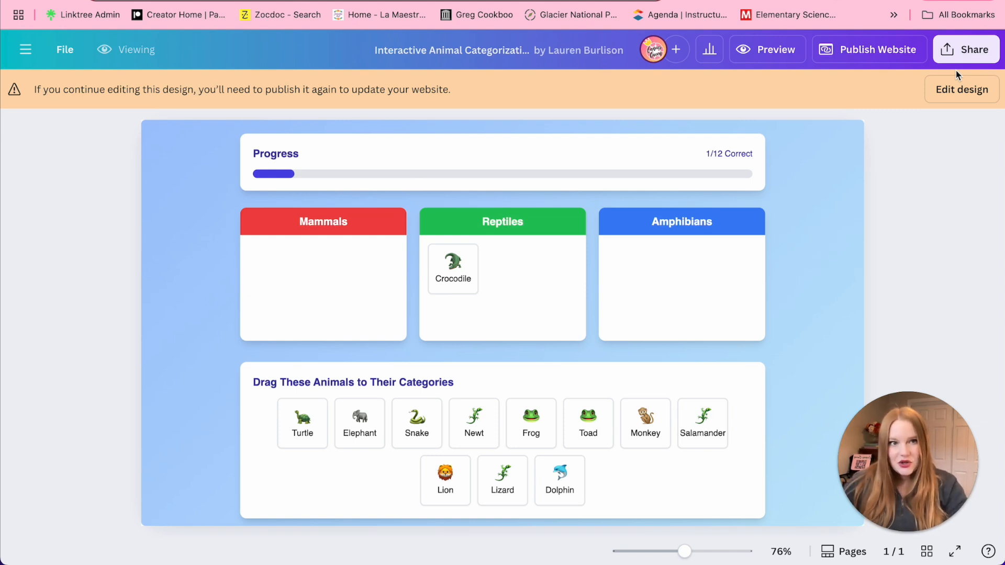
{"action": "mouse_move", "coordinate": [965, 49]}
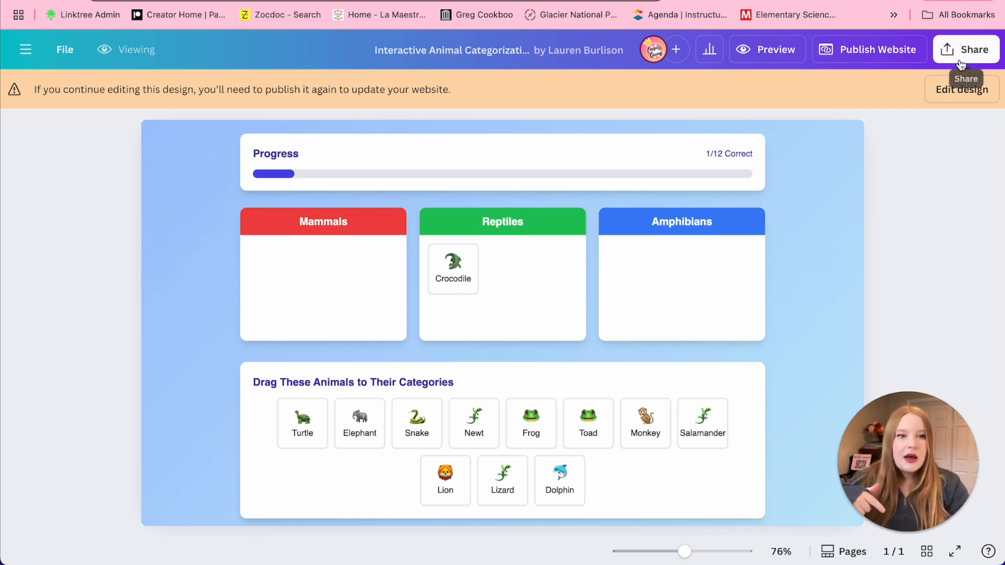
{"action": "left_click", "coordinate": [966, 49]}
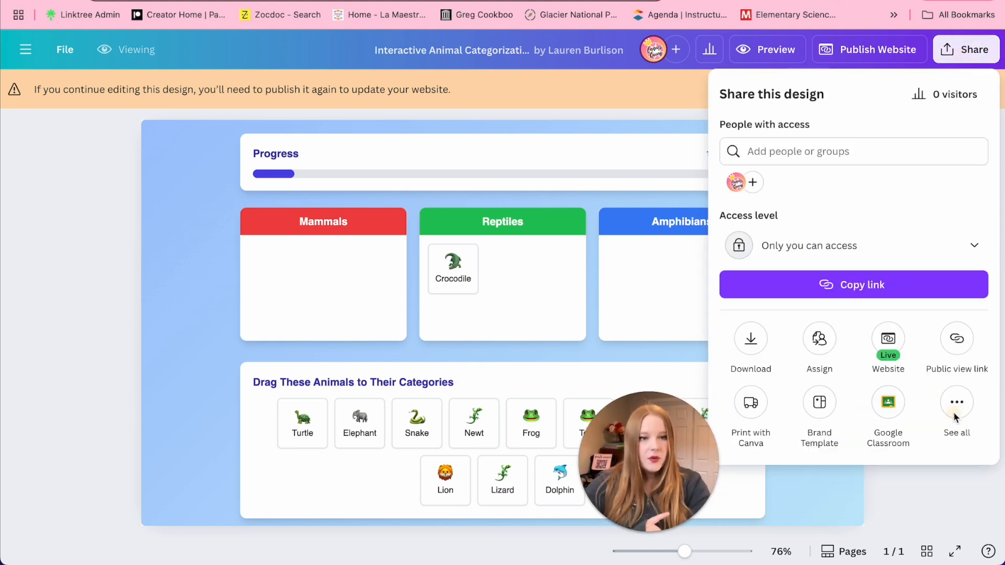
{"action": "left_click", "coordinate": [957, 402]}
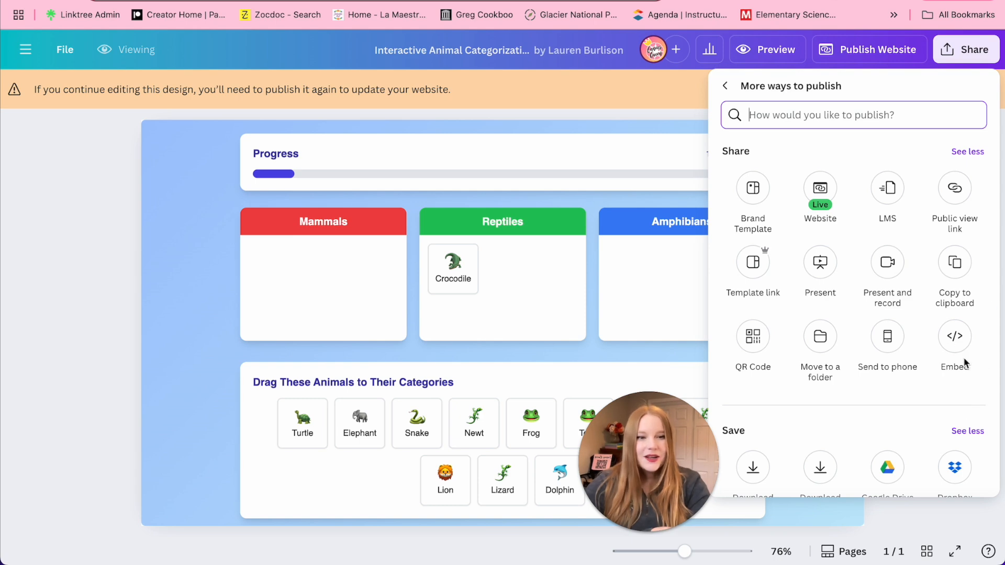
{"action": "left_click", "coordinate": [955, 340]}
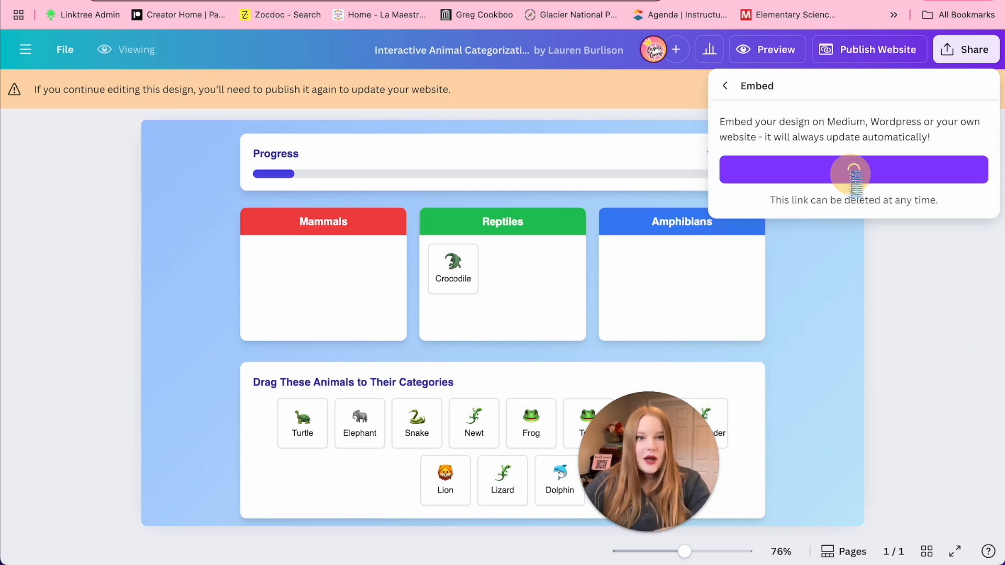
{"action": "left_click", "coordinate": [853, 169]}
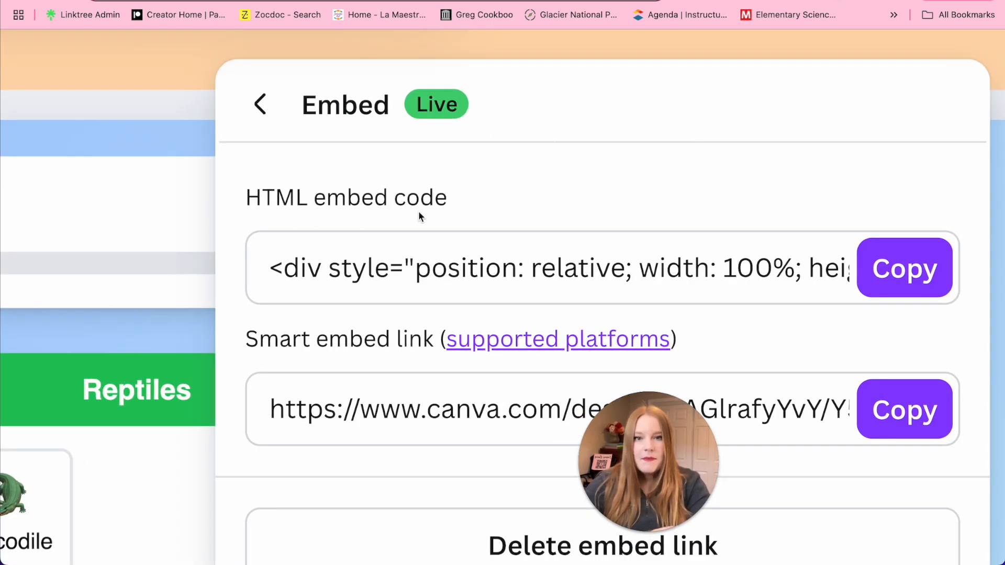
{"action": "left_click", "coordinate": [903, 268]}
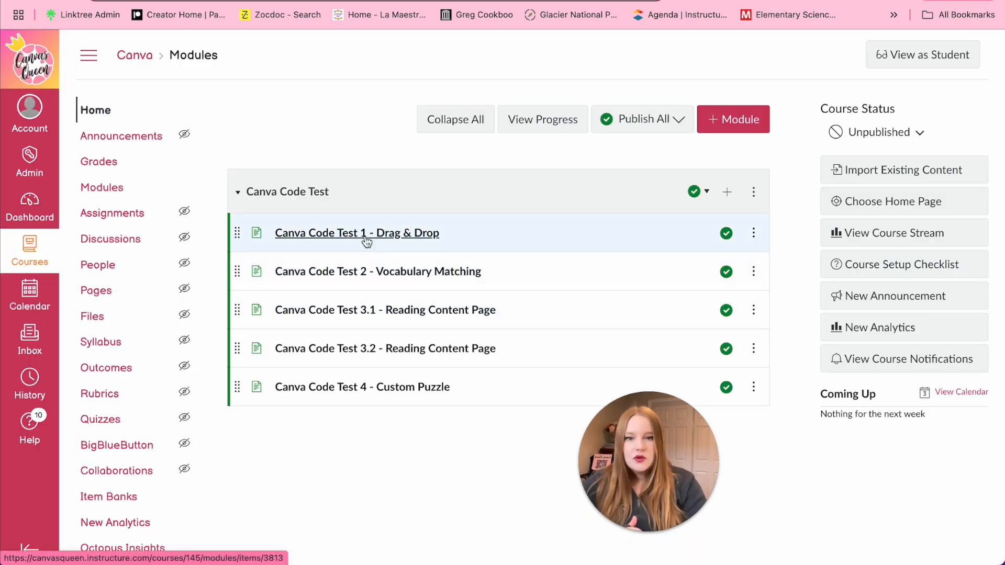
- Embed the game code on the Canva Code Test 1 - Drag & Drop page and save
{"action": "left_click", "coordinate": [357, 232]}
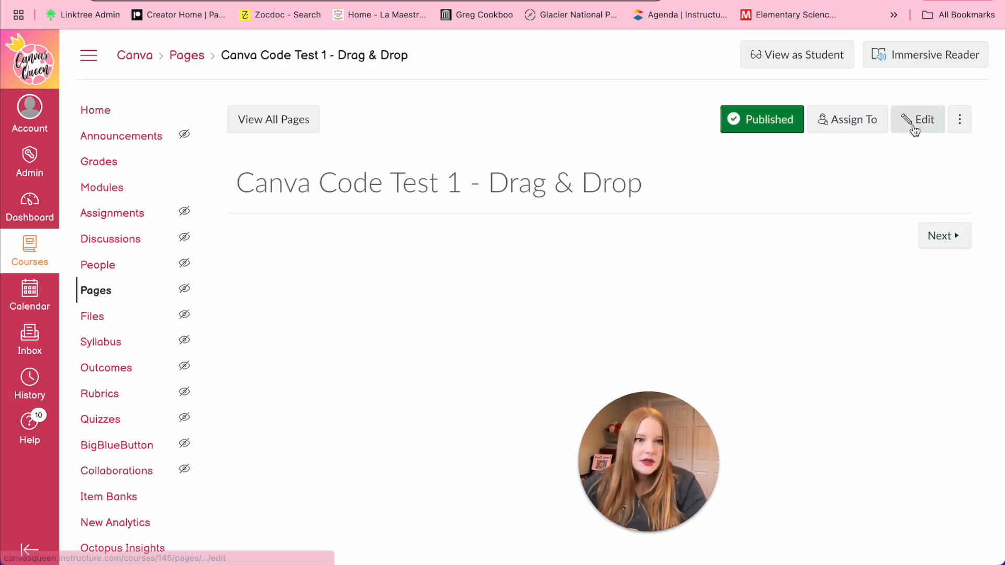
{"action": "left_click", "coordinate": [918, 119]}
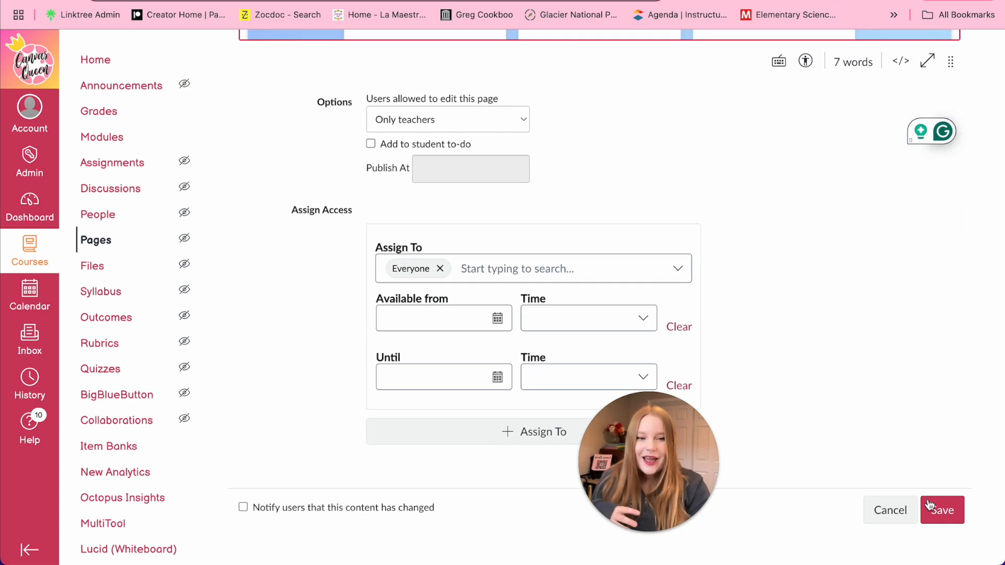
{"action": "left_click", "coordinate": [942, 510]}
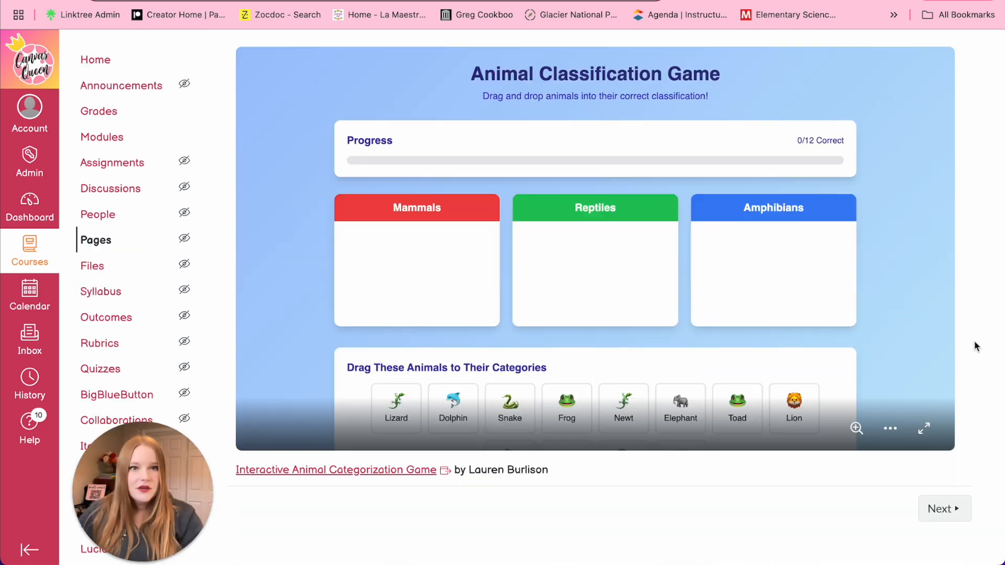
- Play the embedded game full screen, testing wrong and correct sorts up to 3/12
{"action": "left_click", "coordinate": [925, 429]}
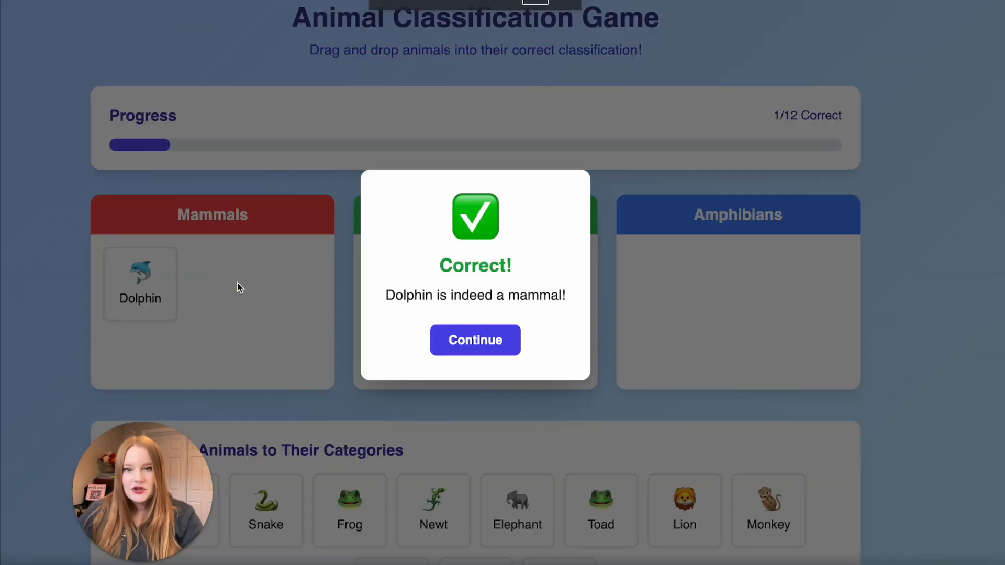
{"action": "left_click", "coordinate": [474, 340]}
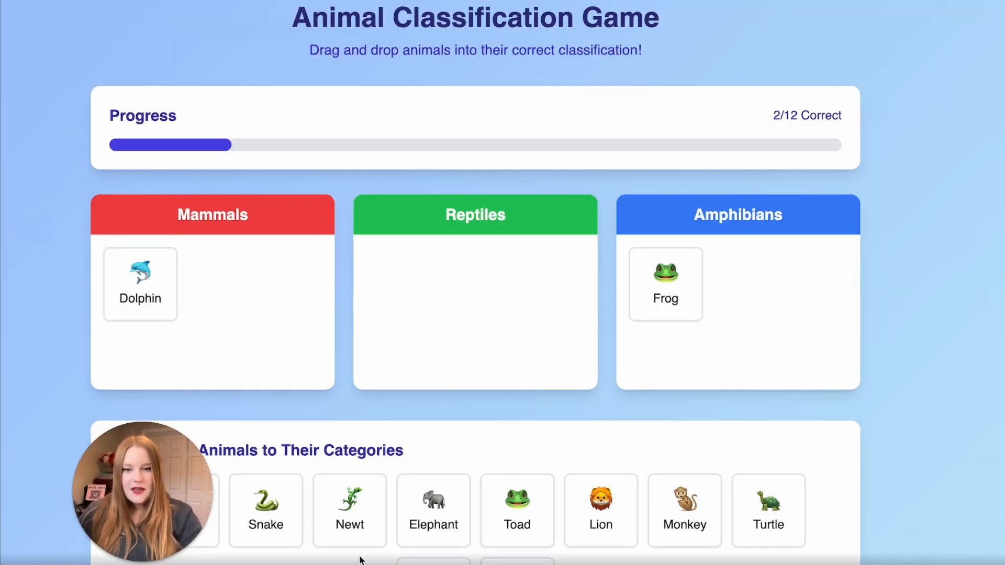
{"action": "left_click_drag", "start_coordinate": [433, 510], "coordinate": [481, 305]}
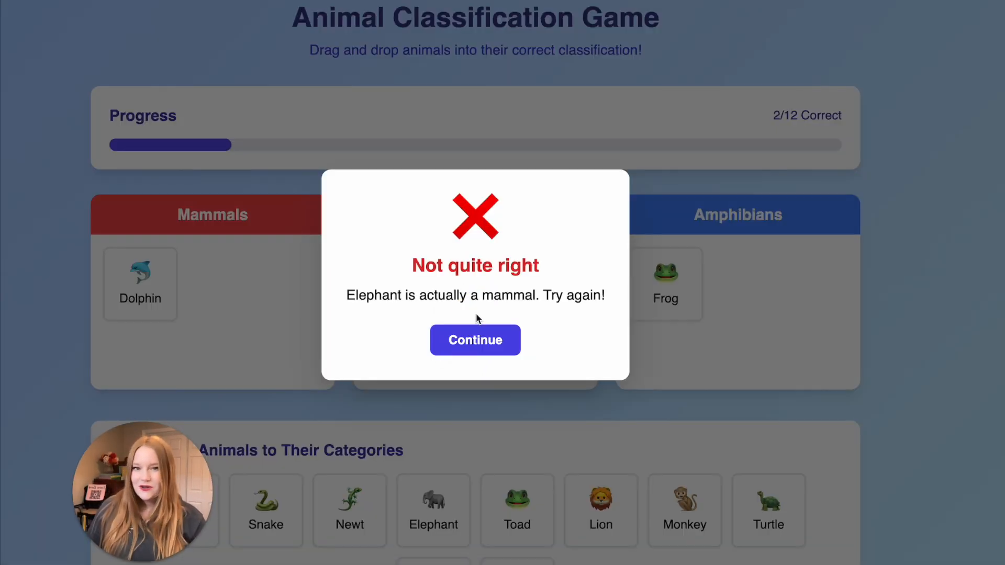
{"action": "left_click", "coordinate": [474, 340]}
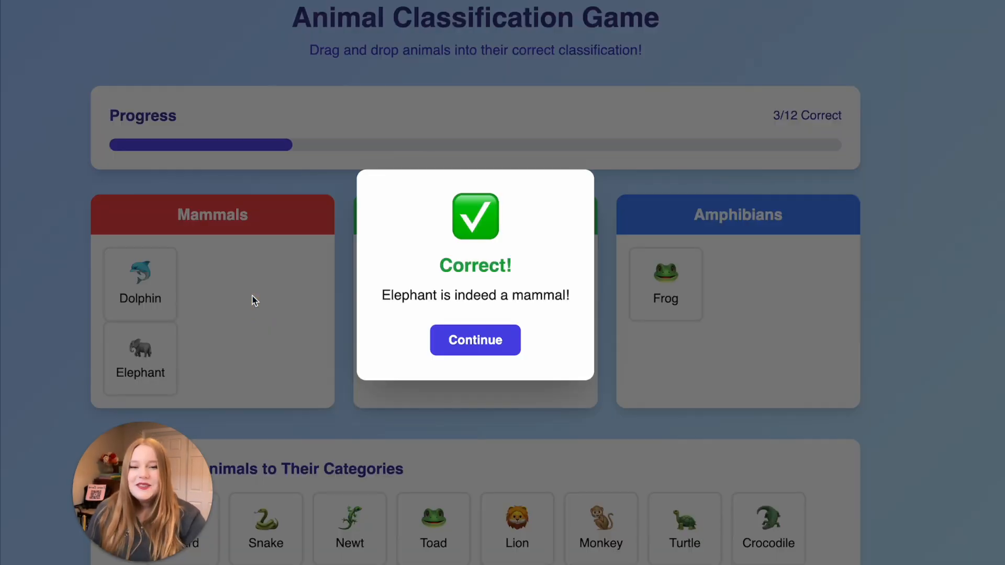
{"action": "left_click", "coordinate": [475, 340]}
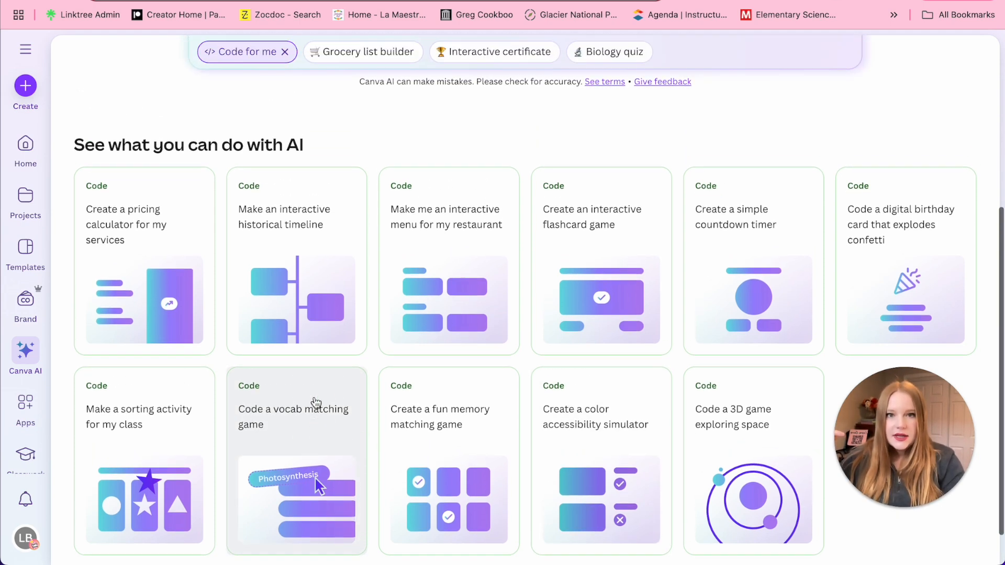
- Draft a vocab matching game prompt with math terms like Equation, Variable and Product
{"action": "left_click", "coordinate": [293, 417]}
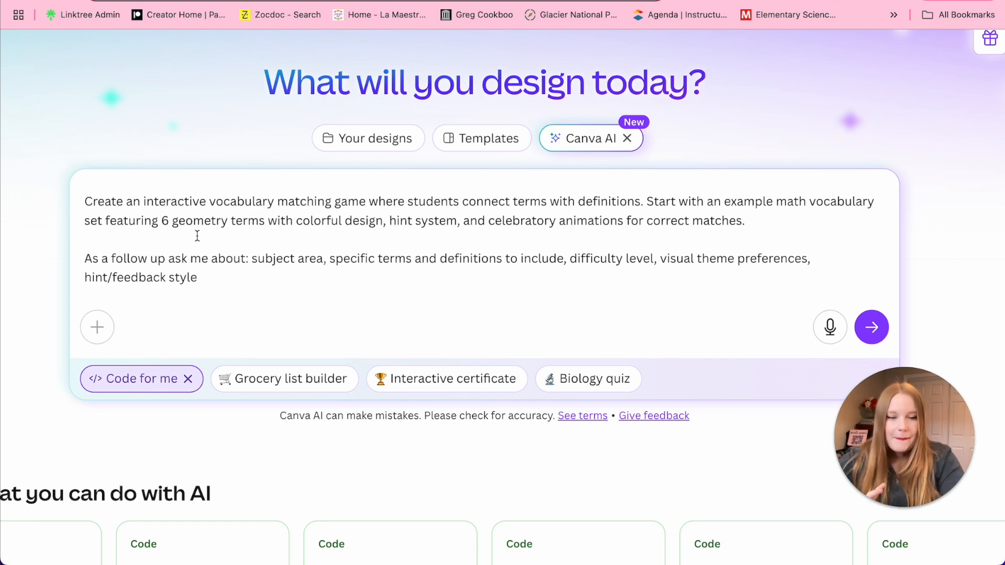
{"action": "scroll", "scroll_direction": "down", "scroll_amount": 3}
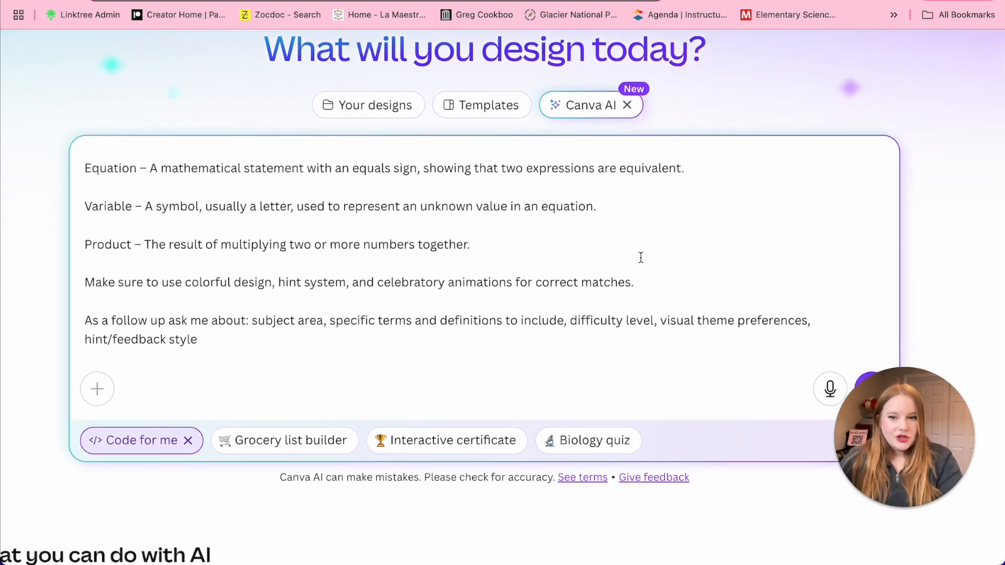
{"action": "scroll", "scroll_direction": "down", "scroll_amount": 3}
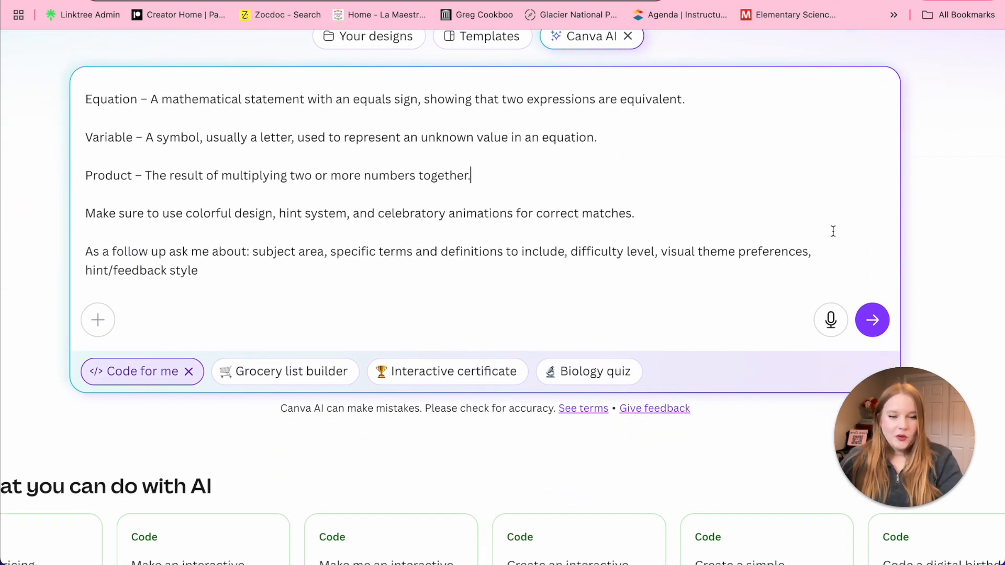
- Generate the Math Vocabulary Matching Game, try it out, and place it in a design
{"action": "left_click", "coordinate": [871, 320]}
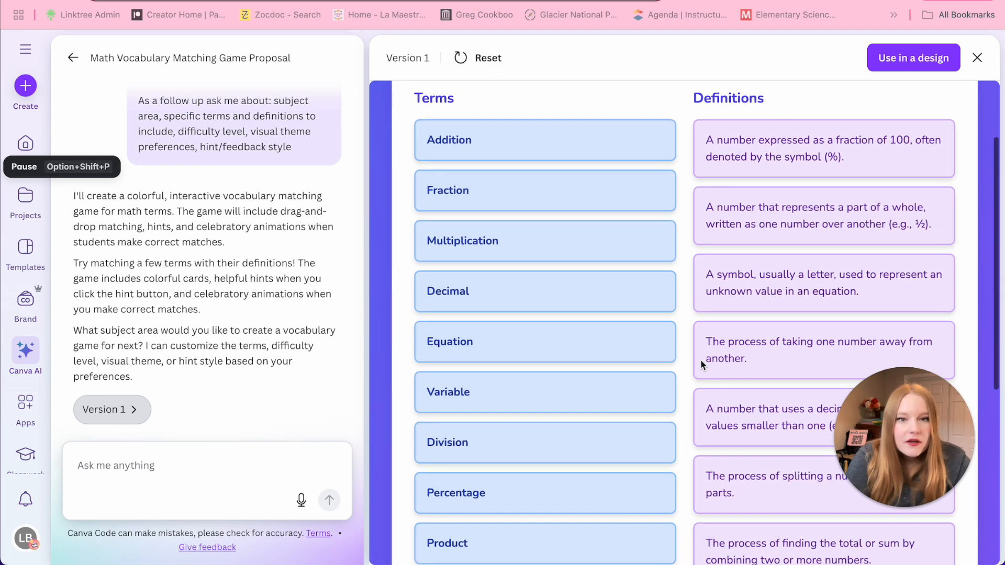
{"action": "scroll", "scroll_direction": "down", "scroll_amount": 3}
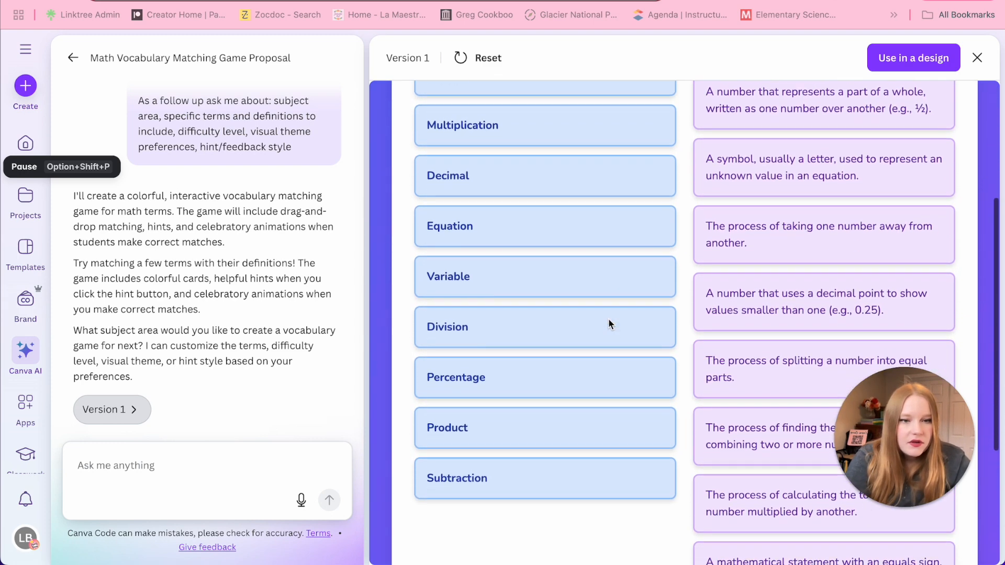
{"action": "scroll", "scroll_direction": "down", "scroll_amount": 3}
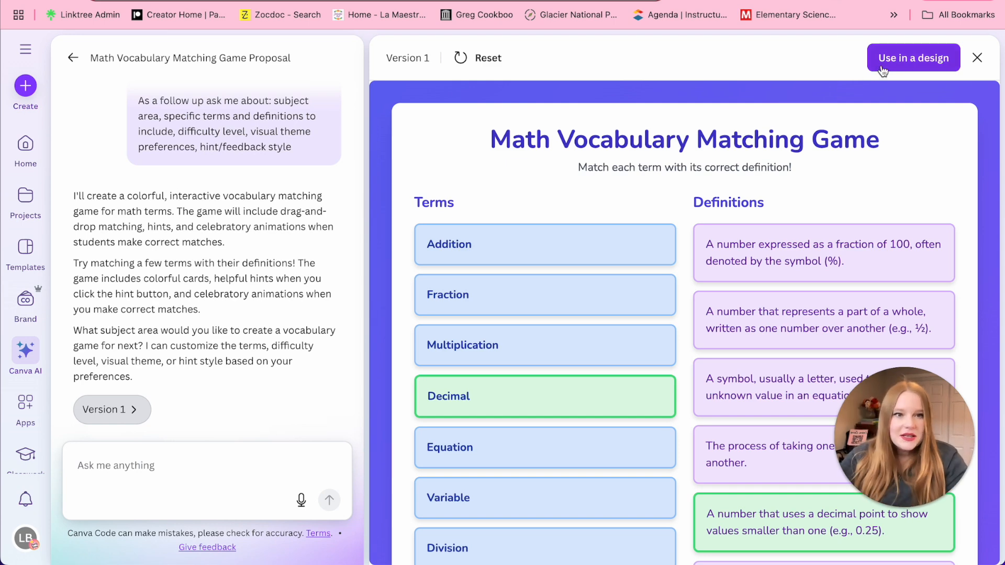
{"action": "left_click", "coordinate": [913, 58]}
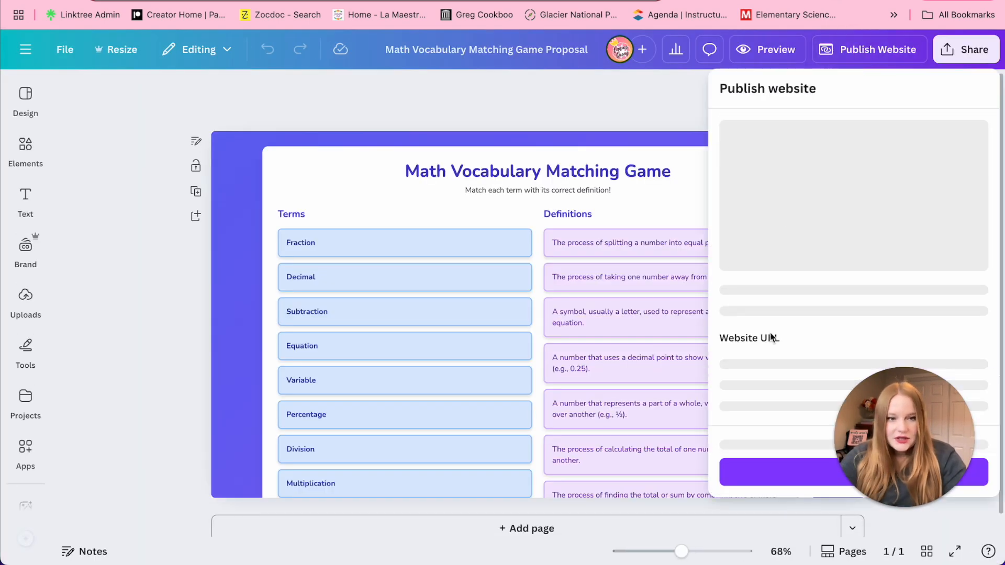
- Publish the vocabulary game as a website and open its sharing options
{"action": "left_click", "coordinate": [852, 473]}
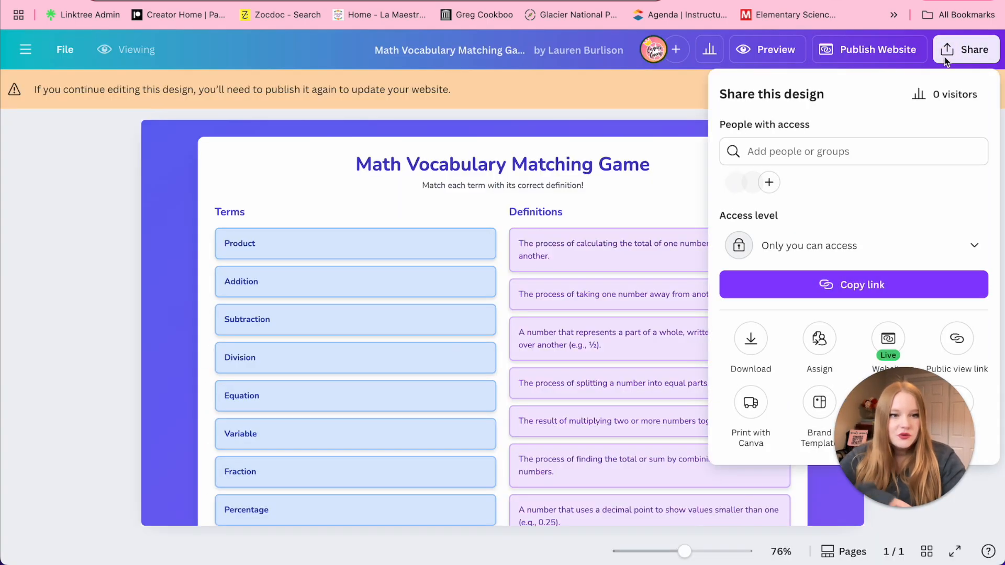
{"action": "left_click", "coordinate": [888, 349]}
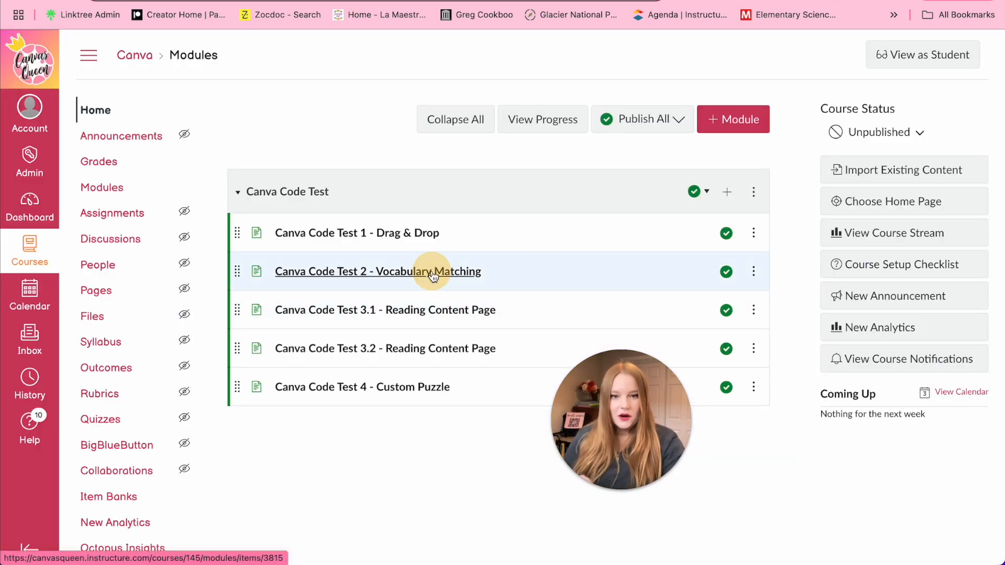
- Edit the Canva Code Test 2 - Vocabulary Matching page, return to the rich editor, and save
{"action": "left_click", "coordinate": [378, 271]}
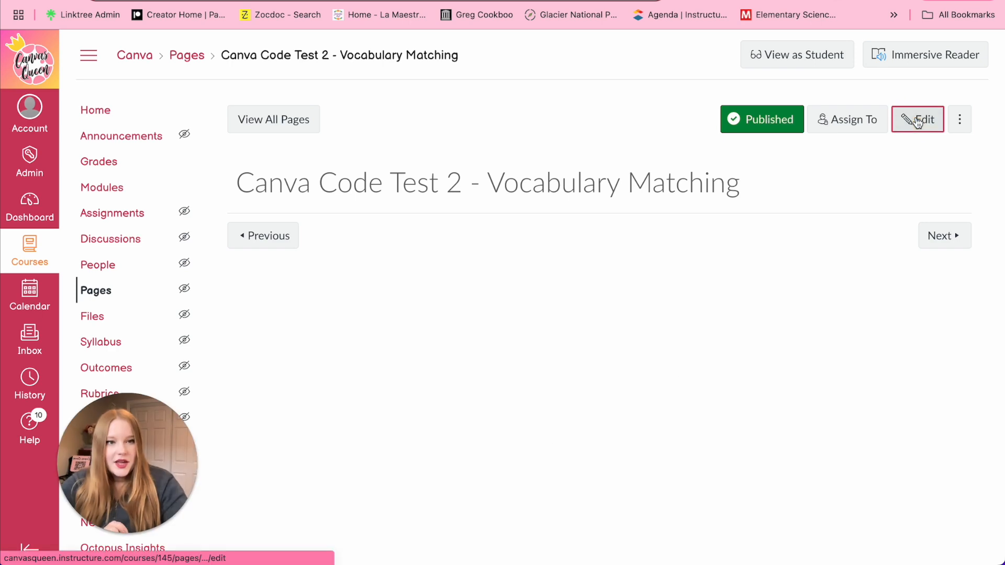
{"action": "left_click", "coordinate": [918, 119]}
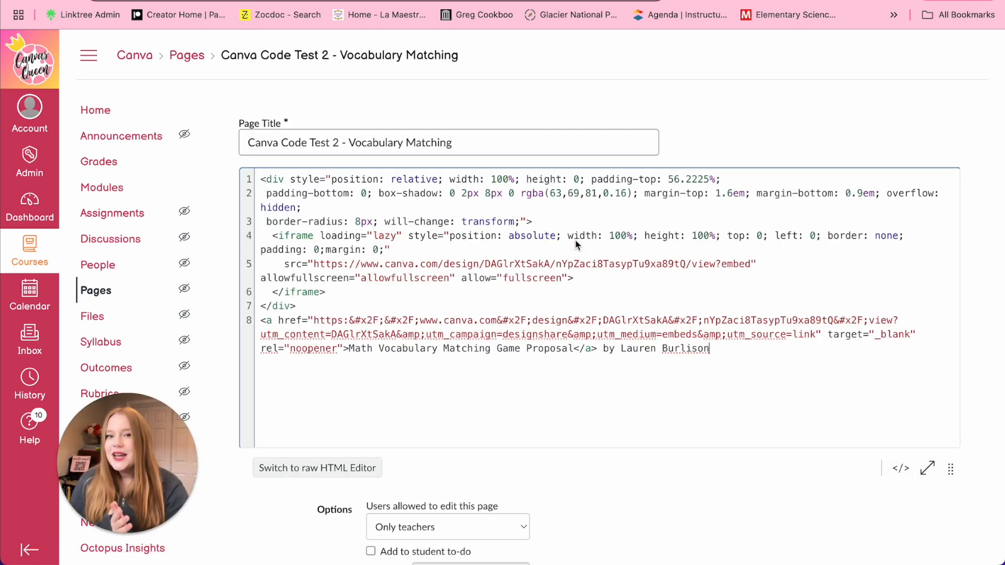
{"action": "left_click", "coordinate": [316, 468]}
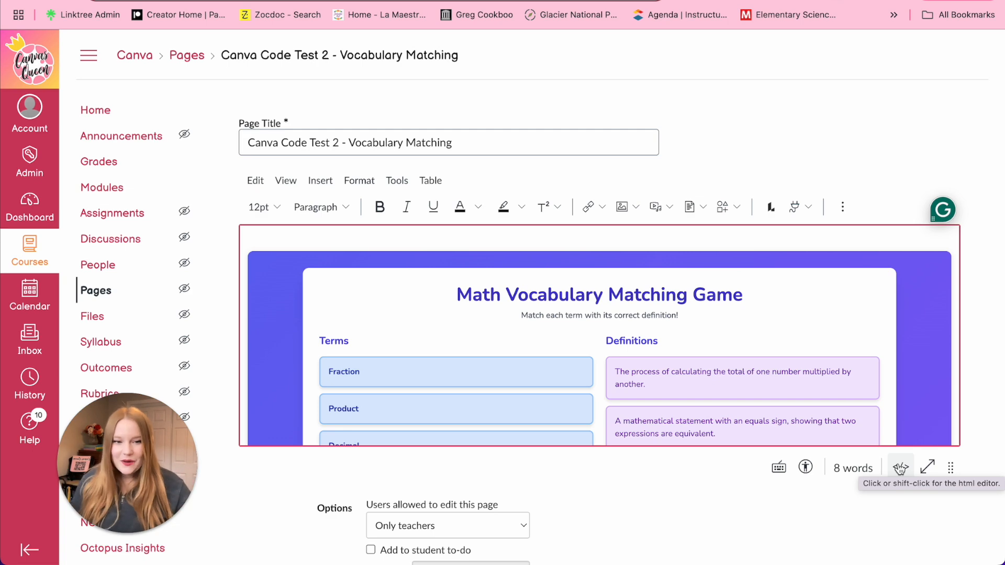
{"action": "scroll", "scroll_direction": "down", "scroll_amount": 3}
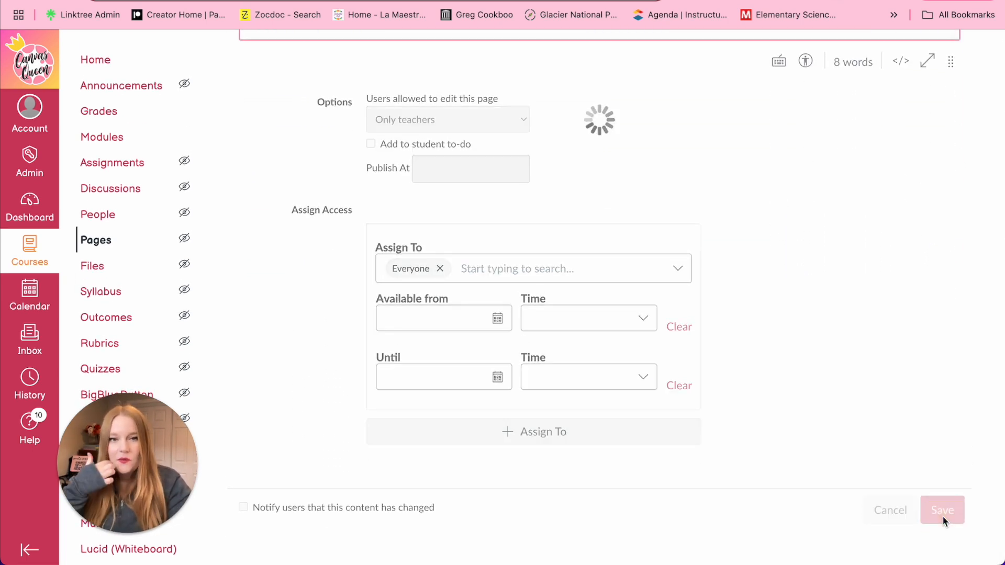
{"action": "left_click", "coordinate": [942, 511]}
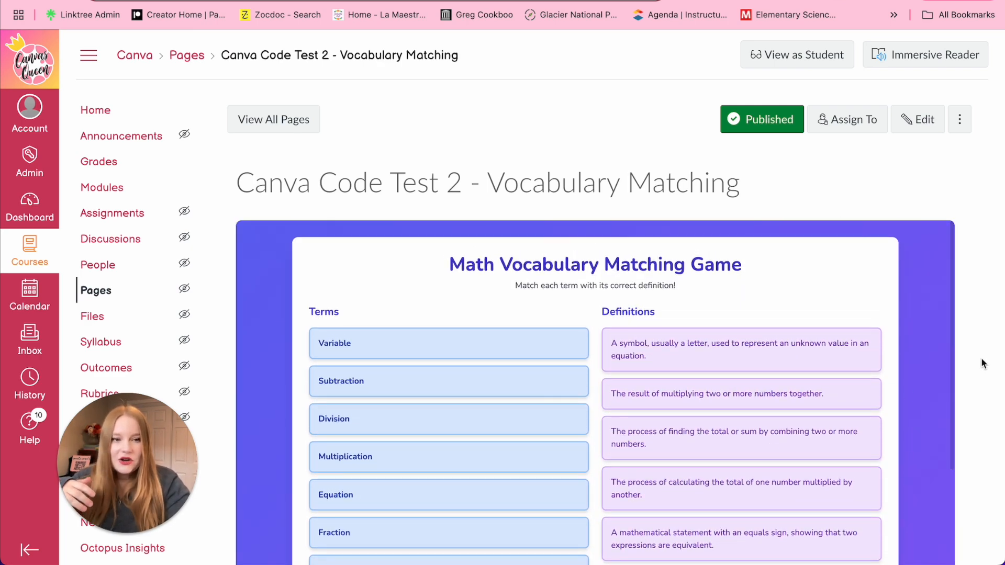
{"action": "scroll", "scroll_direction": "down", "scroll_amount": 3}
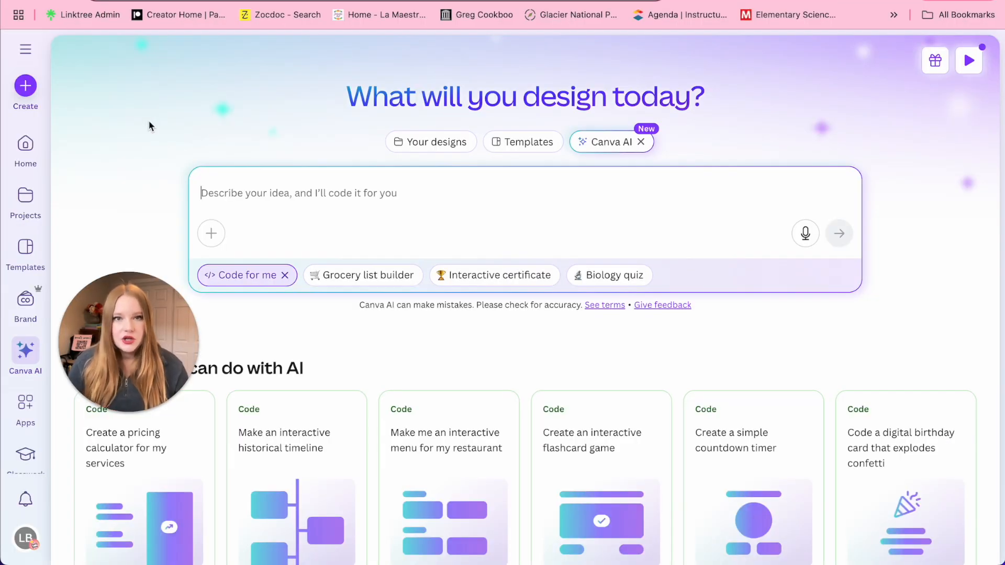
- Submit the photosynthesis vocabulary word search prompt to Canva AI's Code for me
{"action": "scroll", "scroll_direction": "down", "scroll_amount": 3}
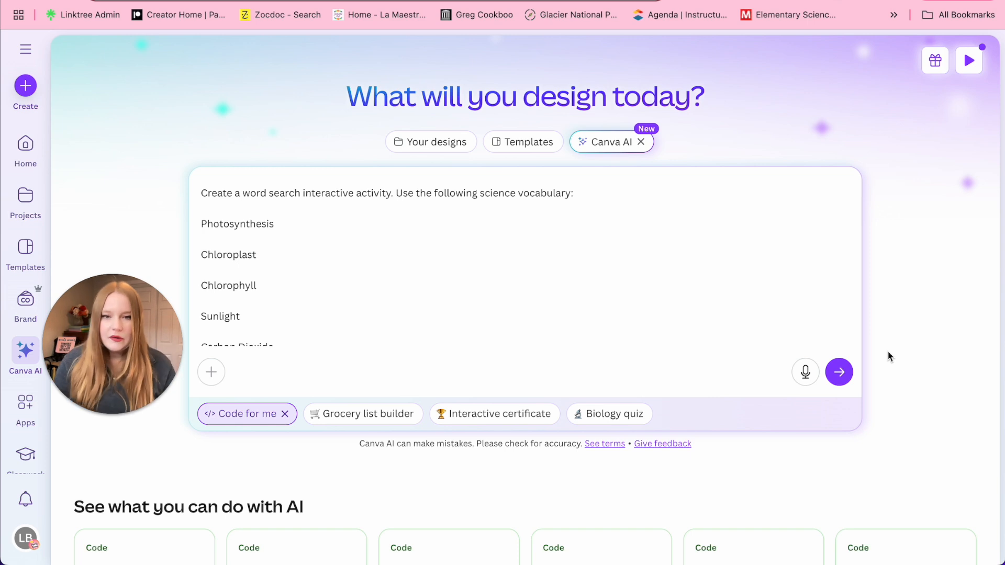
{"action": "mouse_move", "coordinate": [573, 372]}
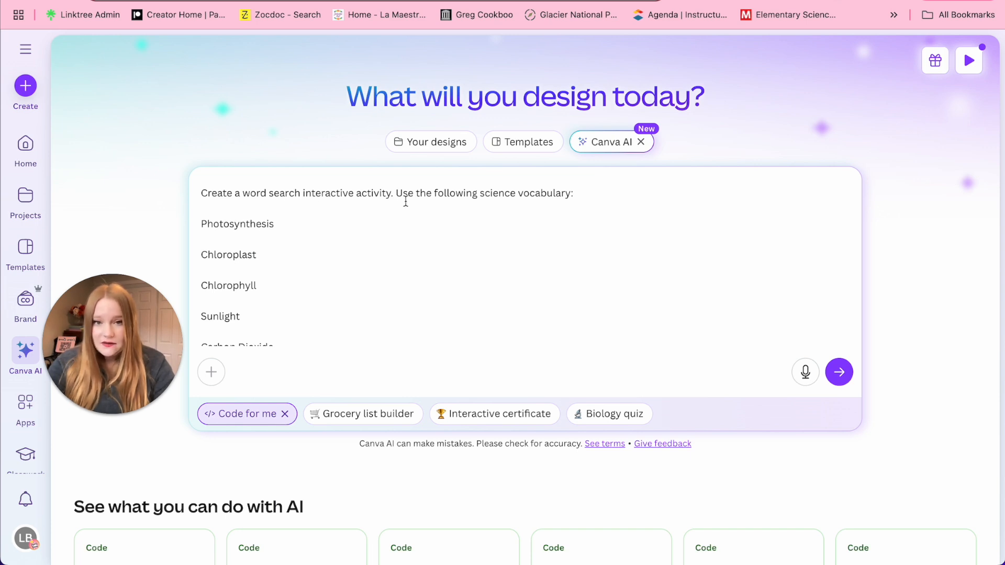
{"action": "scroll", "scroll_direction": "down", "scroll_amount": 3}
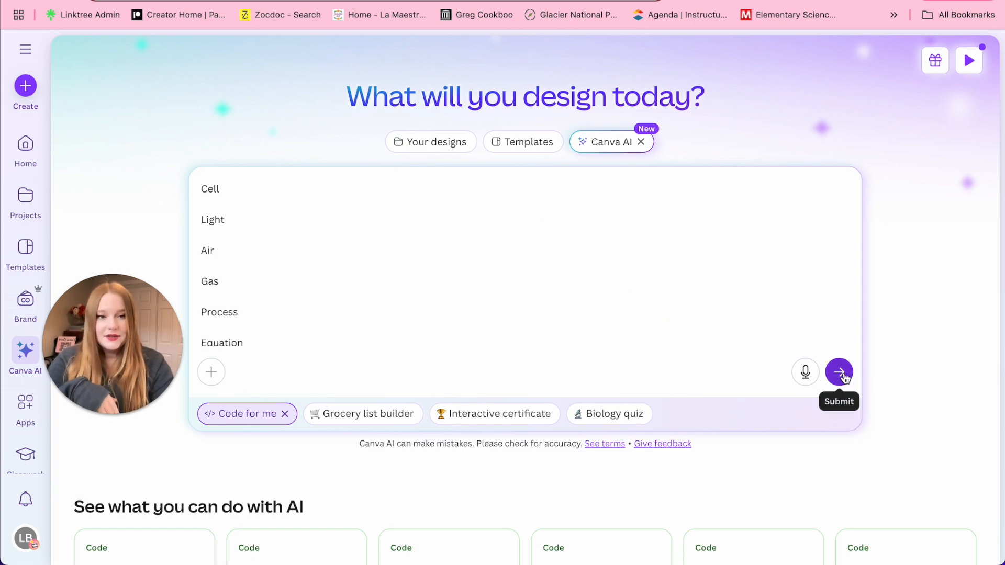
{"action": "left_click", "coordinate": [839, 372]}
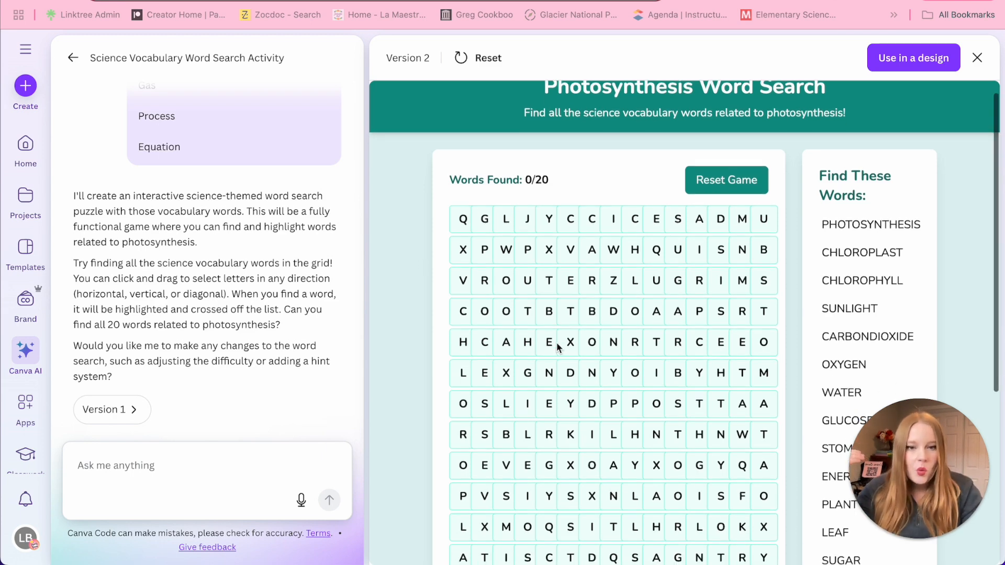
- Scroll to the generated Photosynthesis Word Search and find LEAF in the grid
{"action": "scroll", "scroll_direction": "down", "scroll_amount": 3}
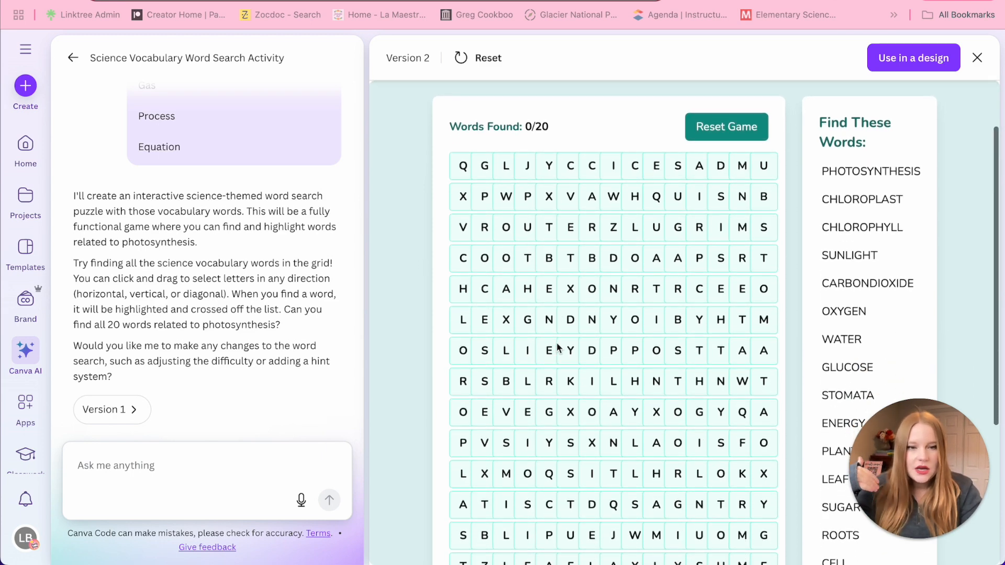
{"action": "scroll", "scroll_direction": "down", "scroll_amount": 3}
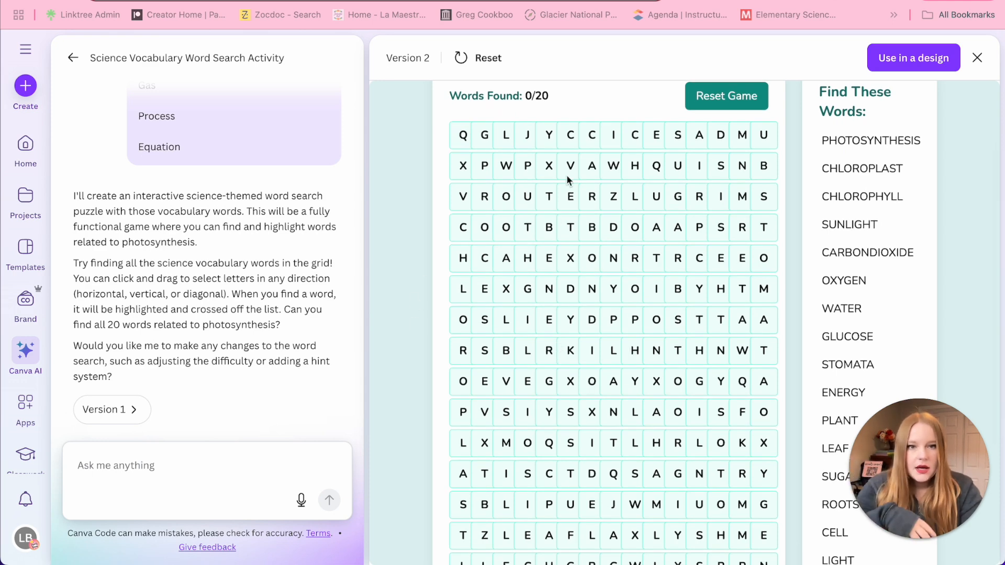
{"action": "scroll", "scroll_direction": "down", "scroll_amount": 3}
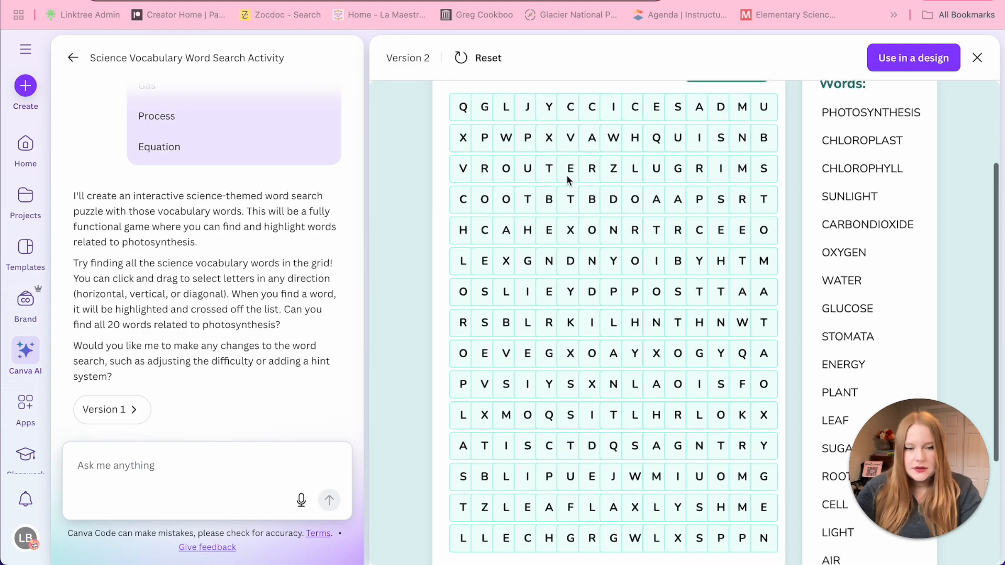
{"action": "left_click_drag", "start_coordinate": [505, 434], "coordinate": [569, 434]}
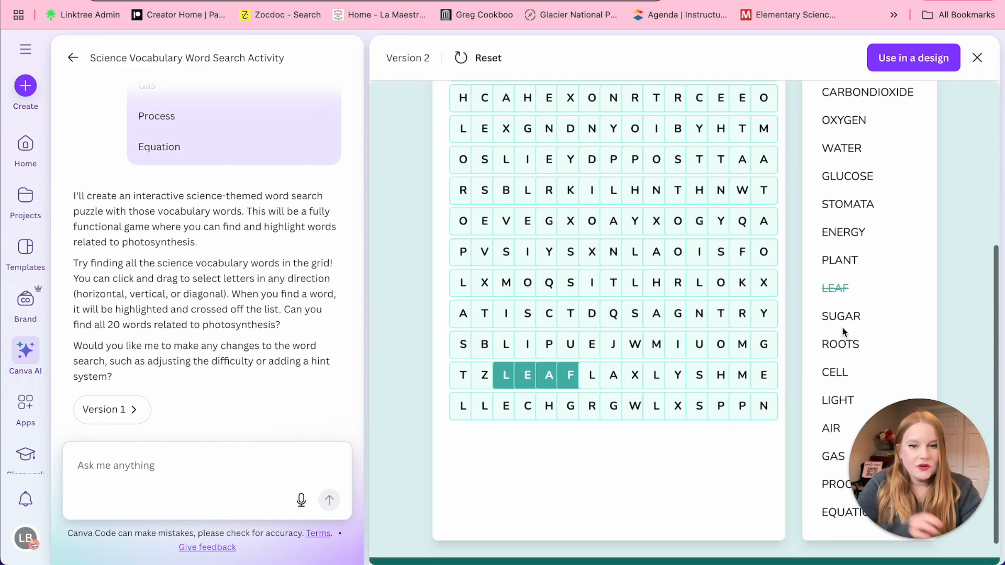
- Ask Canva AI for better letter spacing and the word list moved below the puzzle
{"action": "scroll", "scroll_direction": "down", "scroll_amount": 3}
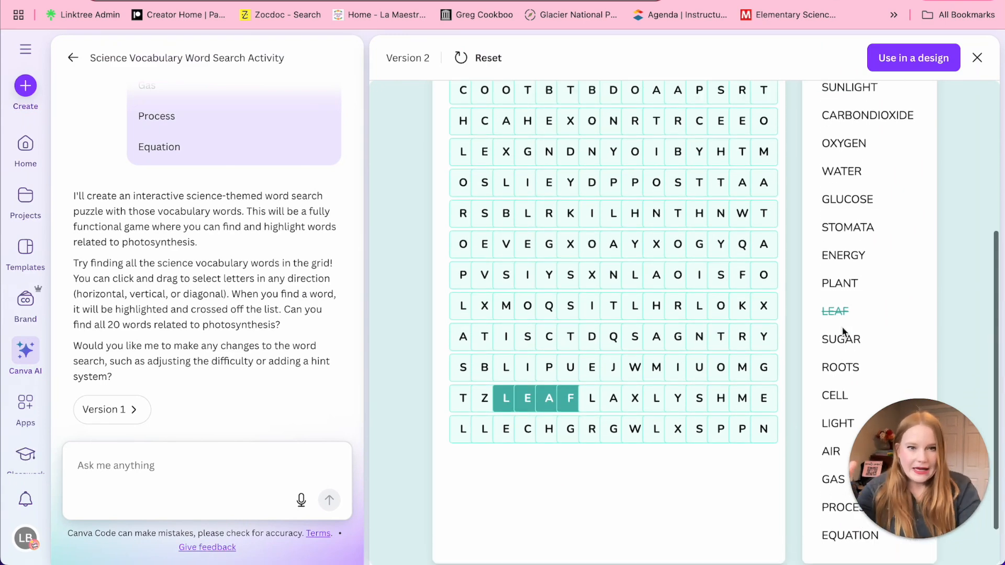
{"action": "scroll", "scroll_direction": "down", "scroll_amount": 3}
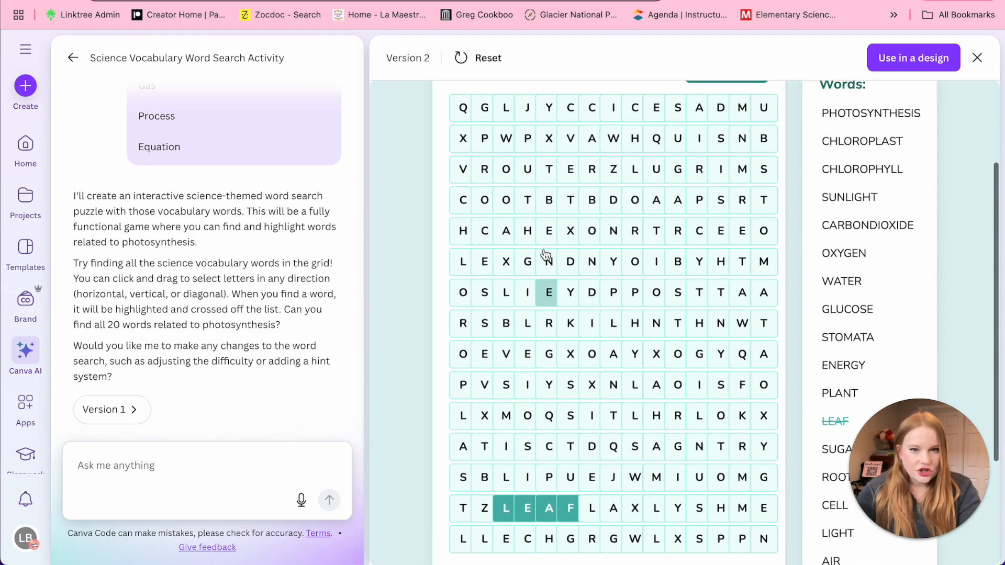
{"action": "scroll", "scroll_direction": "down", "scroll_amount": 3}
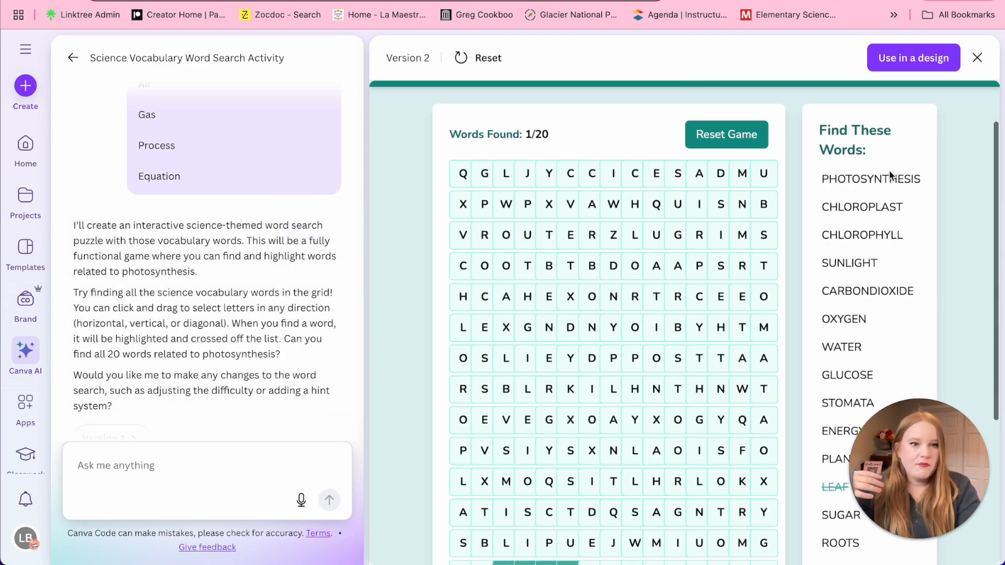
{"action": "scroll", "scroll_direction": "down", "scroll_amount": 3}
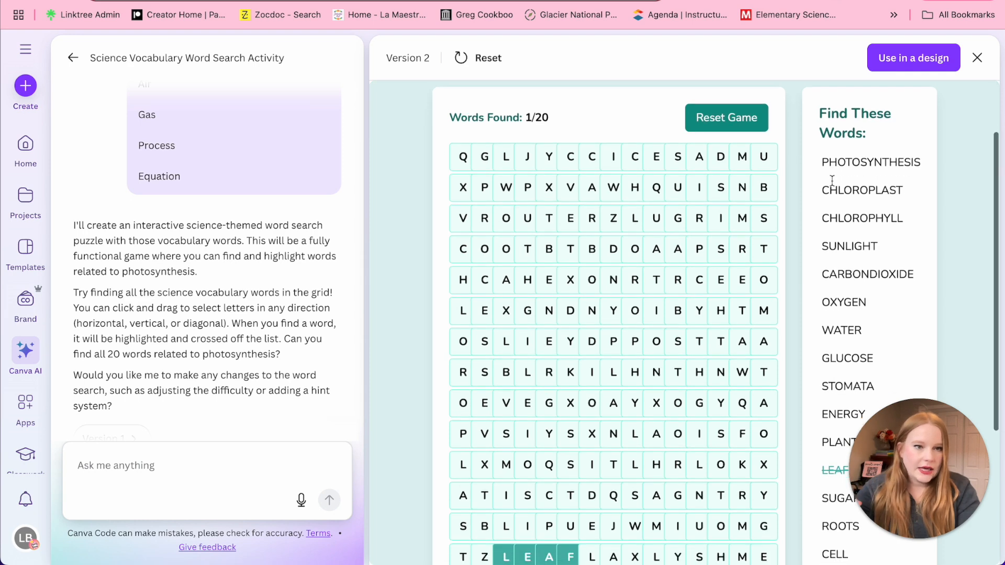
{"action": "type", "text": "The letters within the puzzle need better spacing. Maybe move the list of words to the bottom of the puzzle so the puzzle letters can expand, so they are not overlapping like they currently are."}
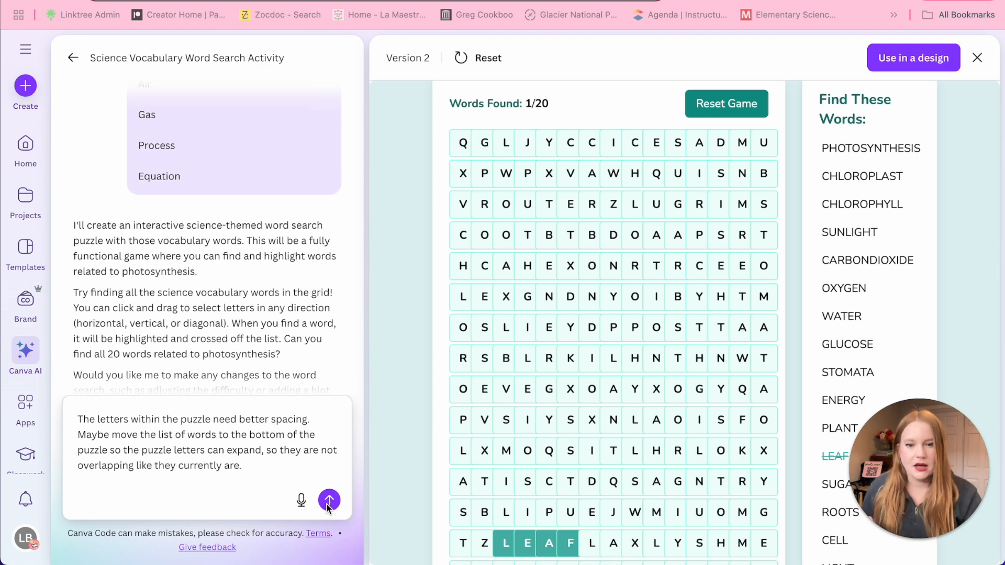
{"action": "left_click", "coordinate": [329, 500]}
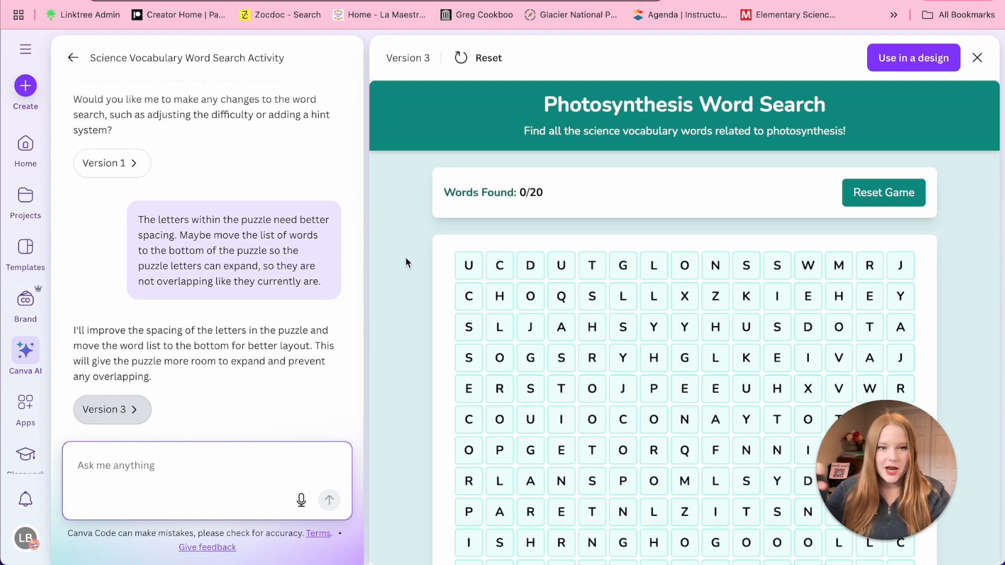
- Scroll through Version 3 and find CHLOROPLAST vertically, reaching 1/20 words found
{"action": "scroll", "scroll_direction": "down", "scroll_amount": 3}
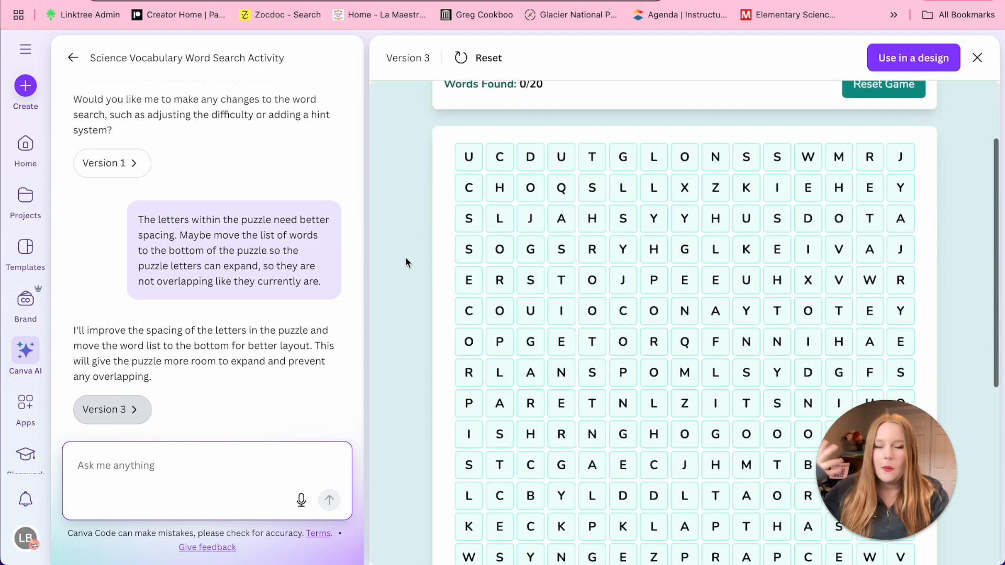
{"action": "scroll", "scroll_direction": "down", "scroll_amount": 3}
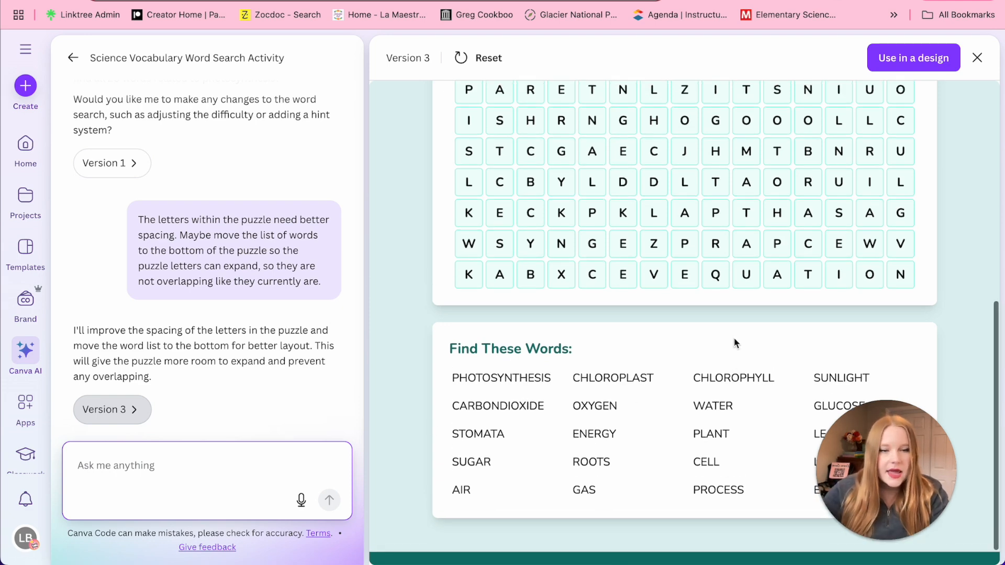
{"action": "scroll", "scroll_direction": "down", "scroll_amount": 3}
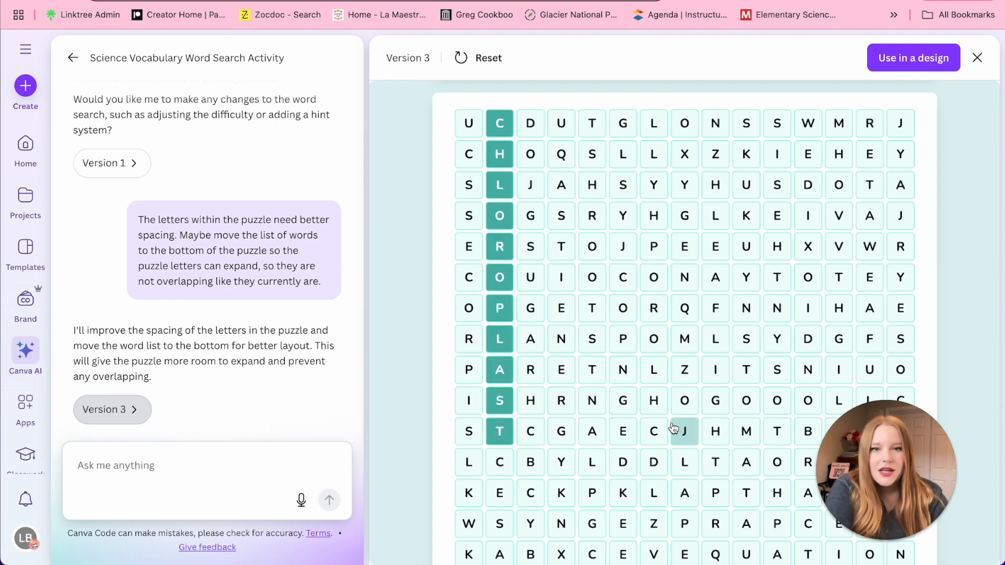
{"action": "scroll", "scroll_direction": "down", "scroll_amount": 3}
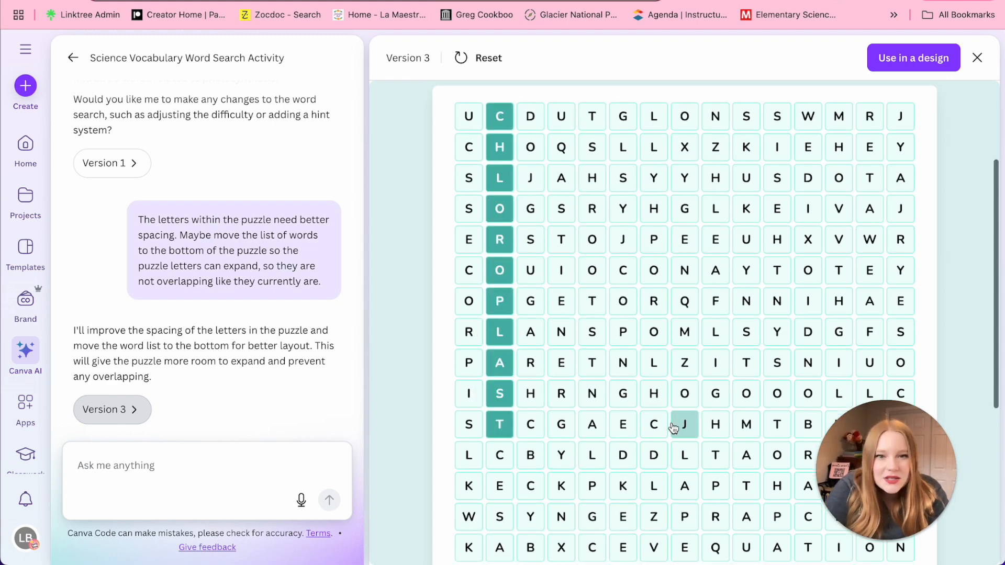
{"action": "scroll", "scroll_direction": "down", "scroll_amount": 3}
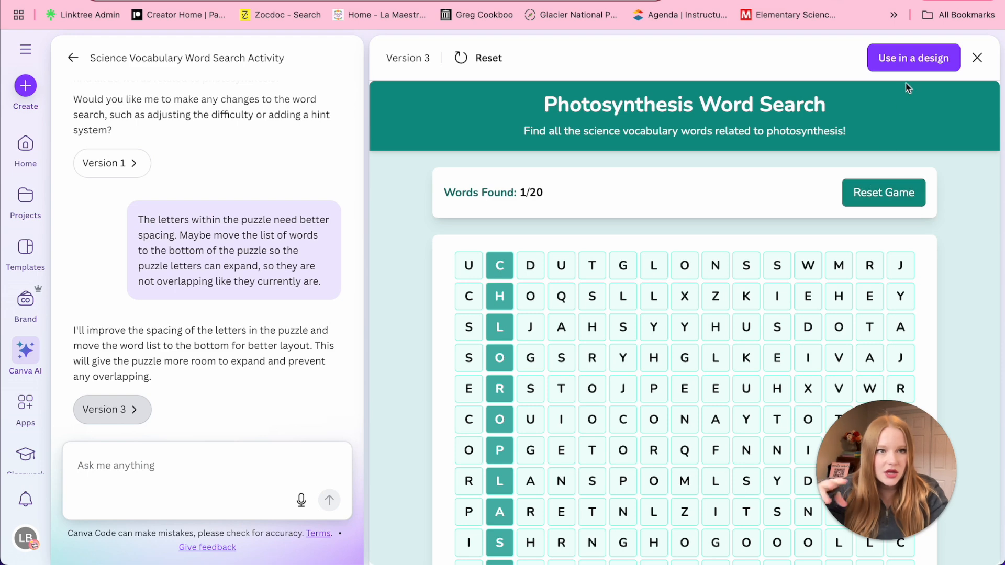
- Use the word search in a design, publish it as a website, and expand all publishing options
{"action": "left_click", "coordinate": [914, 58]}
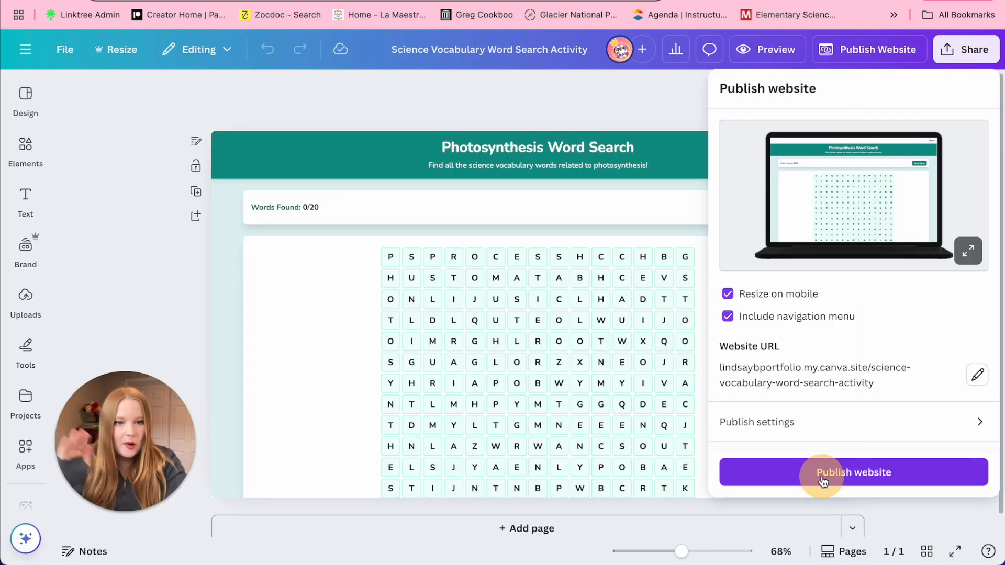
{"action": "left_click", "coordinate": [853, 472]}
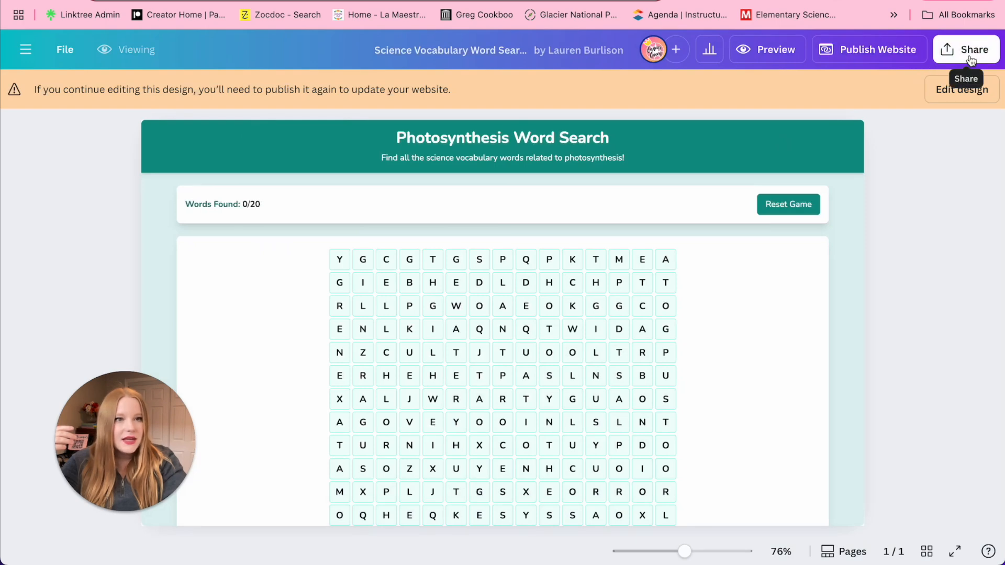
{"action": "left_click", "coordinate": [972, 49]}
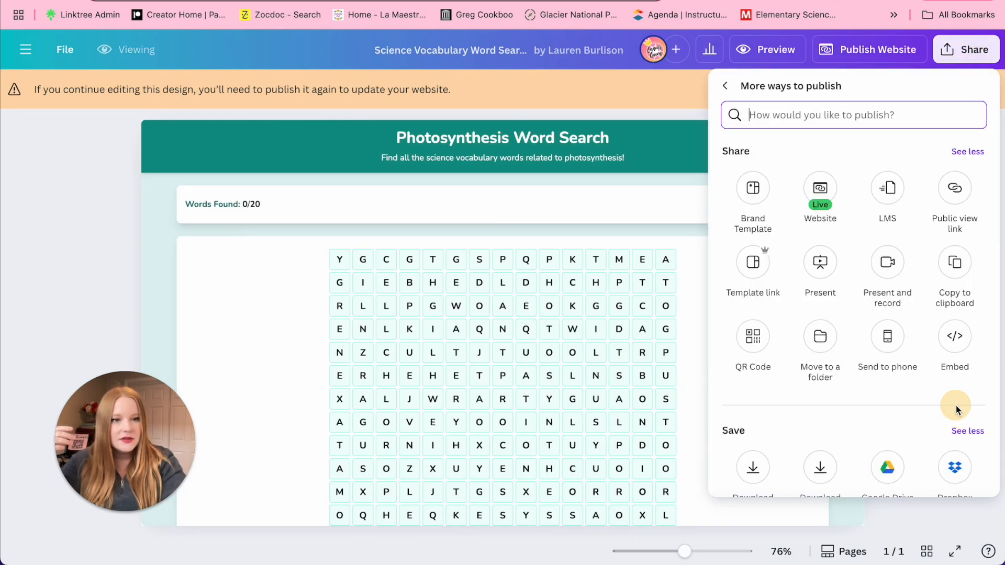
{"action": "left_click", "coordinate": [955, 335]}
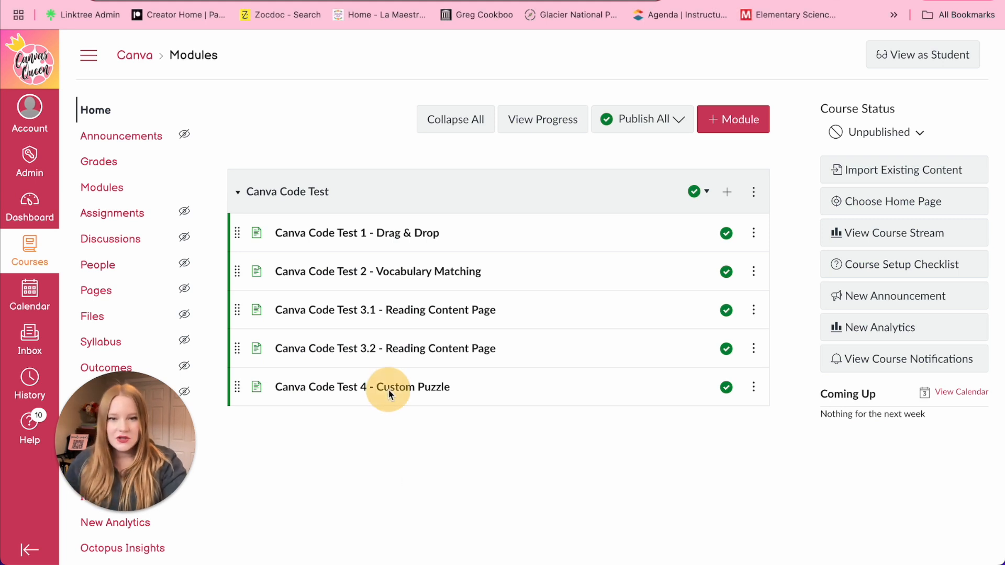
- Open the Canva Code Test 4 - Custom Puzzle page from the Canvas modules list
{"action": "left_click", "coordinate": [362, 386]}
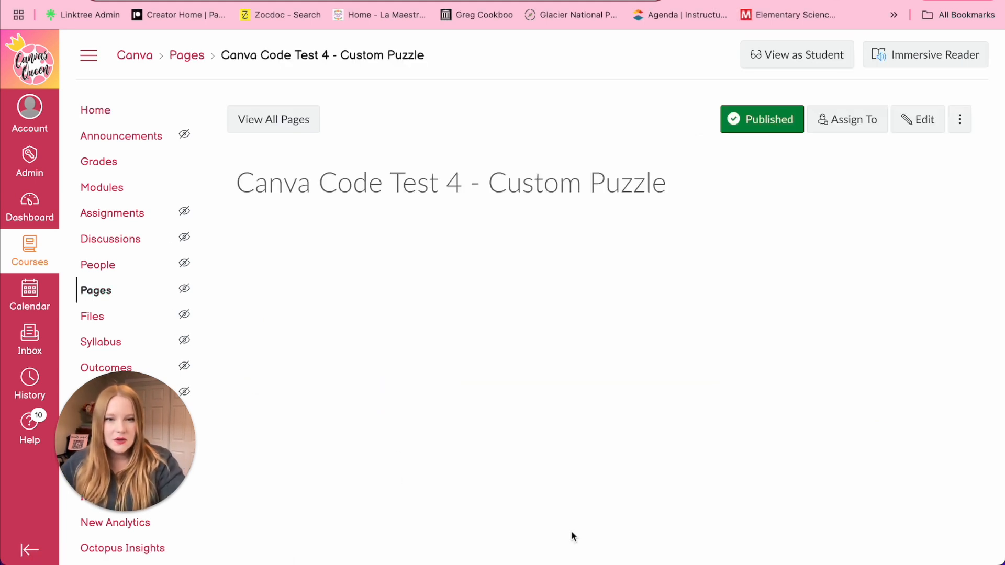
{"action": "left_click", "coordinate": [917, 119]}
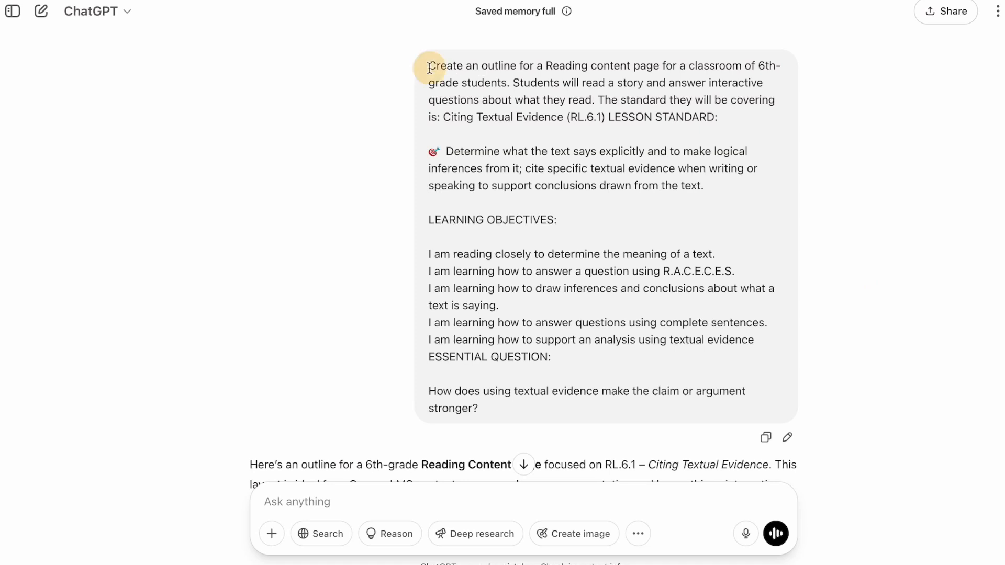
{"action": "left_click_drag", "start_coordinate": [430, 66], "coordinate": [626, 66]}
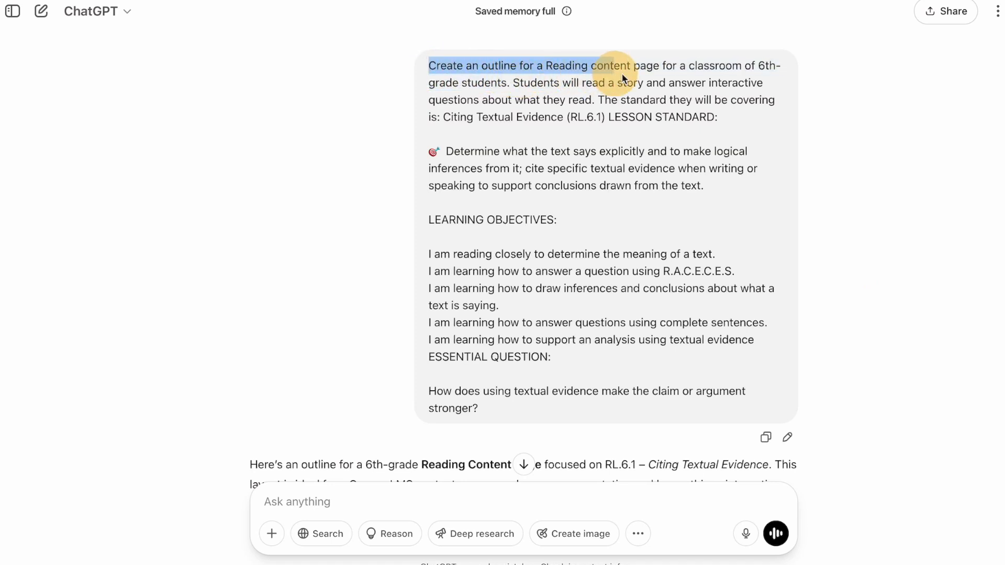
{"action": "left_click_drag", "start_coordinate": [612, 65], "coordinate": [769, 82]}
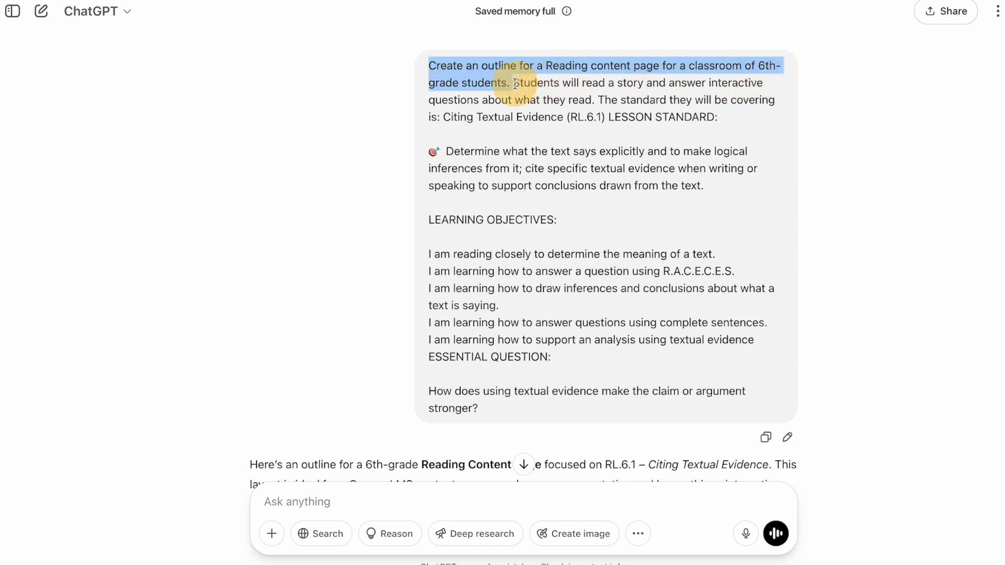
{"action": "scroll", "scroll_direction": "down", "scroll_amount": 3}
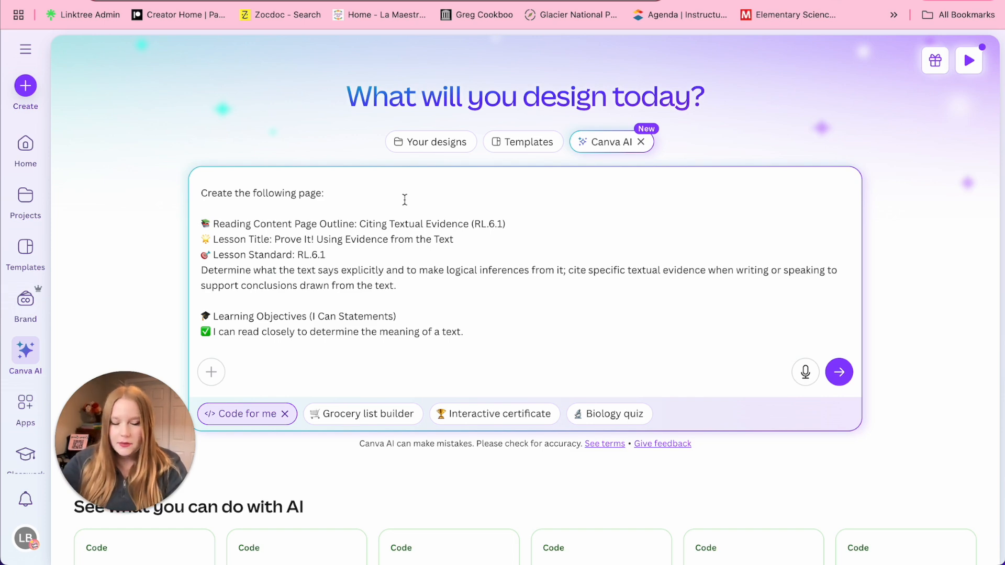
- Submit The Last Locker reading page outline and scroll through the generated page
{"action": "left_click", "coordinate": [839, 372]}
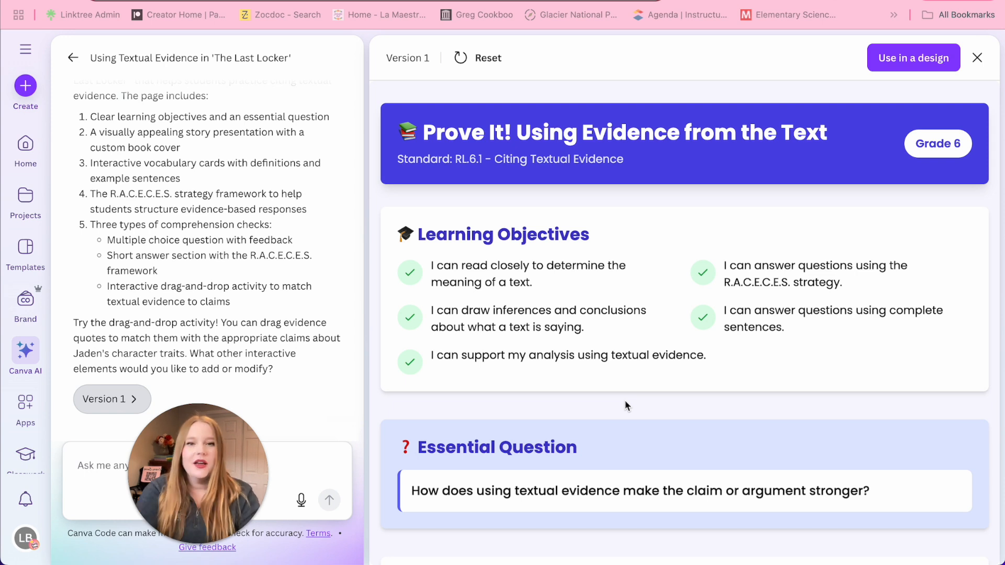
{"action": "mouse_move", "coordinate": [554, 206]}
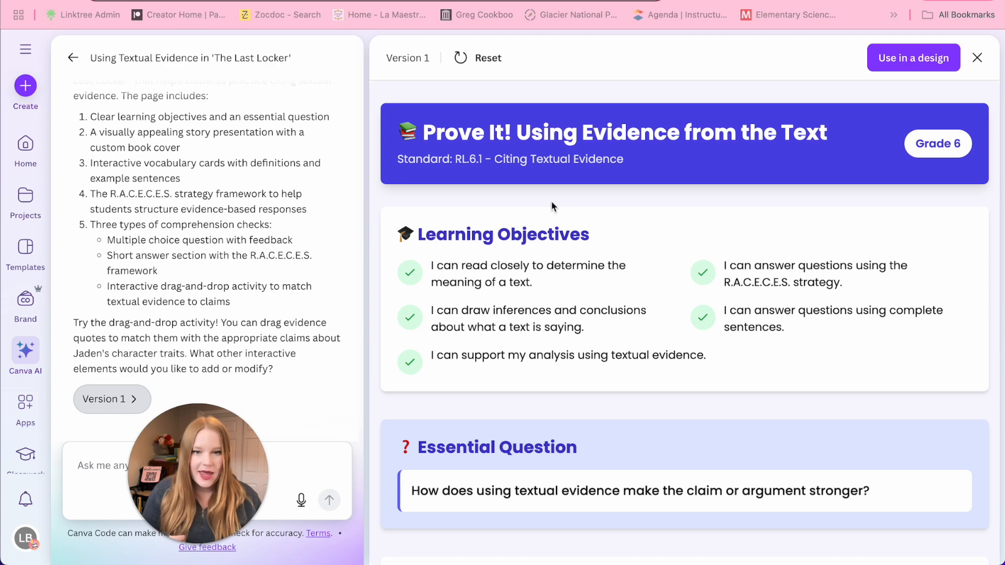
{"action": "mouse_move", "coordinate": [652, 300]}
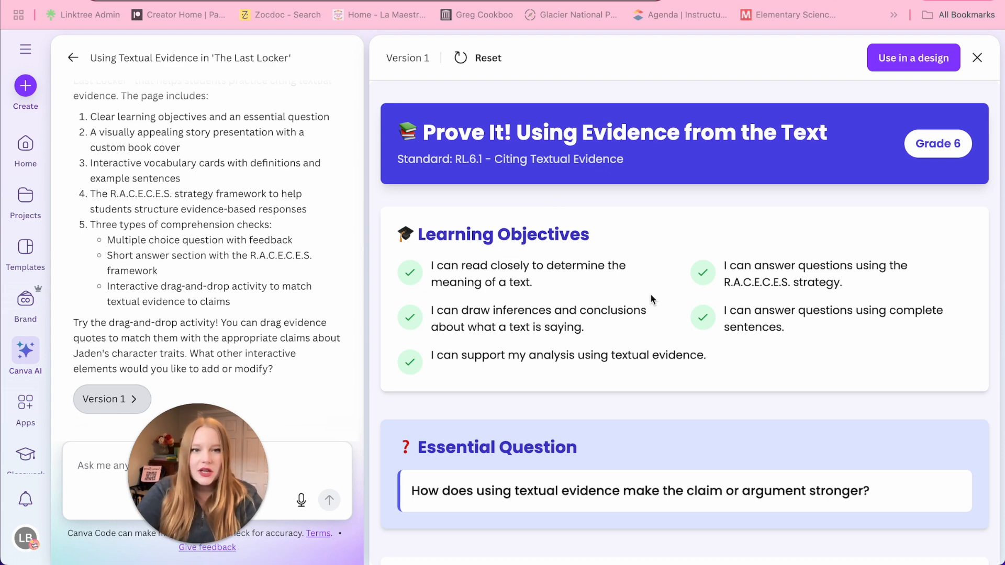
{"action": "scroll", "scroll_direction": "down", "scroll_amount": 3}
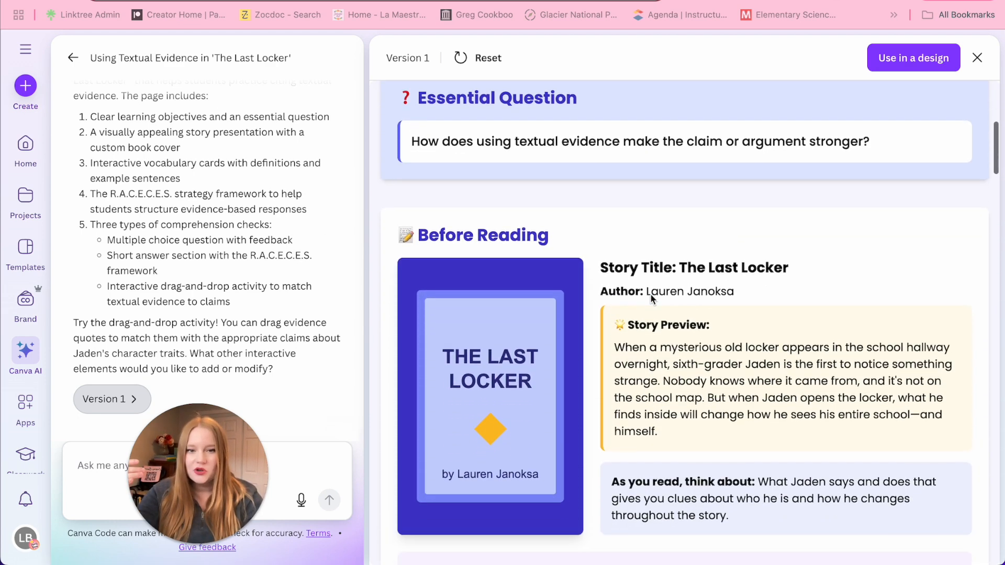
{"action": "scroll", "scroll_direction": "down", "scroll_amount": 3}
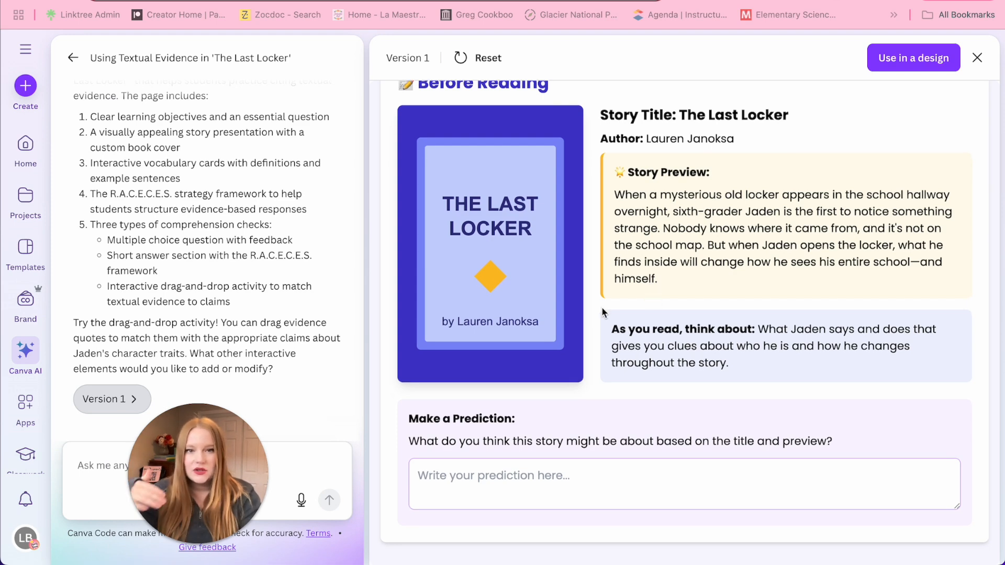
{"action": "scroll", "scroll_direction": "down", "scroll_amount": 3}
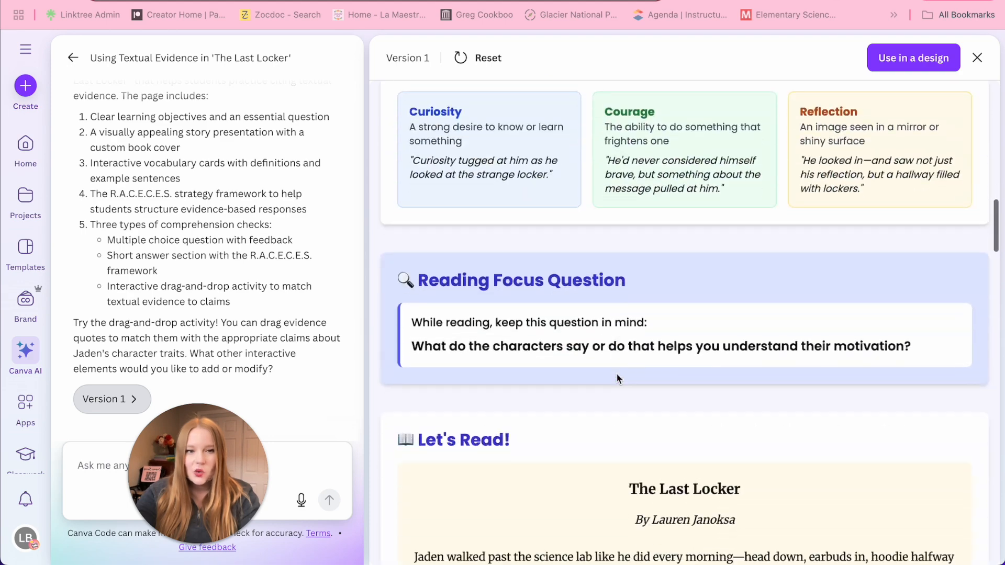
{"action": "scroll", "scroll_direction": "down", "scroll_amount": 3}
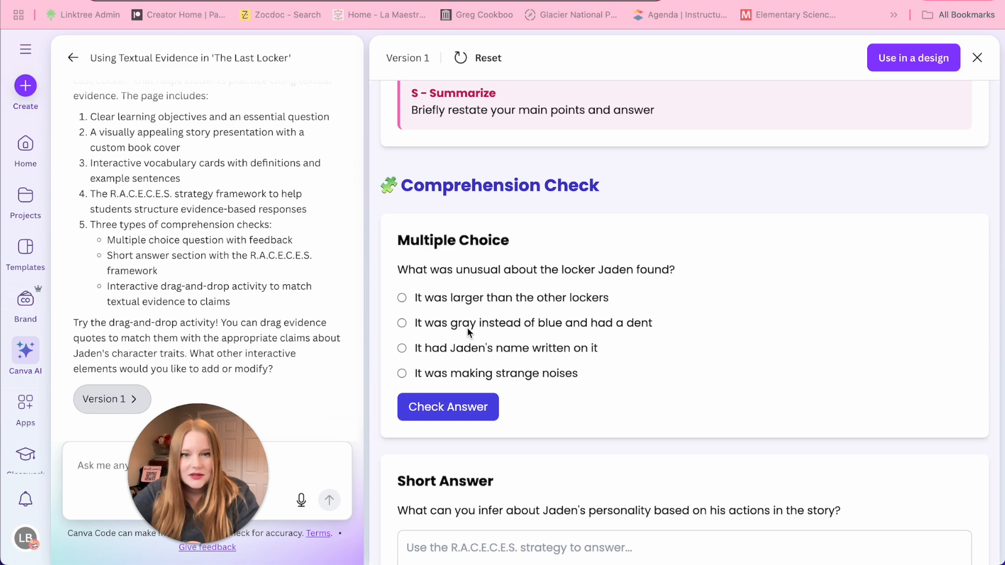
- Test the locker multiple-choice Check Answer and review the remaining sections
{"action": "left_click", "coordinate": [402, 323]}
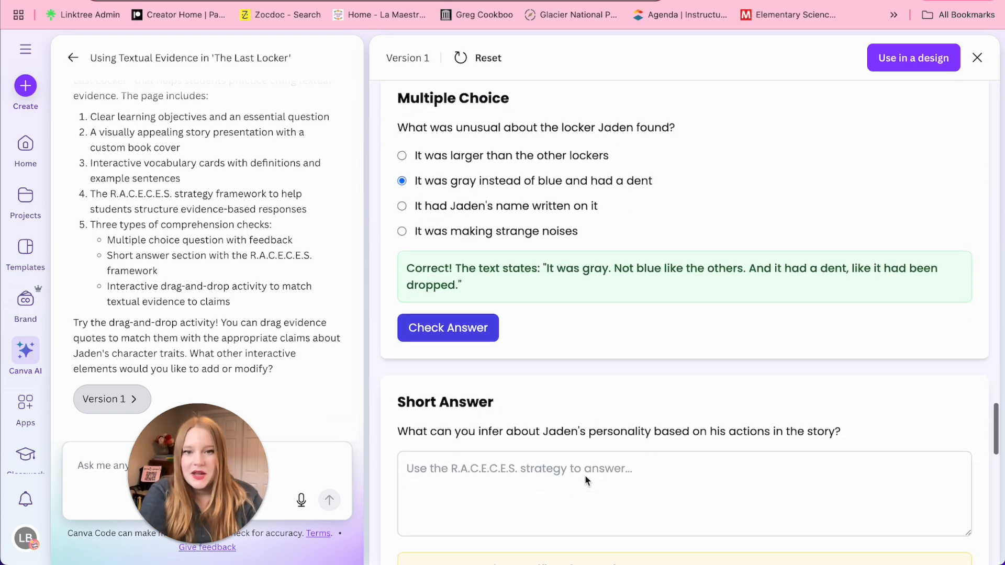
{"action": "scroll", "scroll_direction": "down", "scroll_amount": 3}
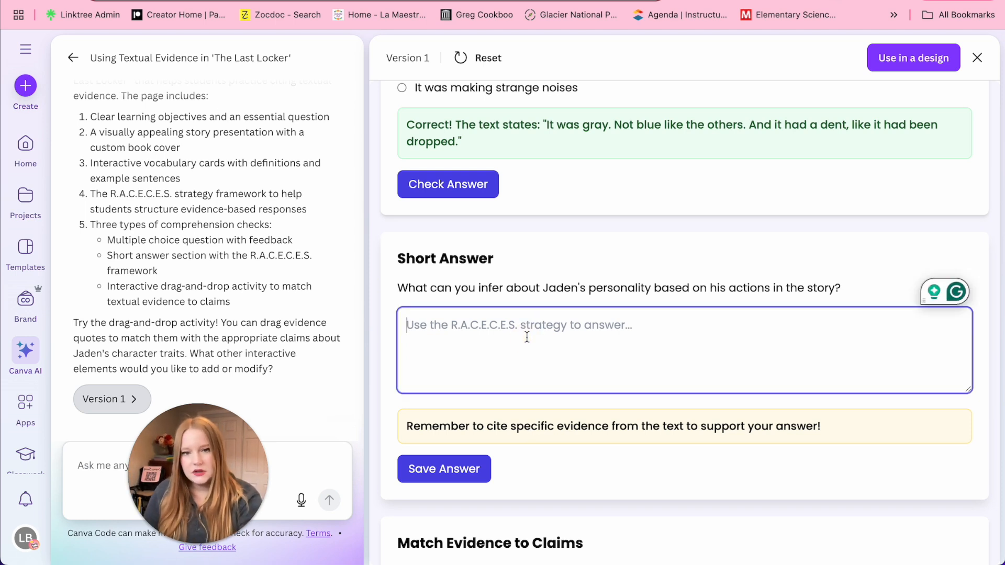
{"action": "type", "text": ":)"}
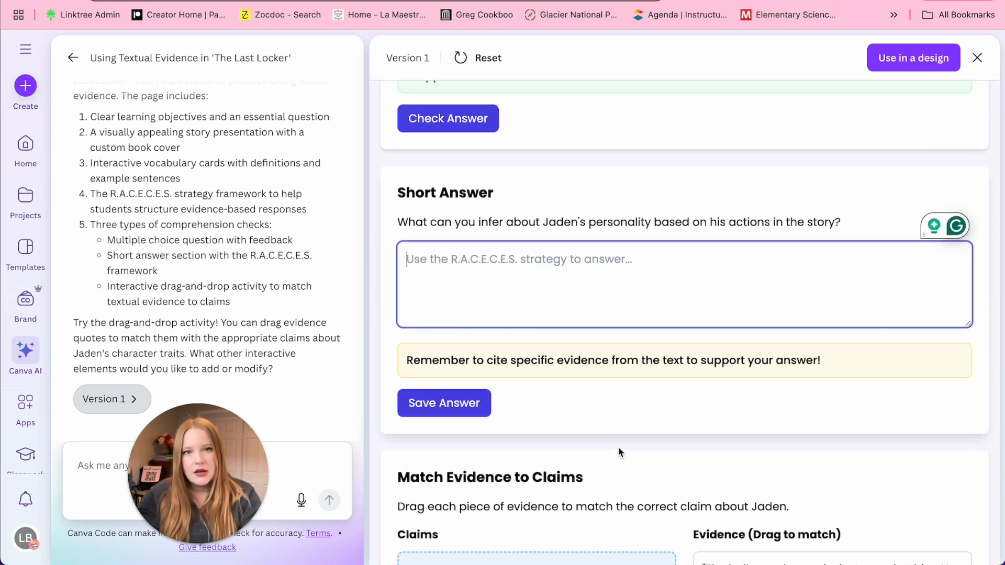
{"action": "scroll", "scroll_direction": "down", "scroll_amount": 3}
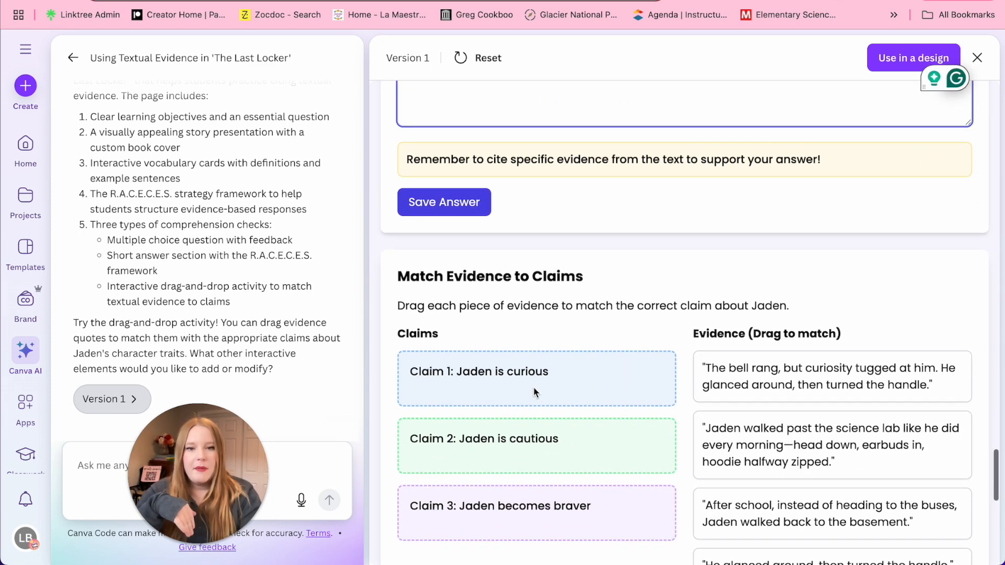
{"action": "scroll", "scroll_direction": "down", "scroll_amount": 3}
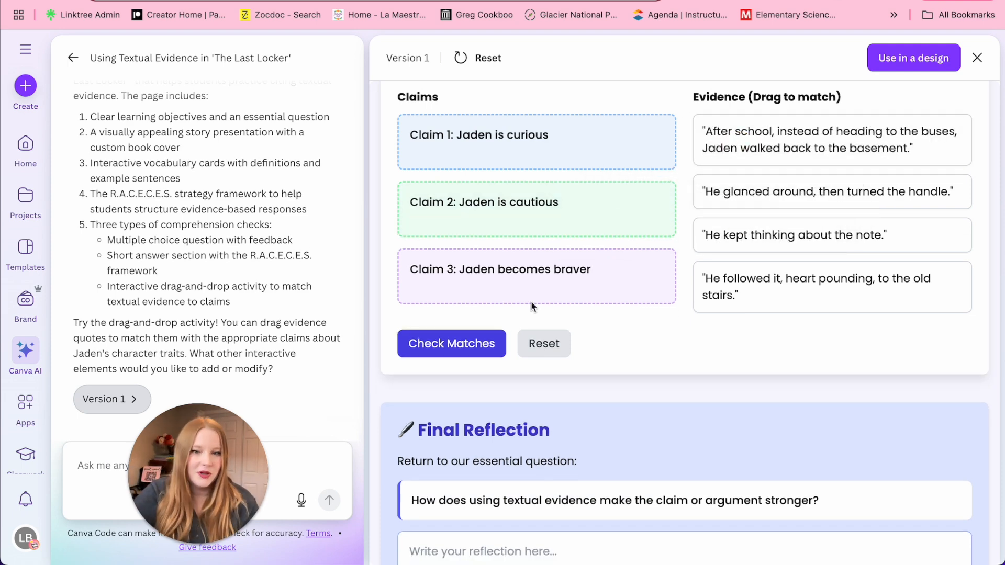
{"action": "scroll", "scroll_direction": "down", "scroll_amount": 3}
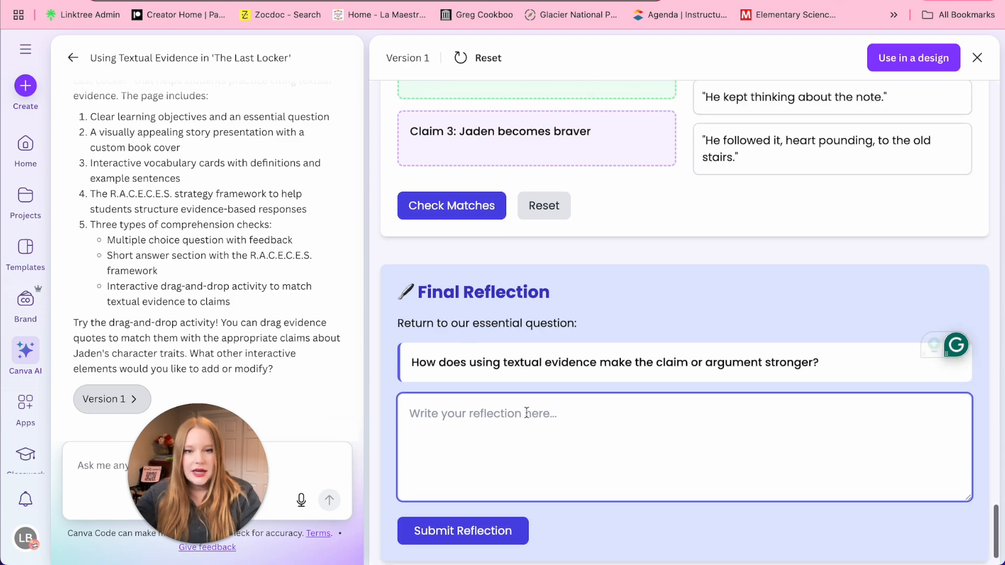
{"action": "scroll", "scroll_direction": "down", "scroll_amount": 3}
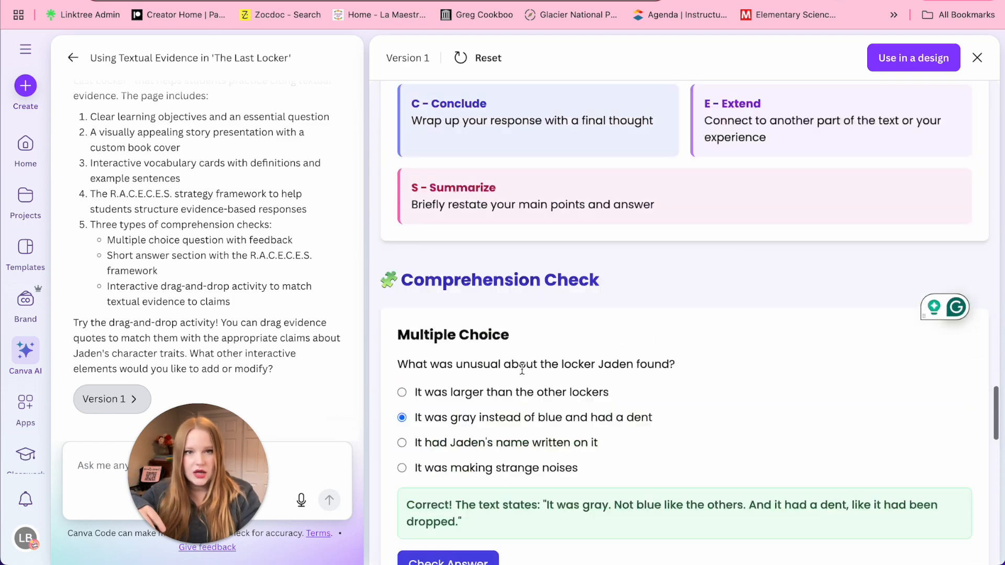
{"action": "scroll", "scroll_direction": "up", "scroll_amount": 3}
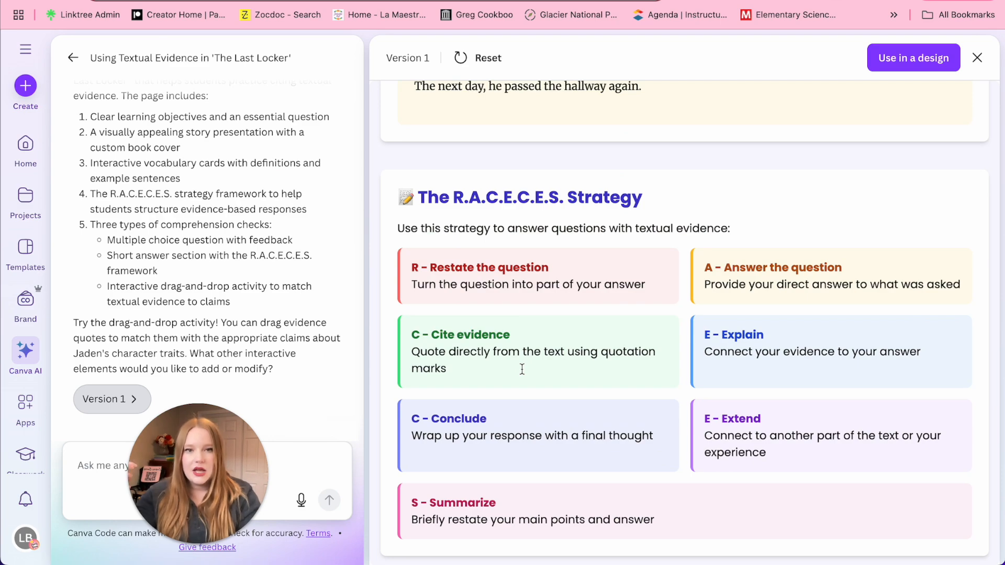
{"action": "scroll", "scroll_direction": "down", "scroll_amount": 3}
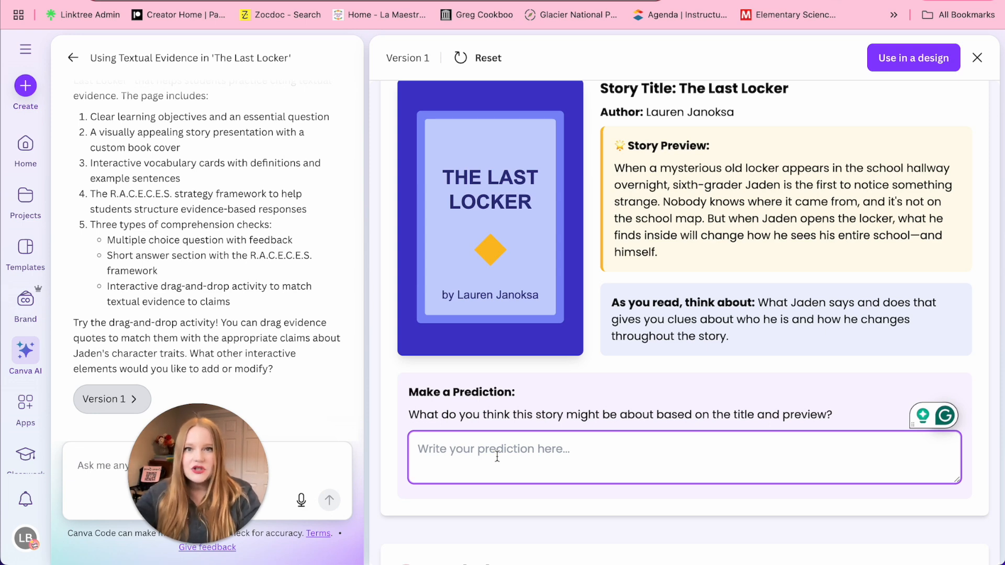
{"action": "left_click", "coordinate": [329, 500]}
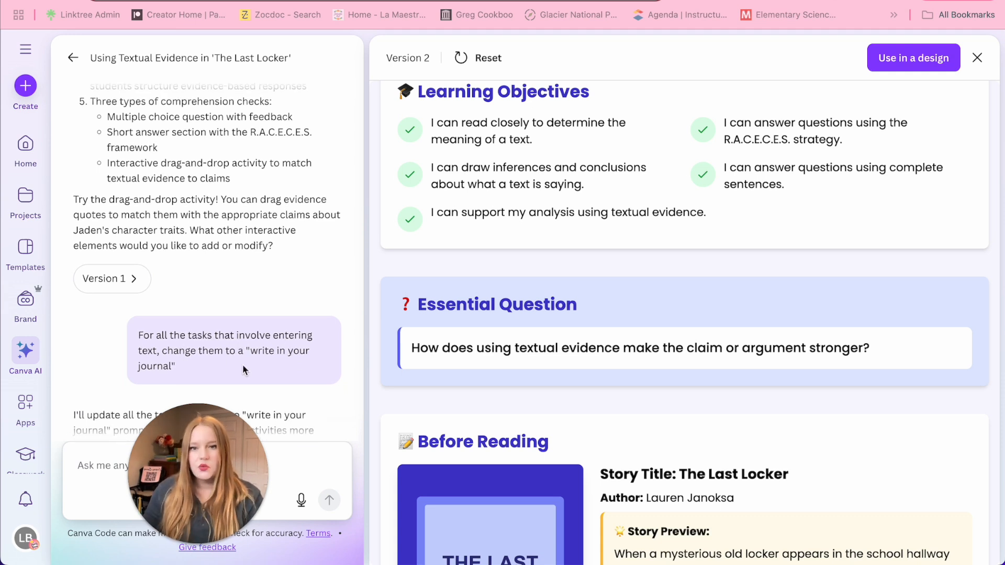
{"action": "scroll", "scroll_direction": "down", "scroll_amount": 3}
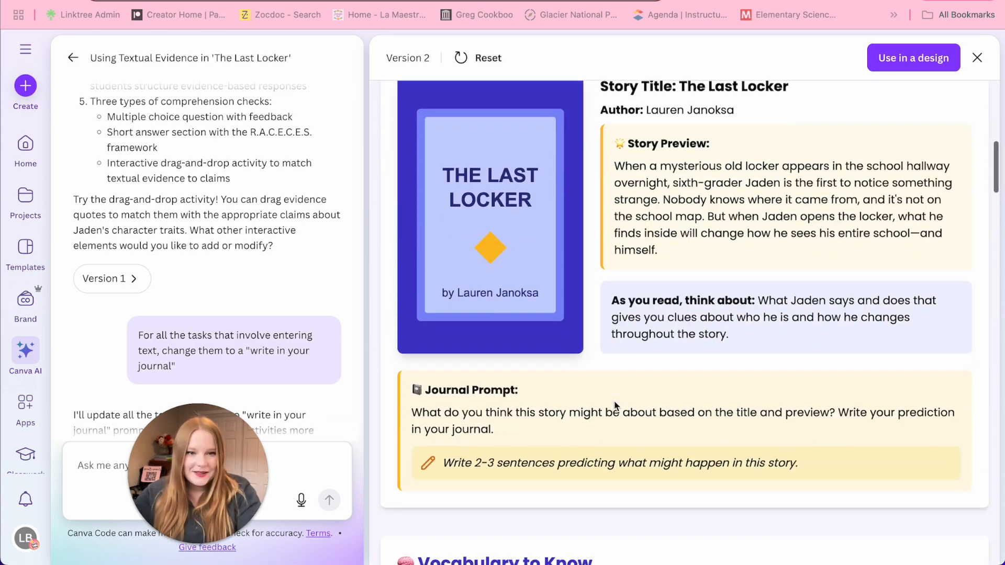
{"action": "scroll", "scroll_direction": "down", "scroll_amount": 3}
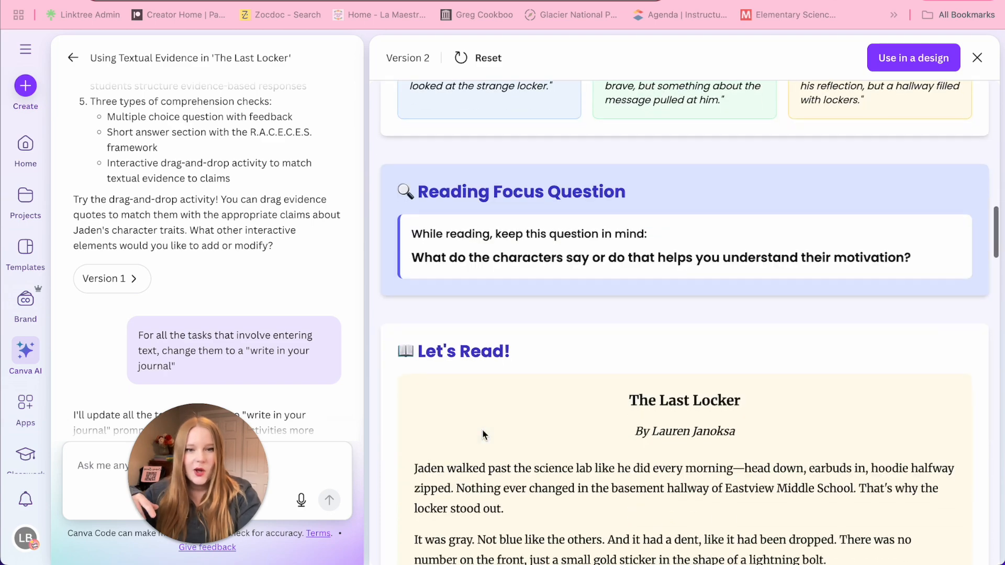
{"action": "scroll", "scroll_direction": "down", "scroll_amount": 3}
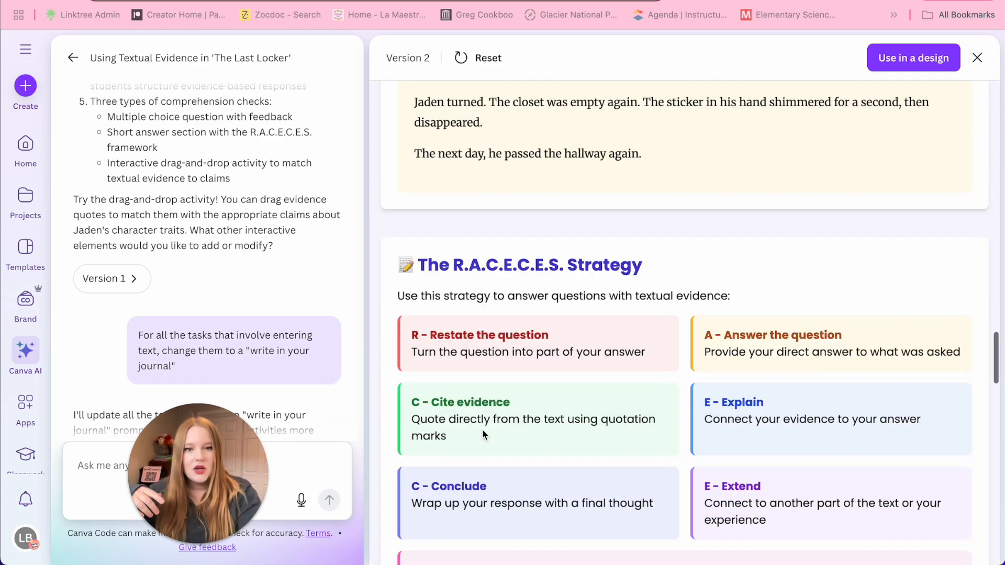
{"action": "scroll", "scroll_direction": "down", "scroll_amount": 3}
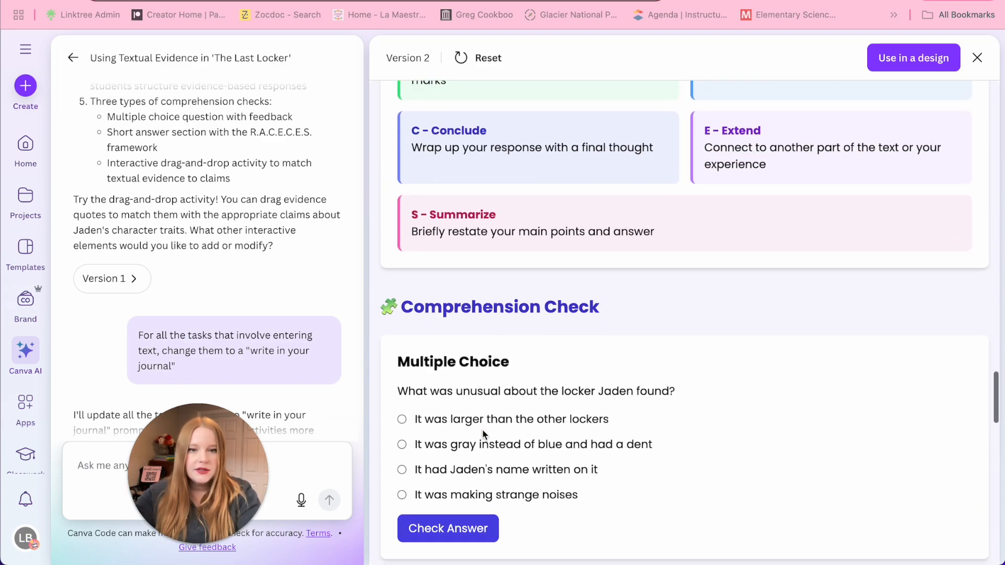
{"action": "scroll", "scroll_direction": "down", "scroll_amount": 3}
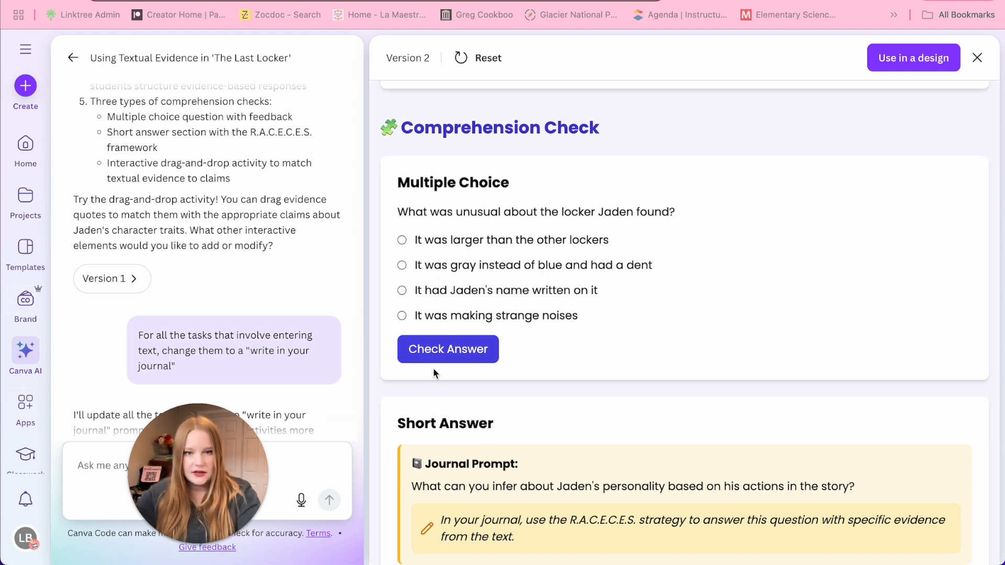
{"action": "scroll", "scroll_direction": "down", "scroll_amount": 3}
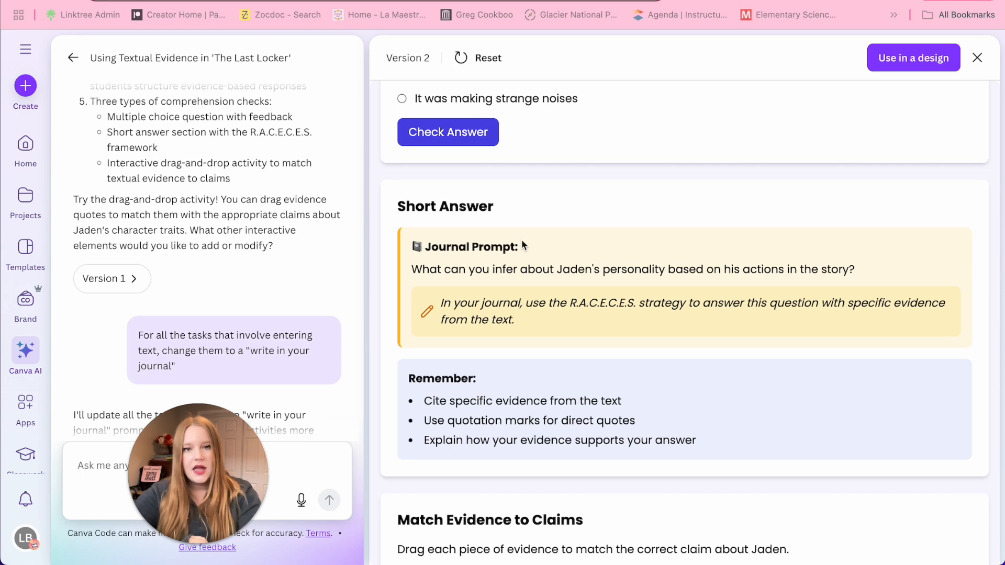
{"action": "scroll", "scroll_direction": "down", "scroll_amount": 3}
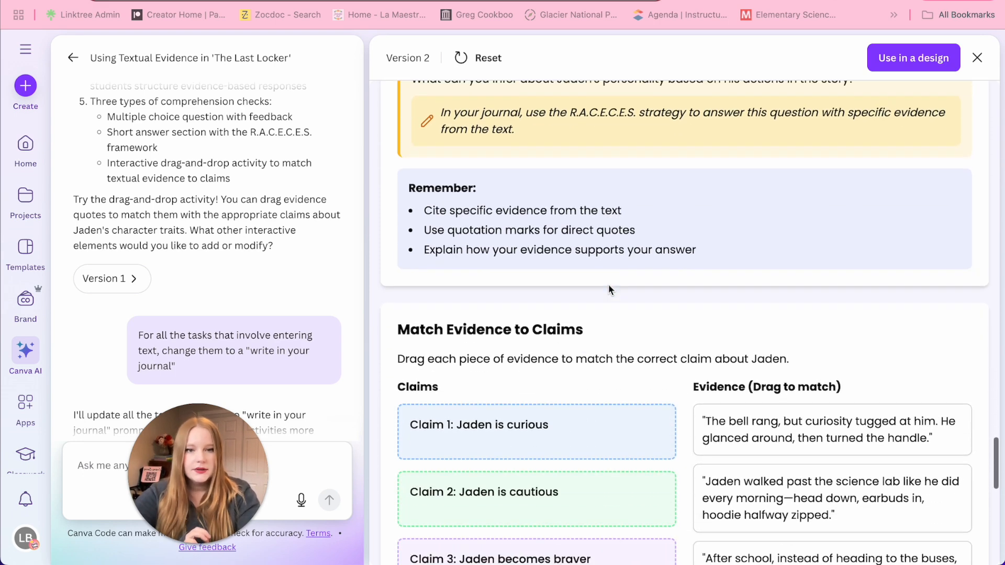
{"action": "scroll", "scroll_direction": "down", "scroll_amount": 3}
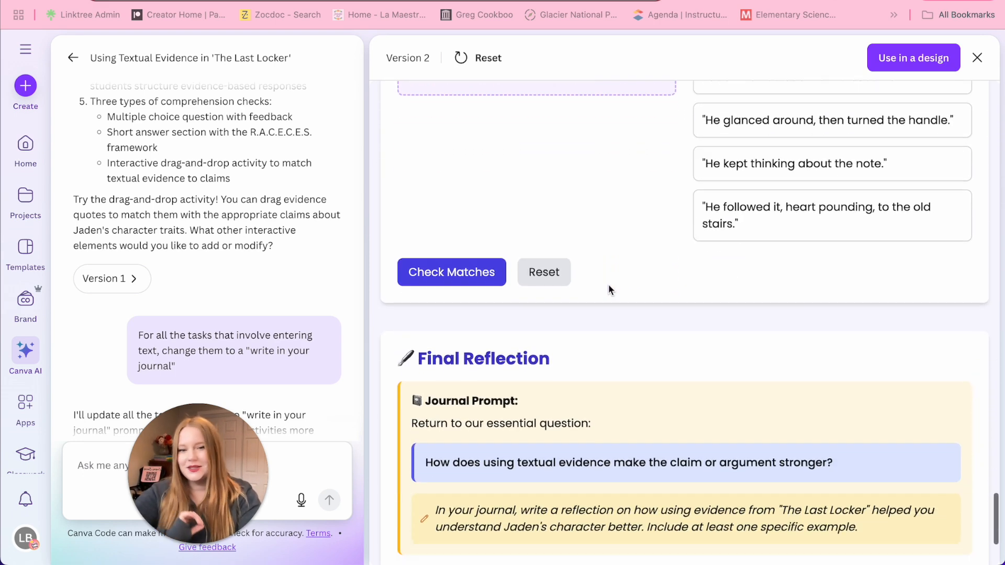
{"action": "scroll", "scroll_direction": "down", "scroll_amount": 3}
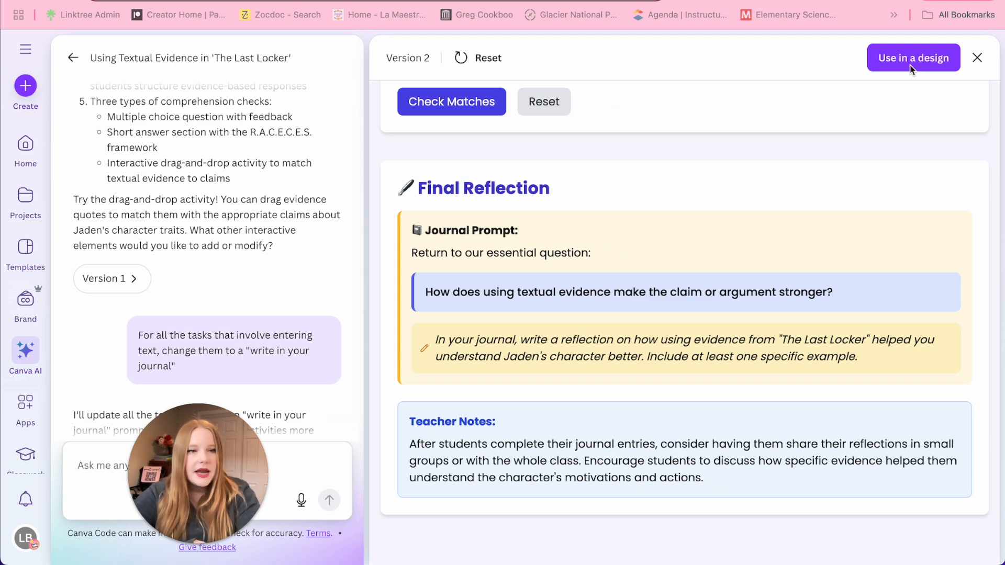
- Convert the Prove It! lesson into a design, publish it as a website, and choose Embed
{"action": "left_click", "coordinate": [913, 58]}
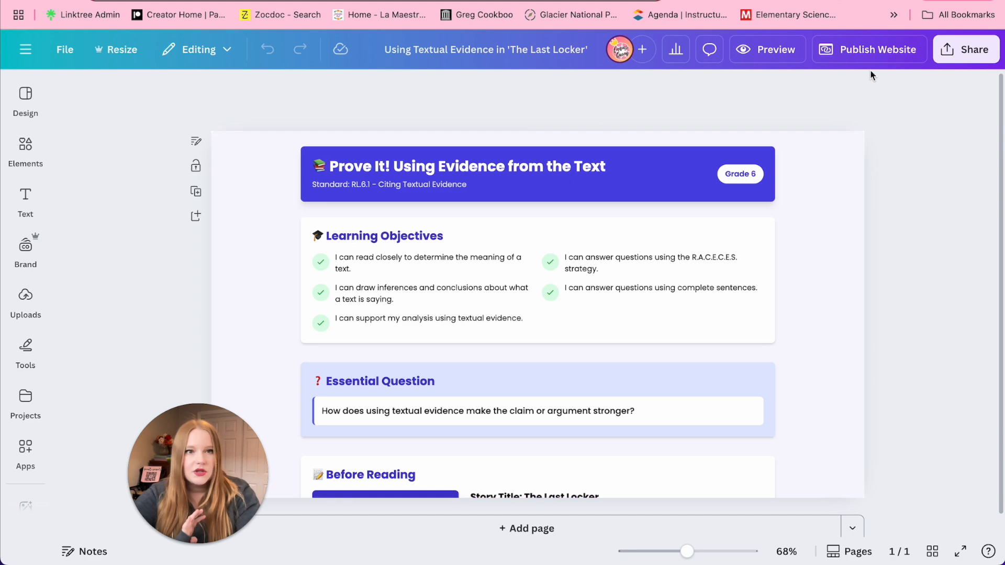
{"action": "left_click", "coordinate": [869, 49]}
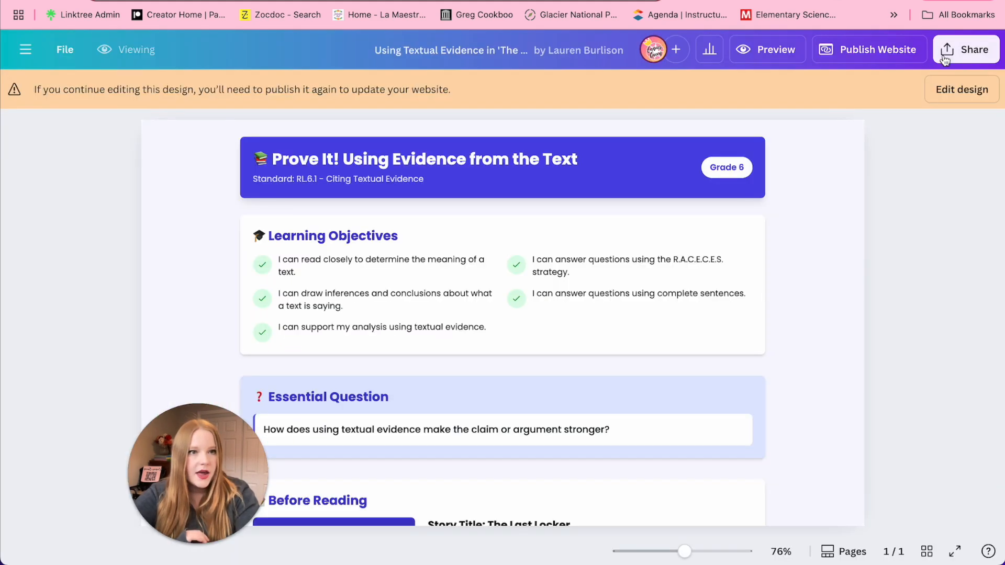
{"action": "left_click", "coordinate": [966, 49]}
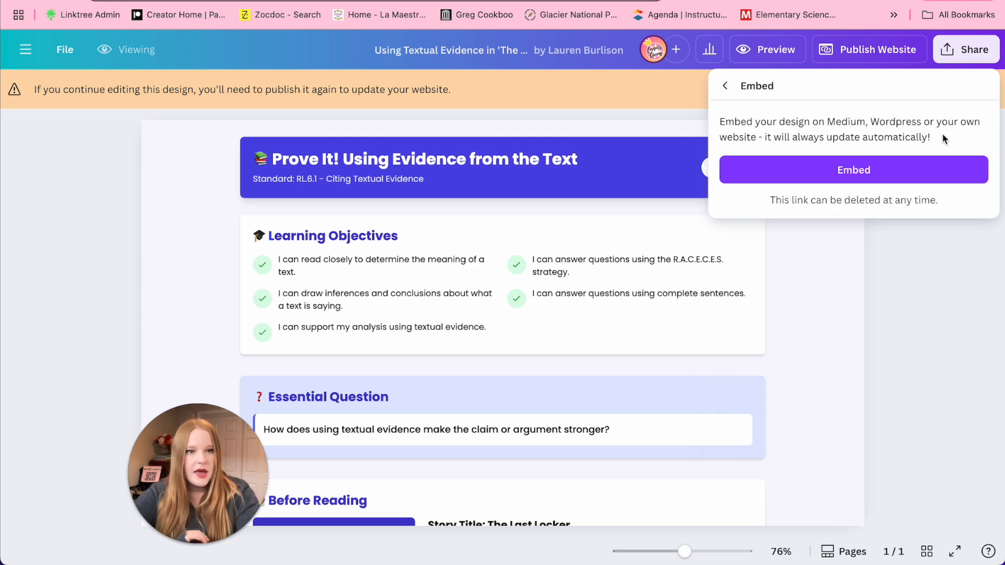
{"action": "left_click", "coordinate": [853, 170]}
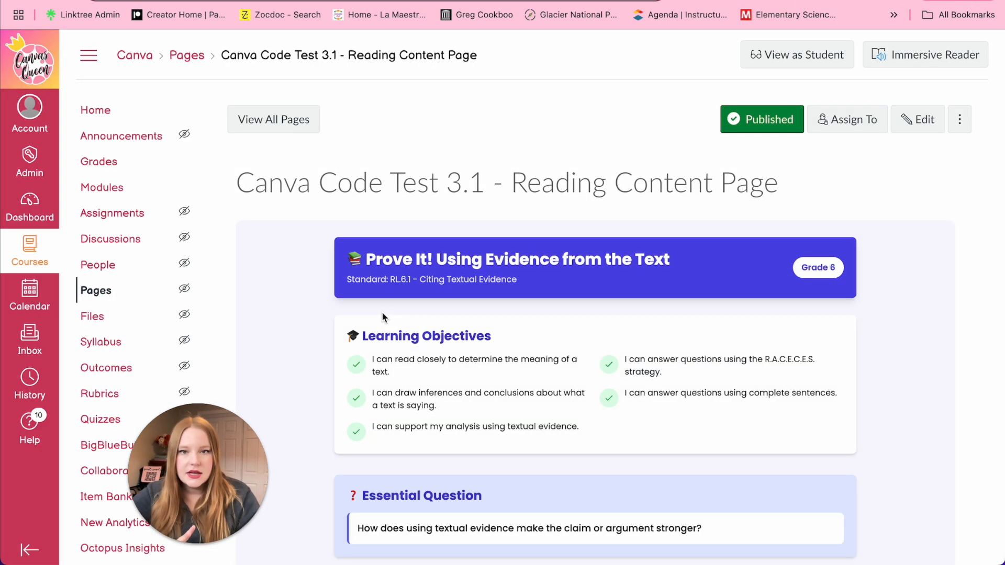
- Scroll the Test 3.1 page and type into the embedded prediction box
{"action": "scroll", "scroll_direction": "down", "scroll_amount": 3}
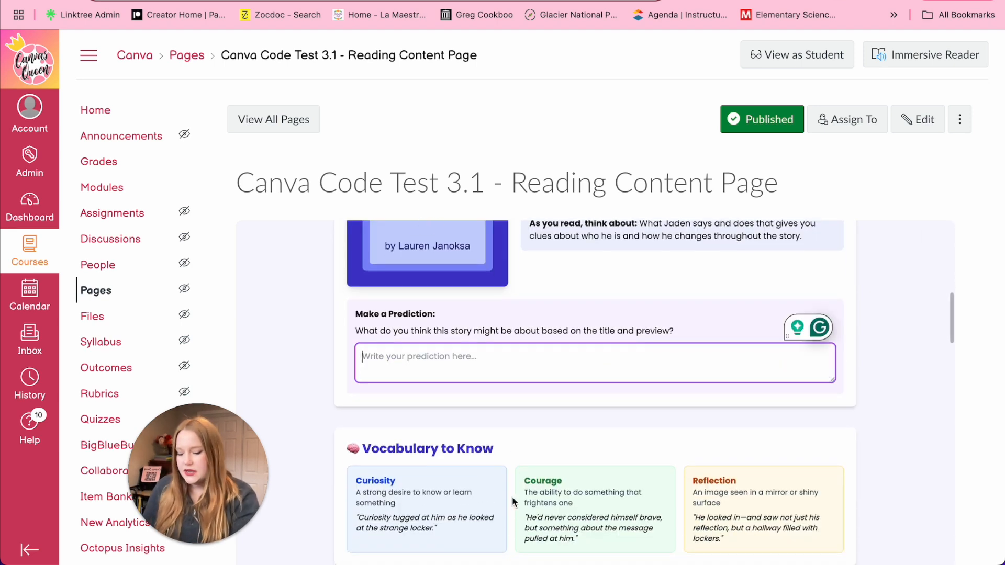
{"action": "type", "text": "Type"}
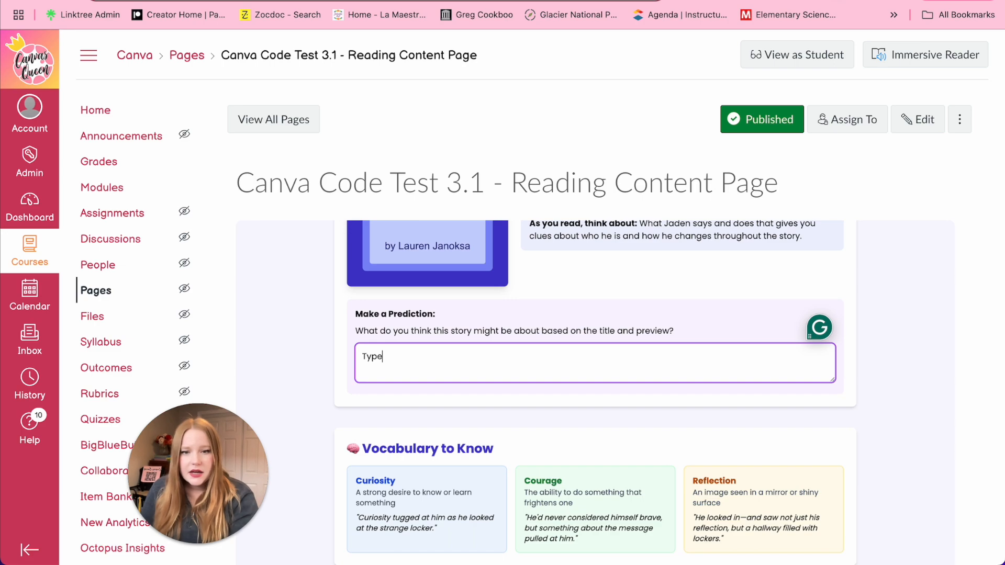
{"action": "type", "text": ".."}
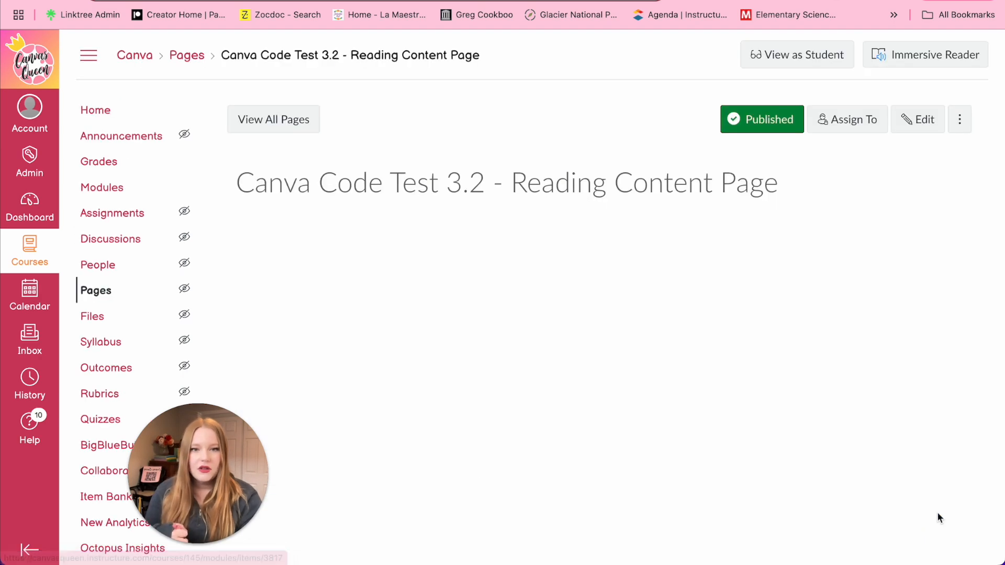
{"action": "scroll", "scroll_direction": "down", "scroll_amount": 3}
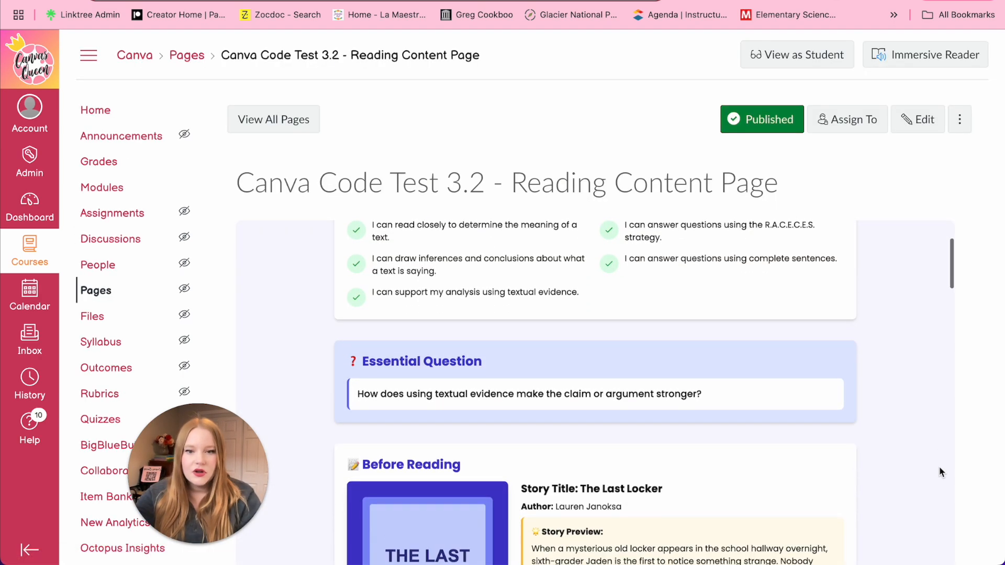
{"action": "scroll", "scroll_direction": "down", "scroll_amount": 3}
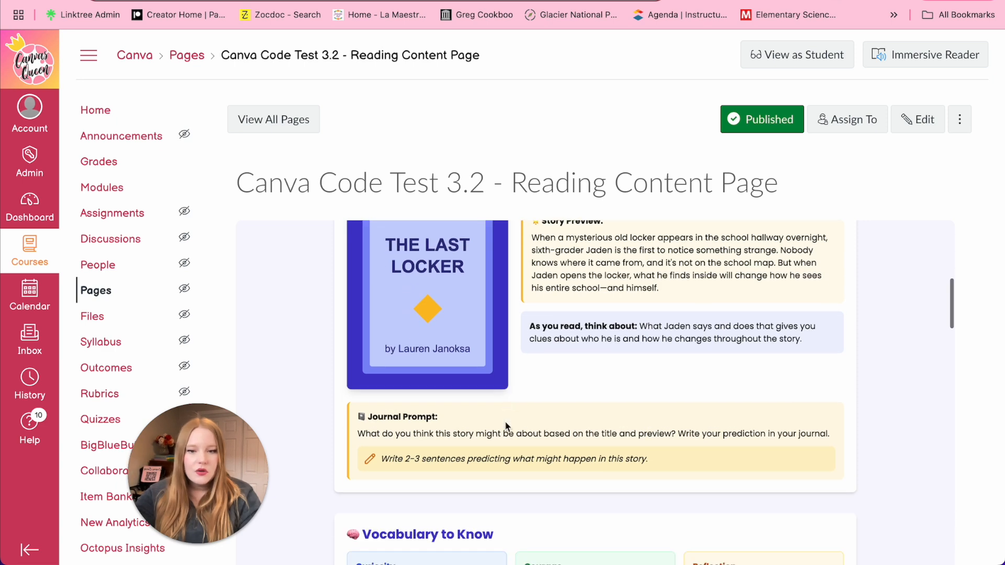
{"action": "scroll", "scroll_direction": "down", "scroll_amount": 3}
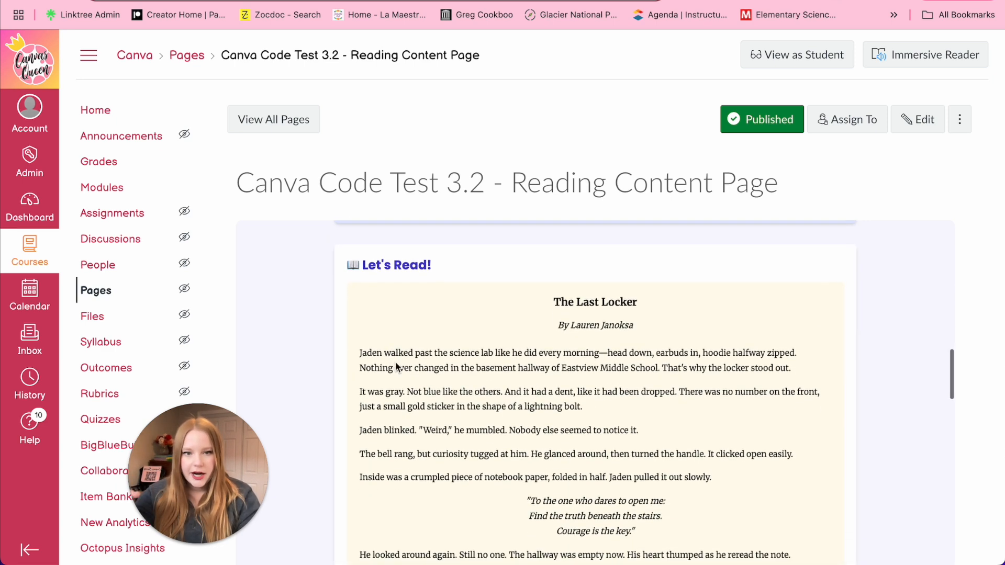
{"action": "scroll", "scroll_direction": "down", "scroll_amount": 3}
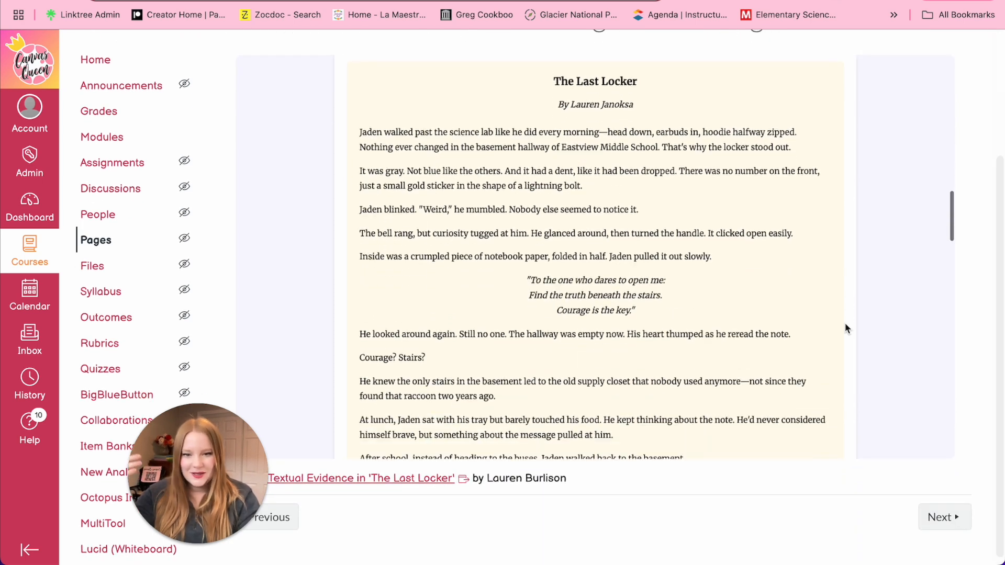
{"action": "scroll", "scroll_direction": "down", "scroll_amount": 3}
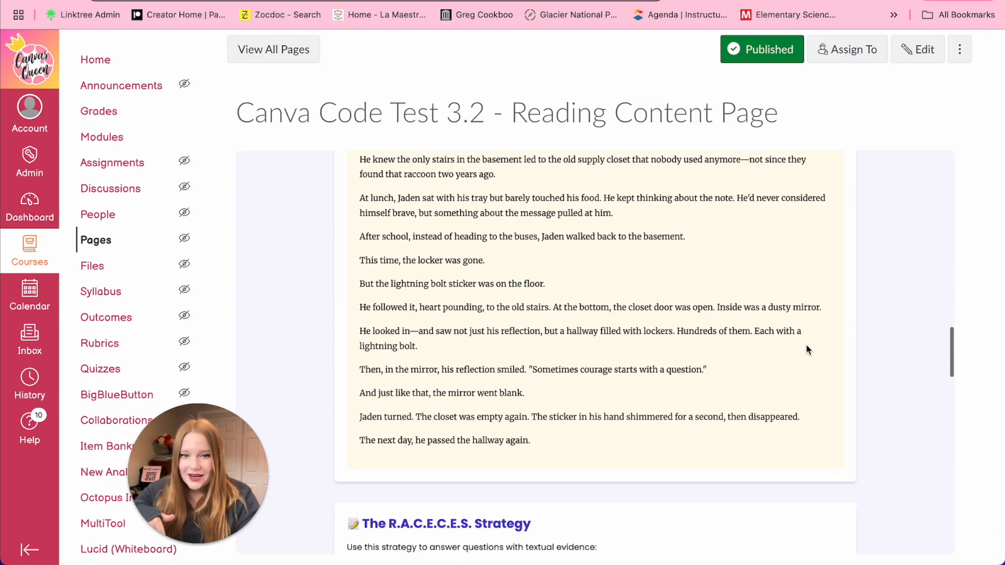
{"action": "scroll", "scroll_direction": "down", "scroll_amount": 3}
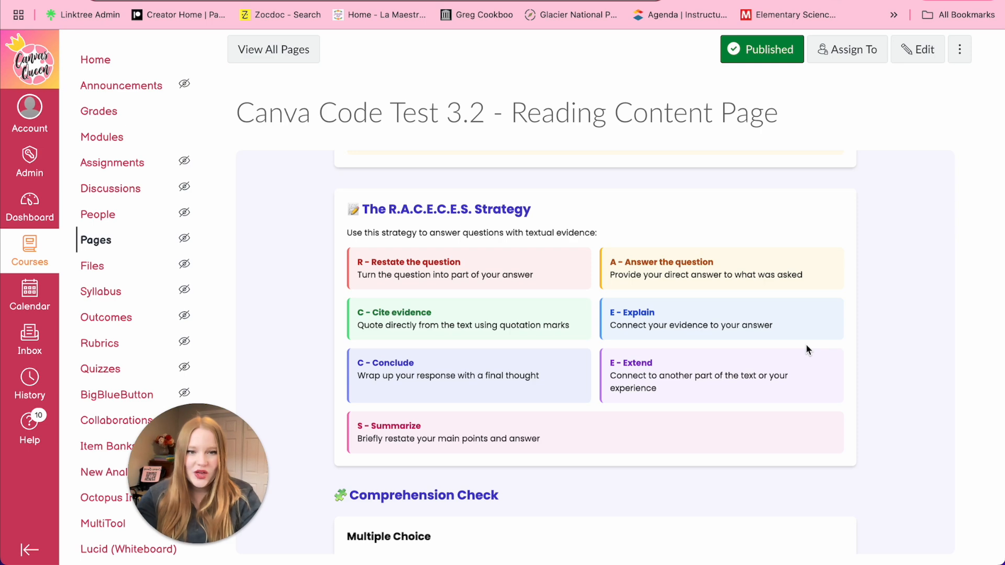
{"action": "scroll", "scroll_direction": "down", "scroll_amount": 3}
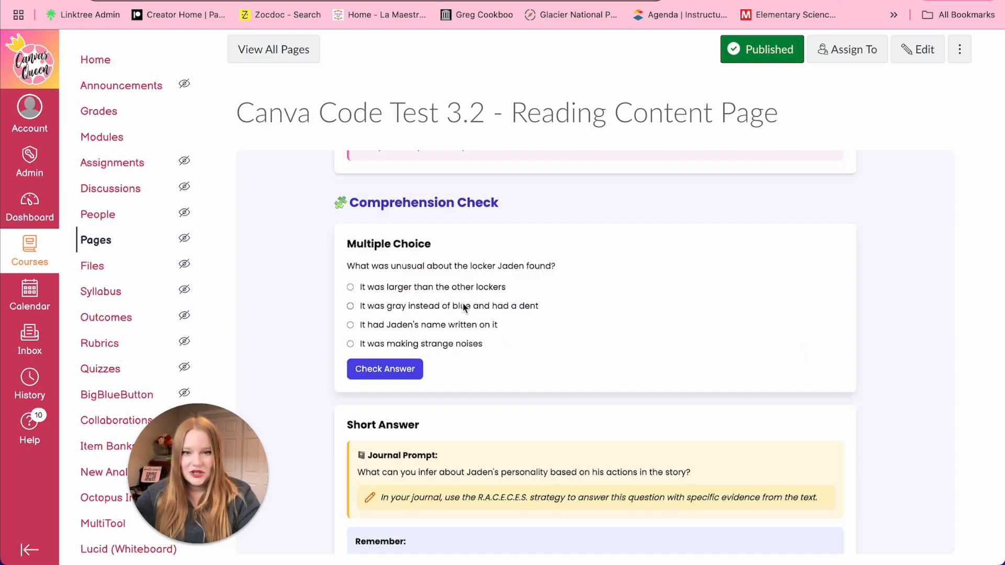
{"action": "scroll", "scroll_direction": "down", "scroll_amount": 3}
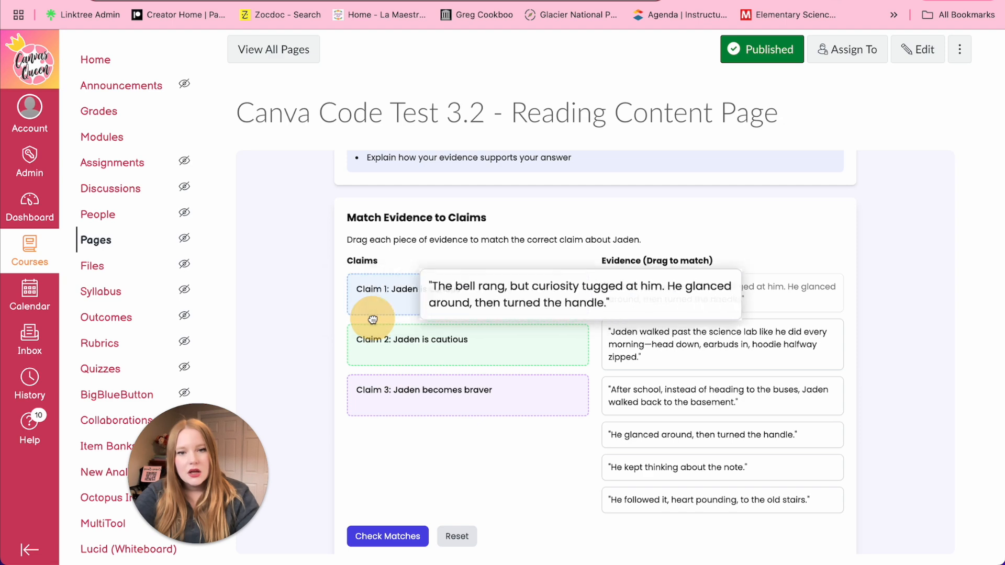
{"action": "scroll", "scroll_direction": "down", "scroll_amount": 3}
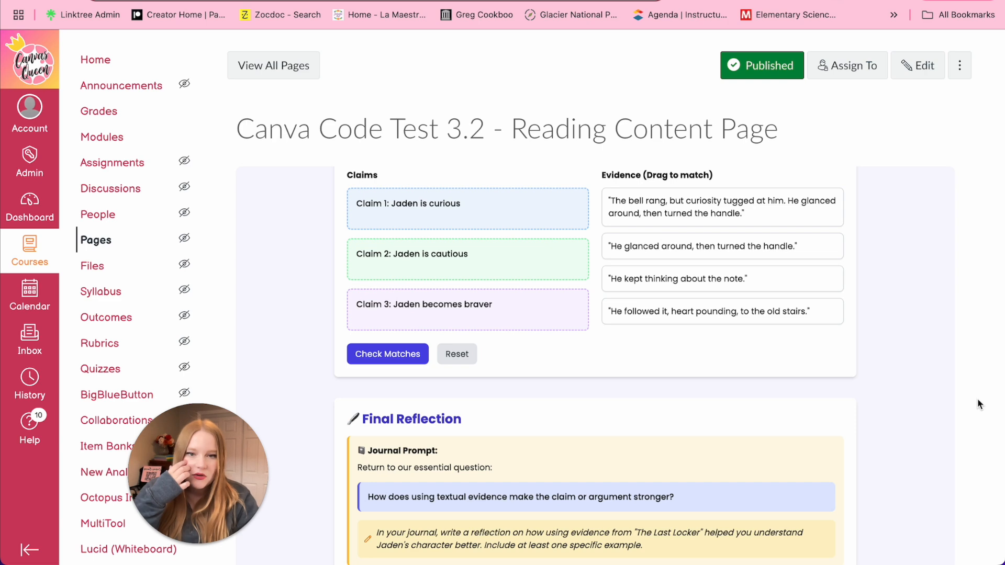
{"action": "scroll", "scroll_direction": "down", "scroll_amount": 3}
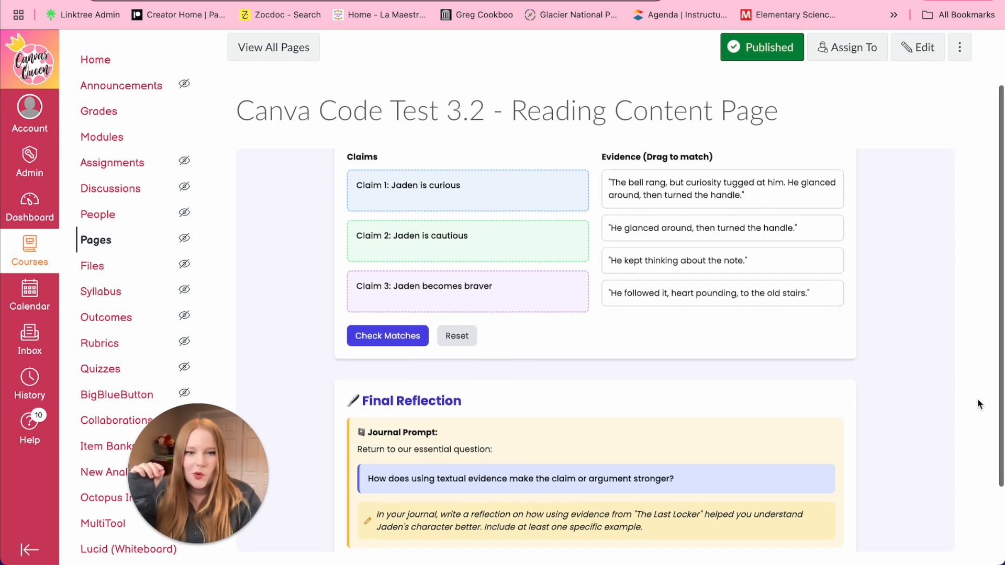
{"action": "scroll", "scroll_direction": "down", "scroll_amount": 3}
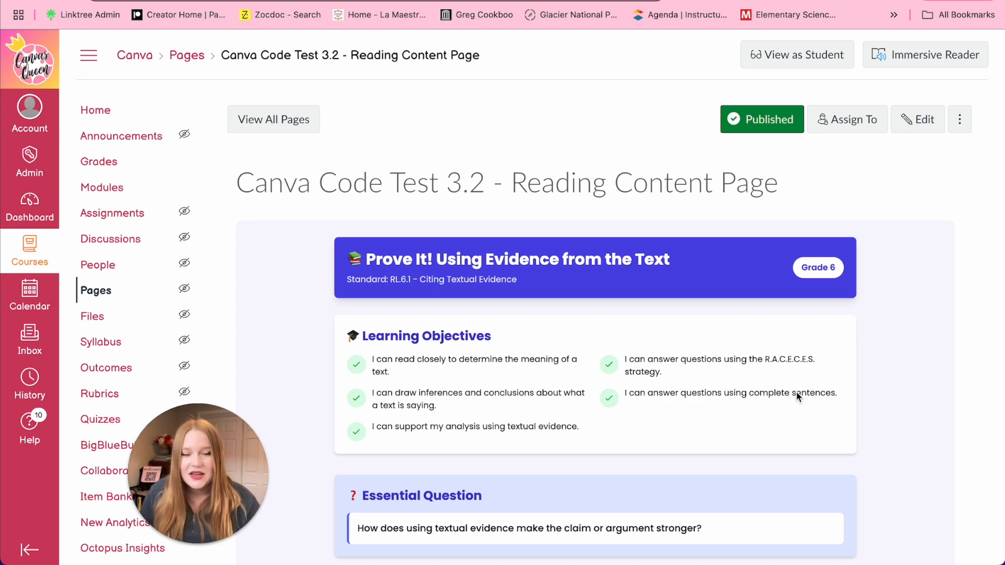
{"action": "scroll", "scroll_direction": "down", "scroll_amount": 3}
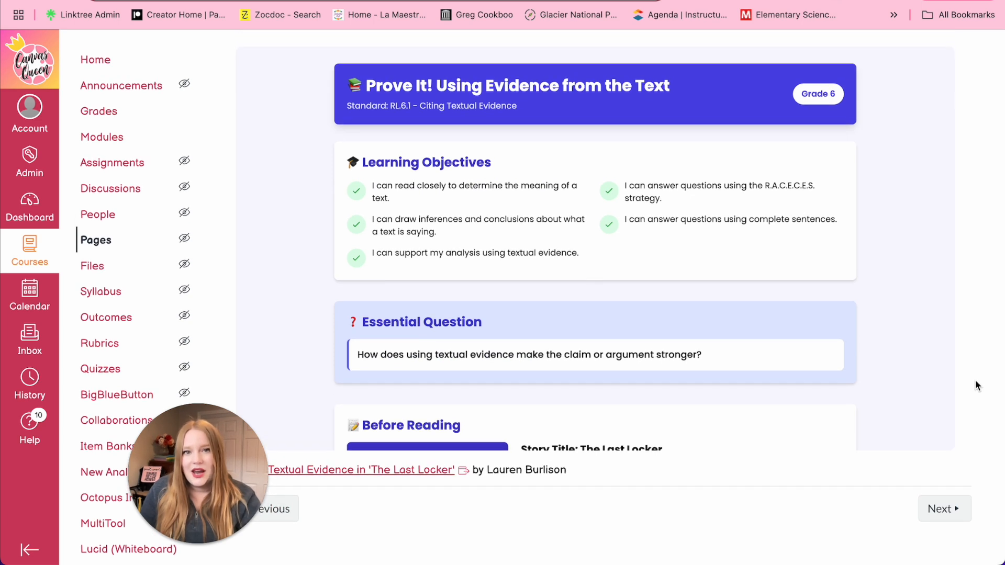